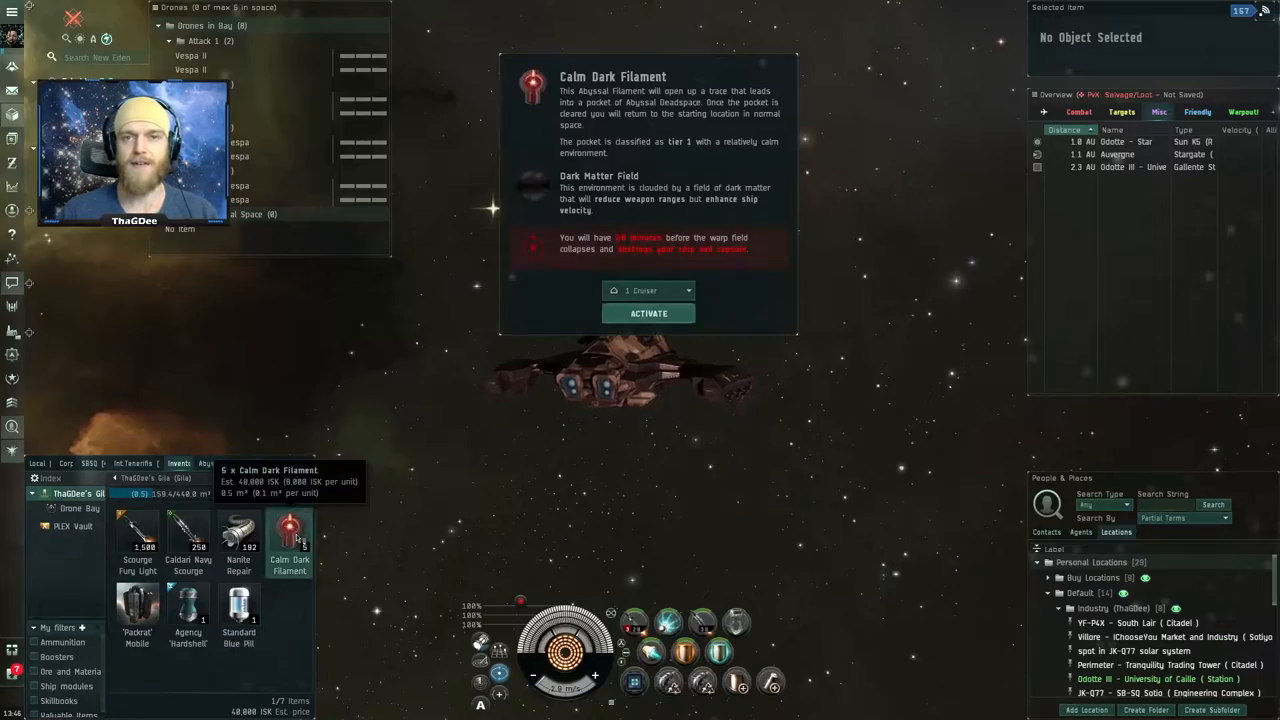
- Run the Calm Dark Filament pocket and leave through the Origin Conduit to dock
left_click(648, 312)
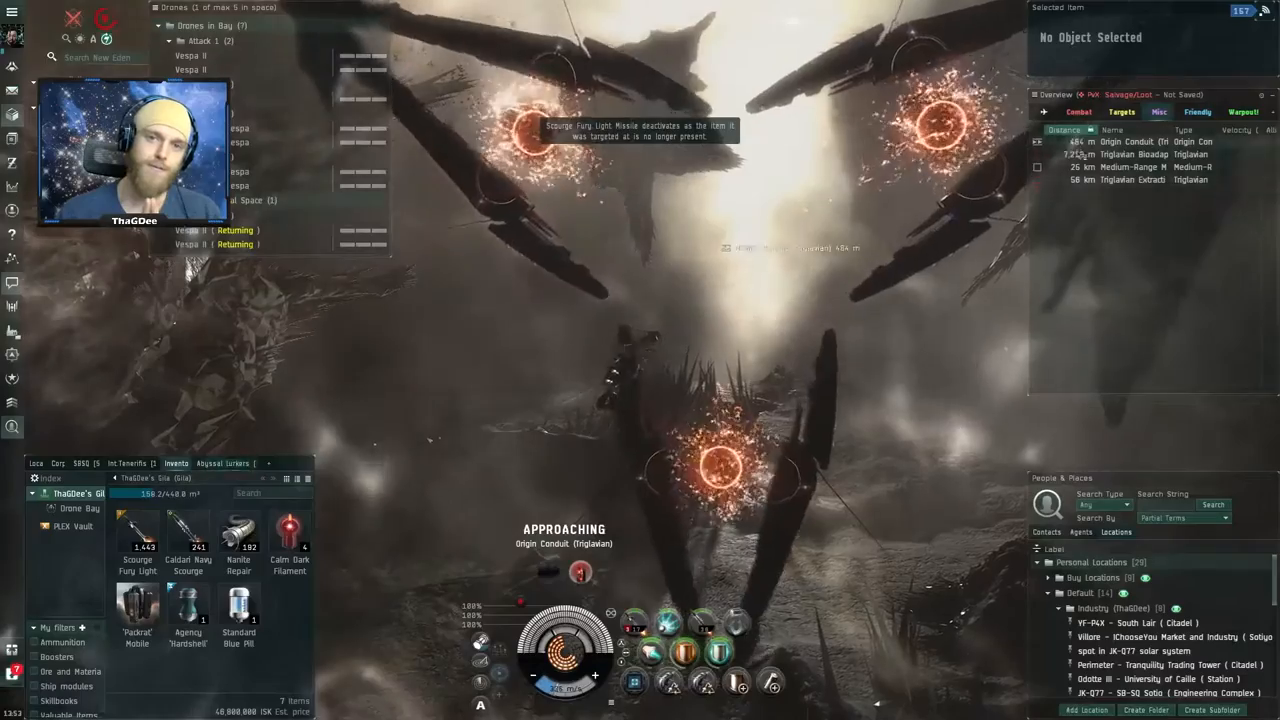
left_click(1128, 140)
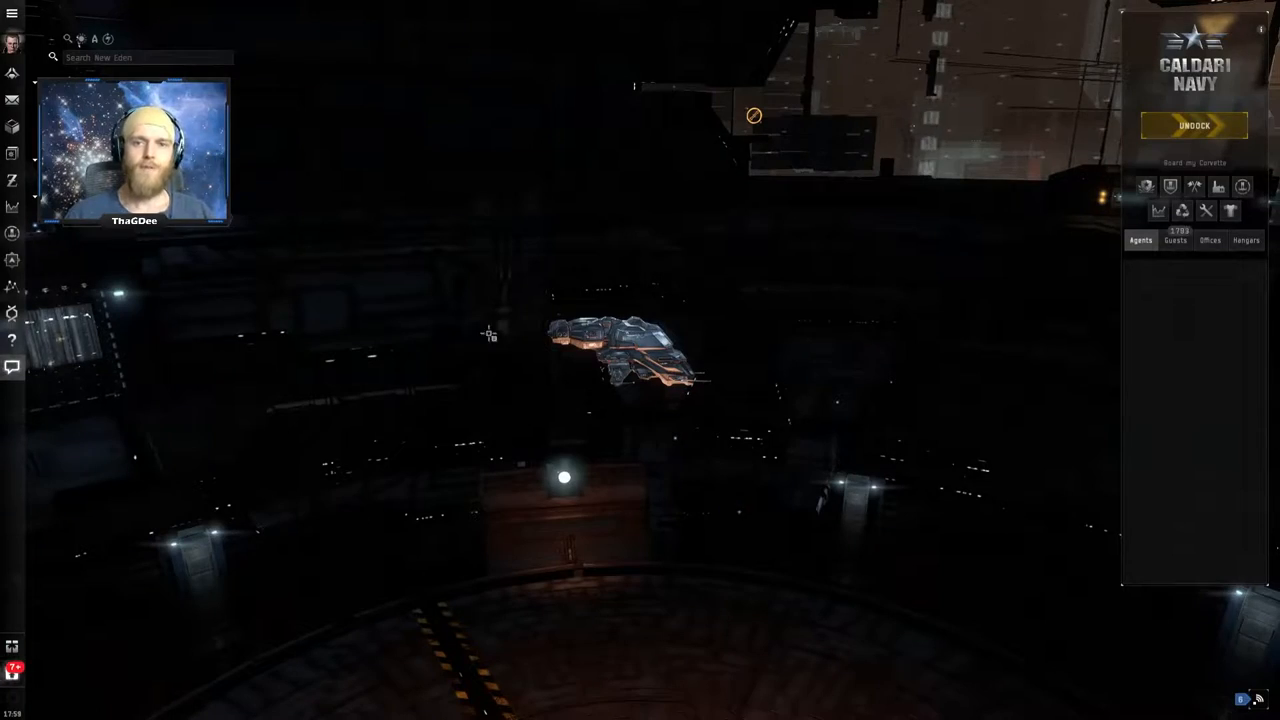
mouse_move(12, 72)
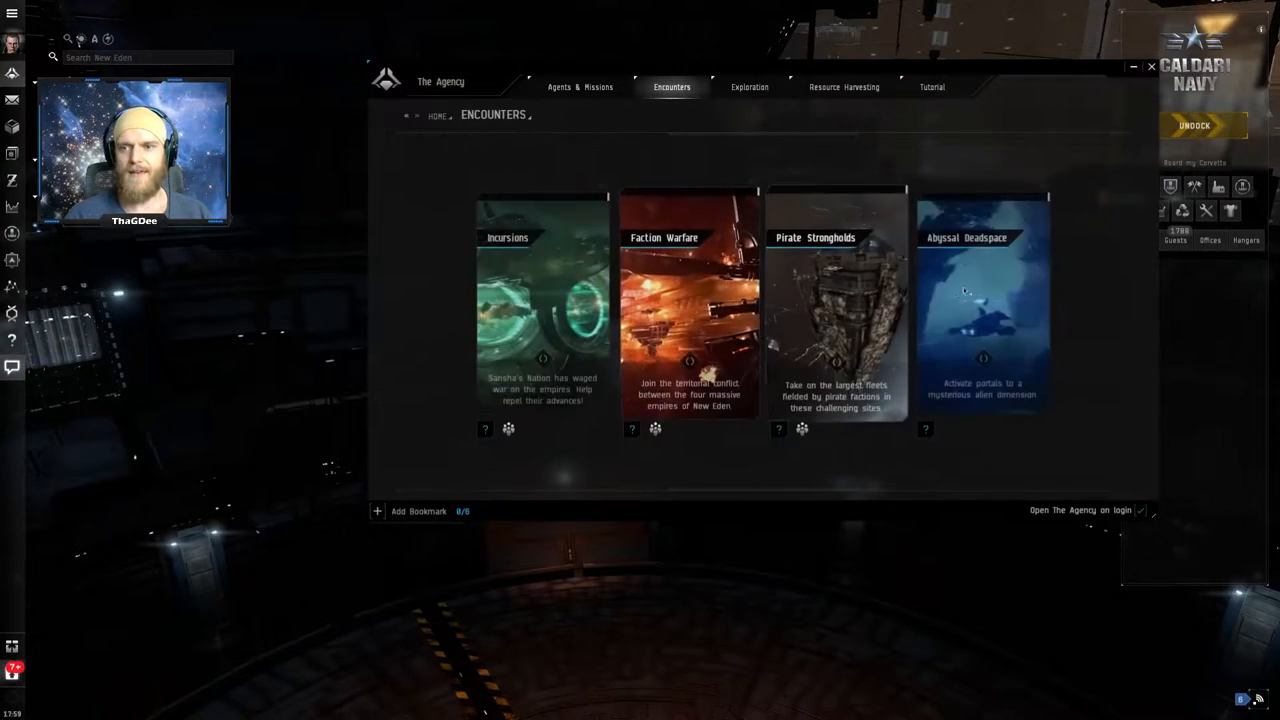
- Show the Abyssal Deadspace Filaments & Weather reference page in the Agency
left_click(982, 300)
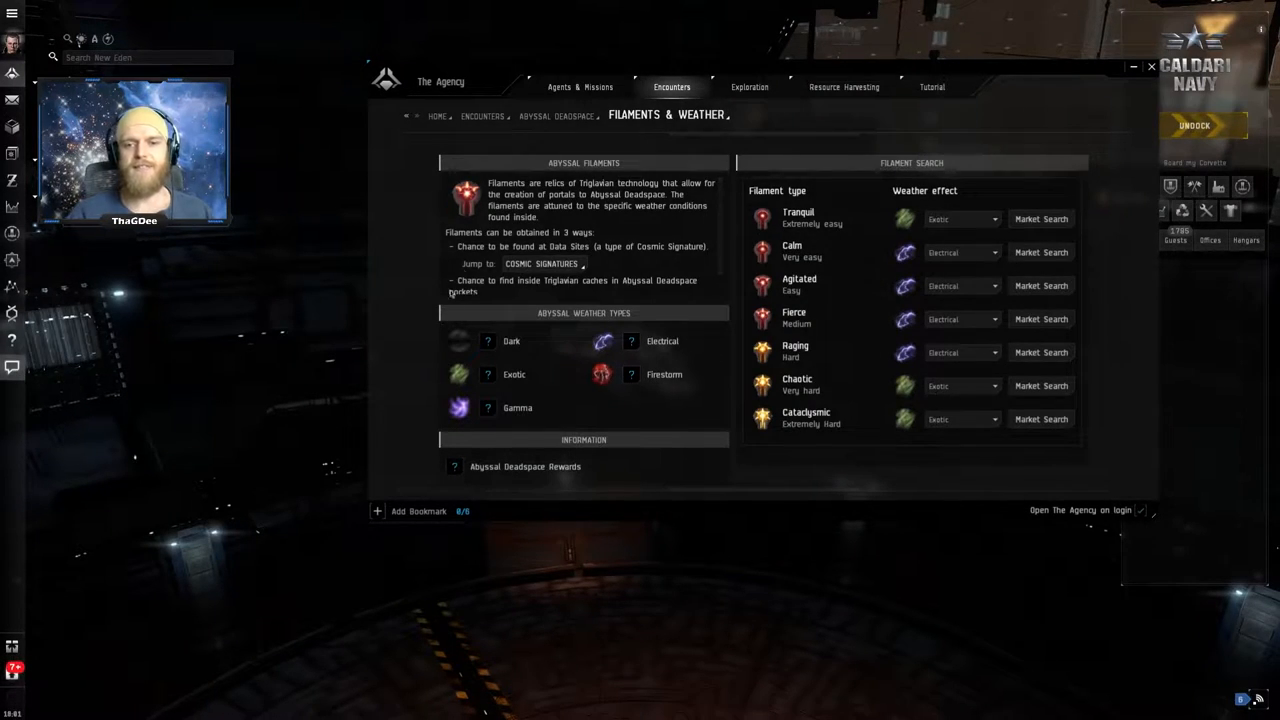
mouse_move(690, 336)
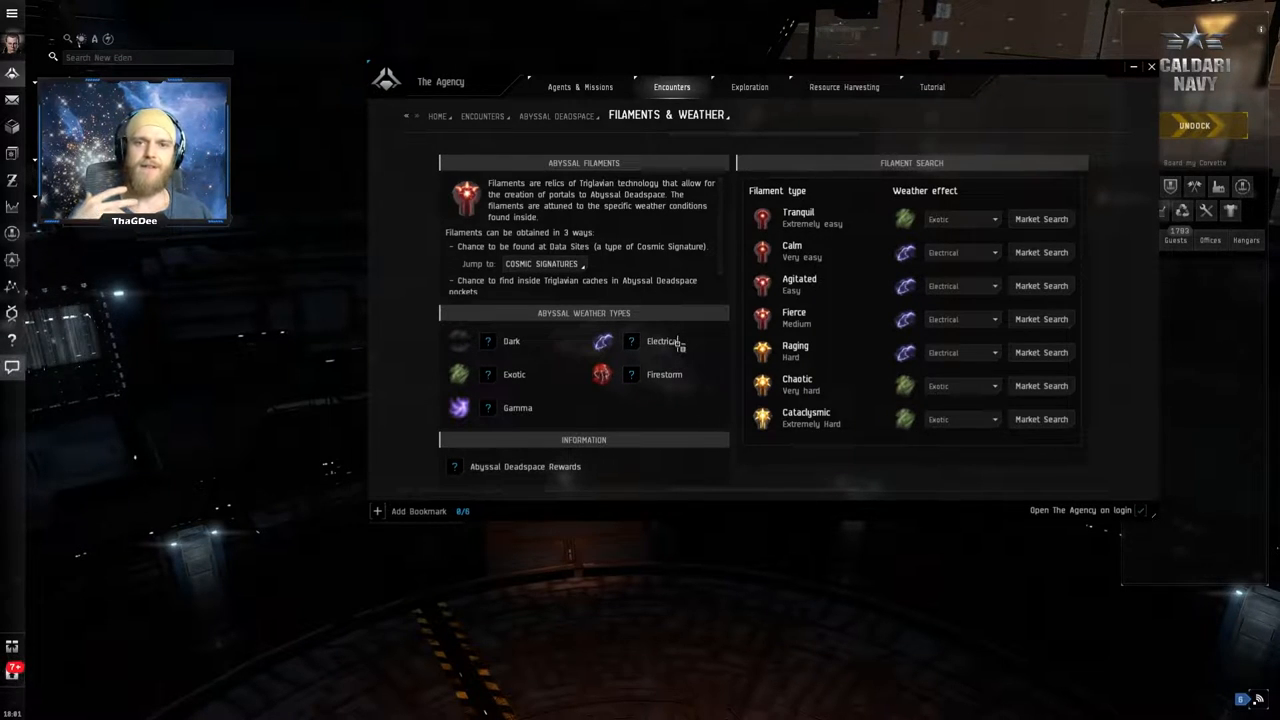
mouse_move(684, 312)
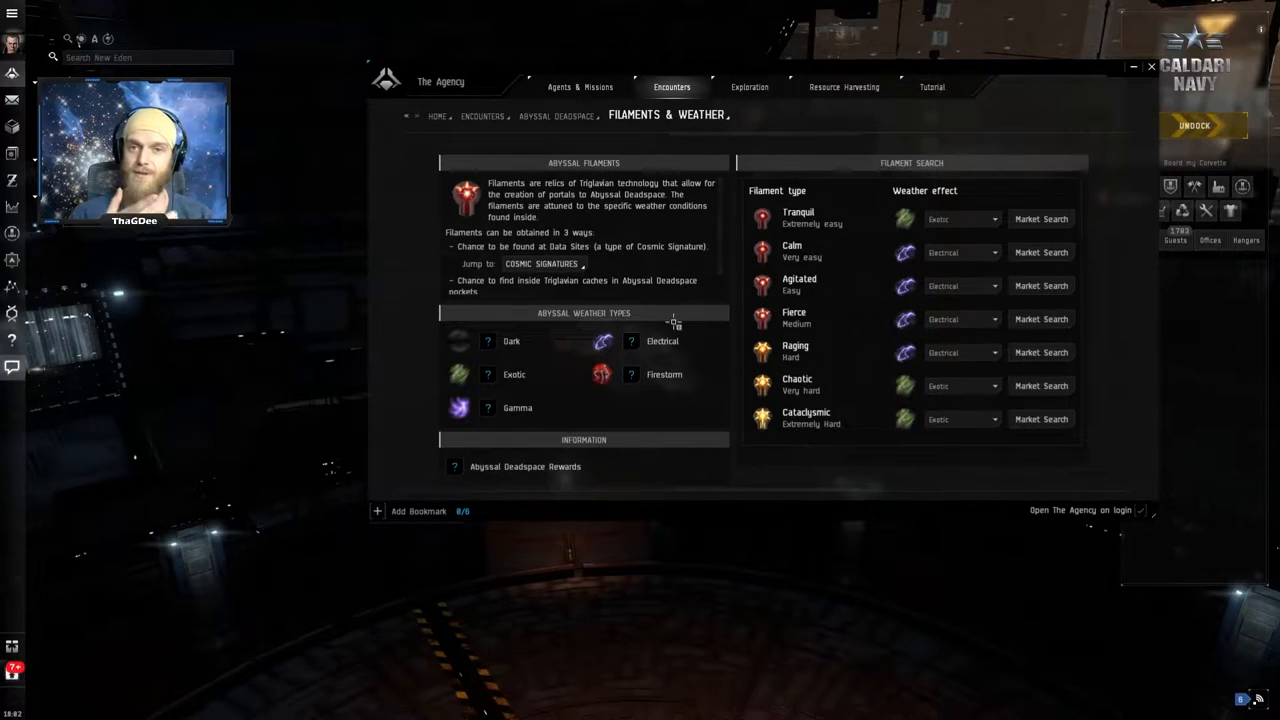
mouse_move(656, 264)
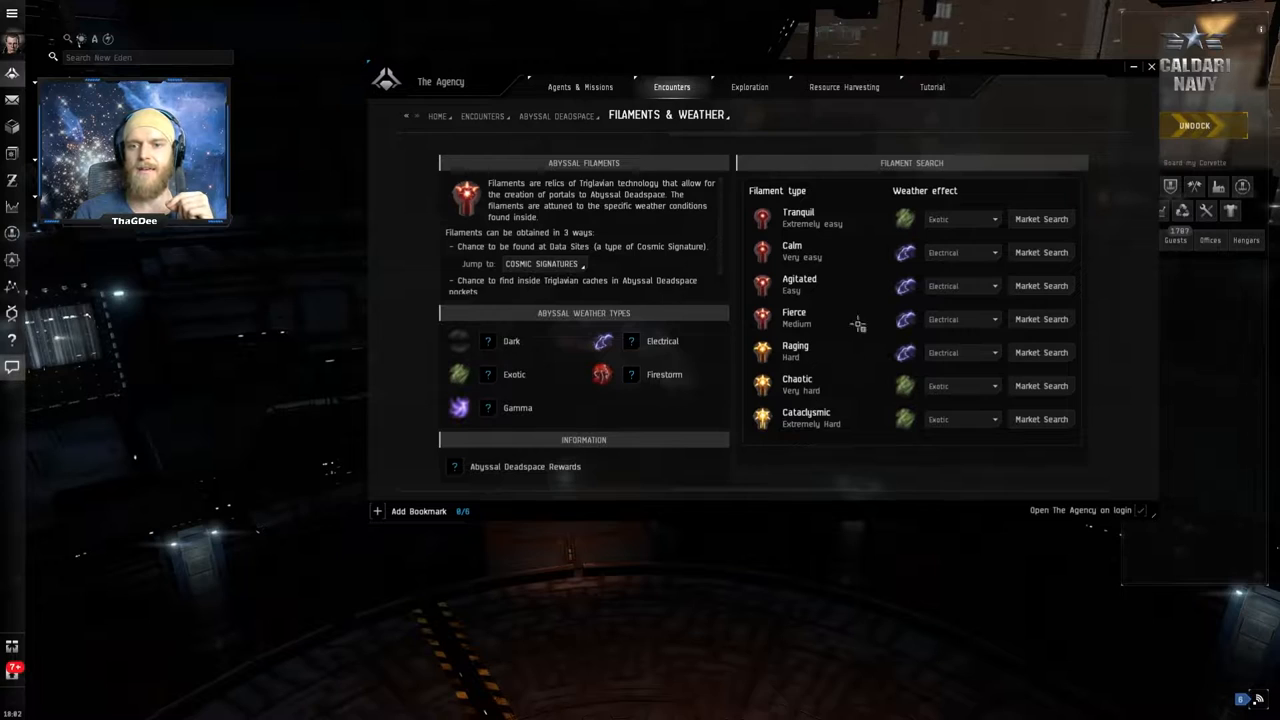
mouse_move(758, 444)
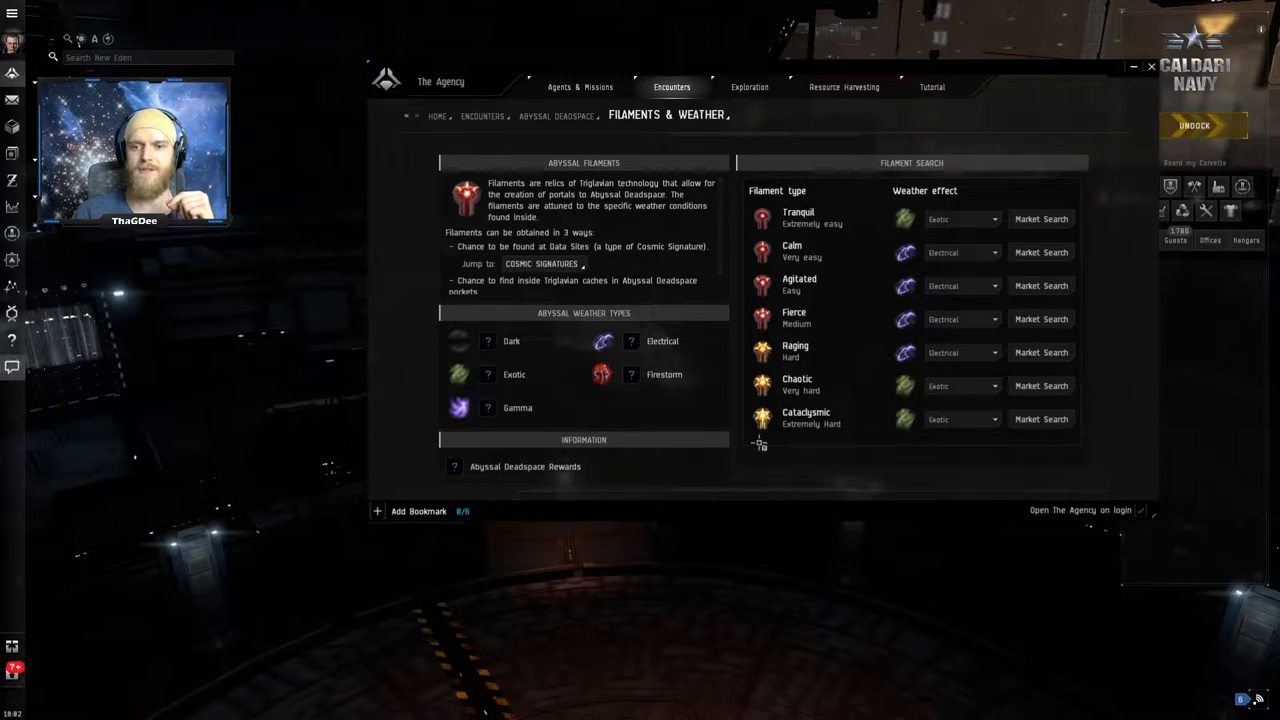
mouse_move(824, 244)
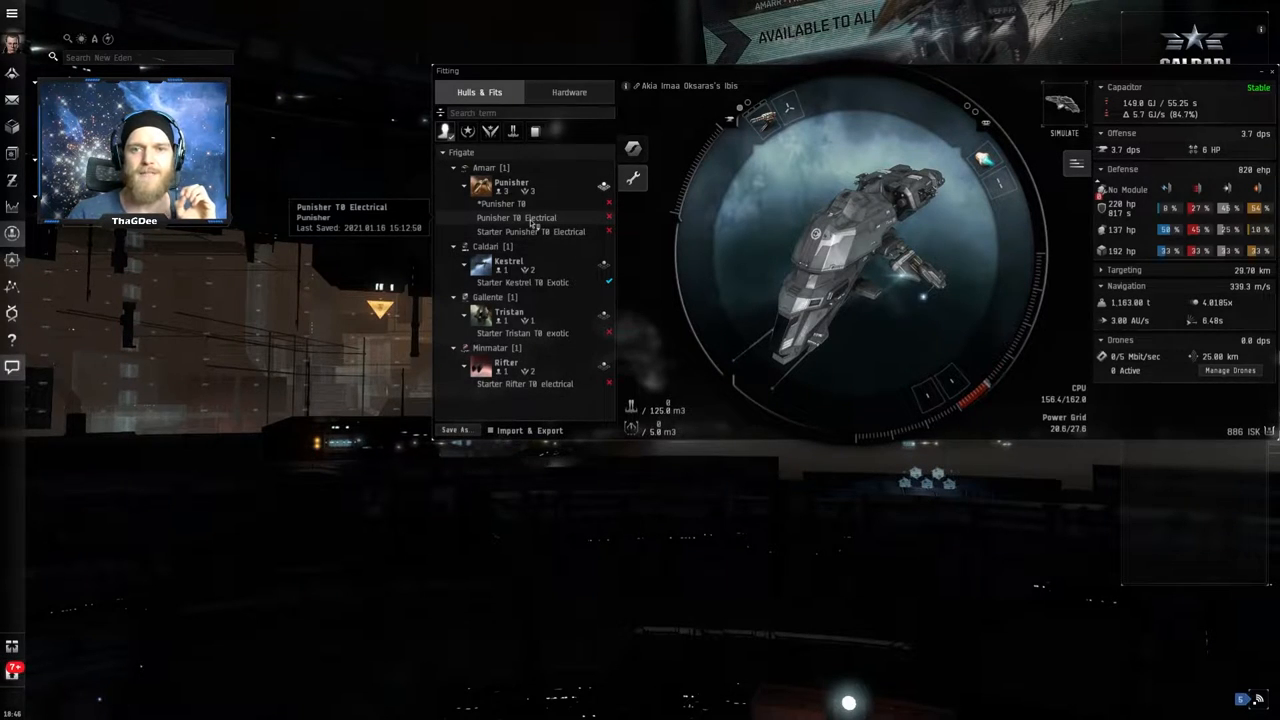
- Load the Punisher TB Electrical saved fit into the Fitting simulation
left_click(500, 204)
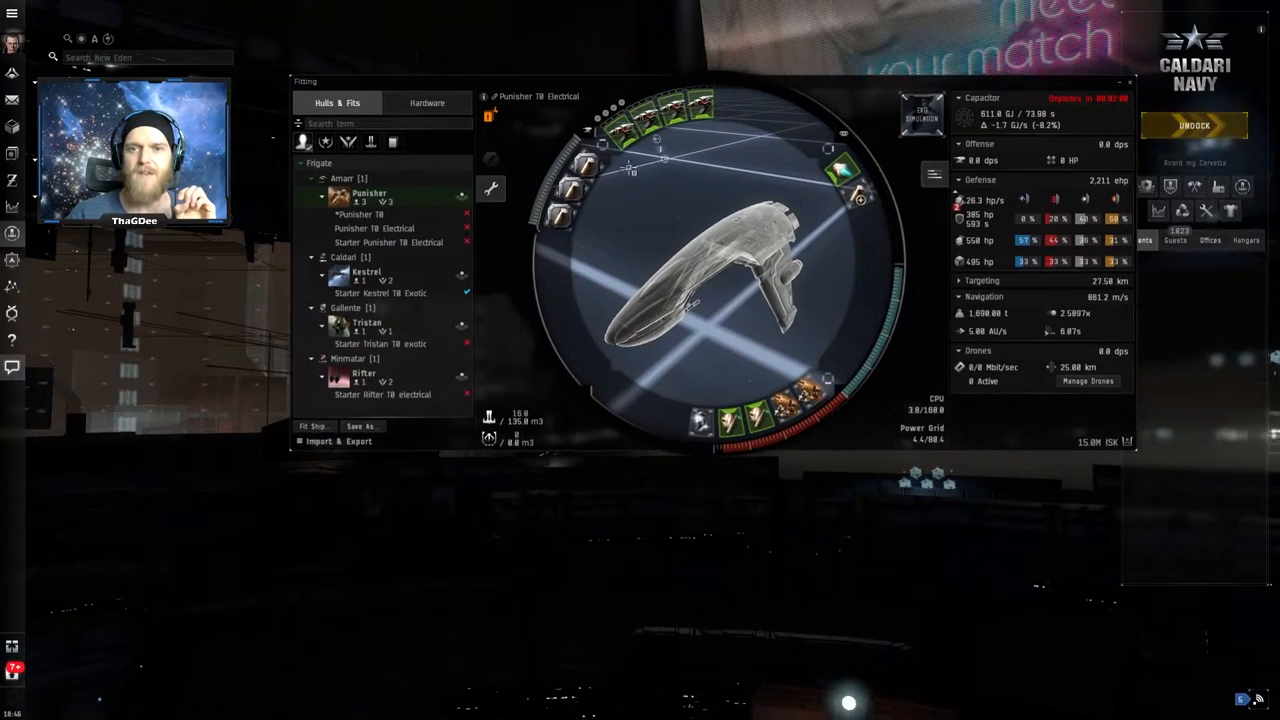
mouse_move(580, 200)
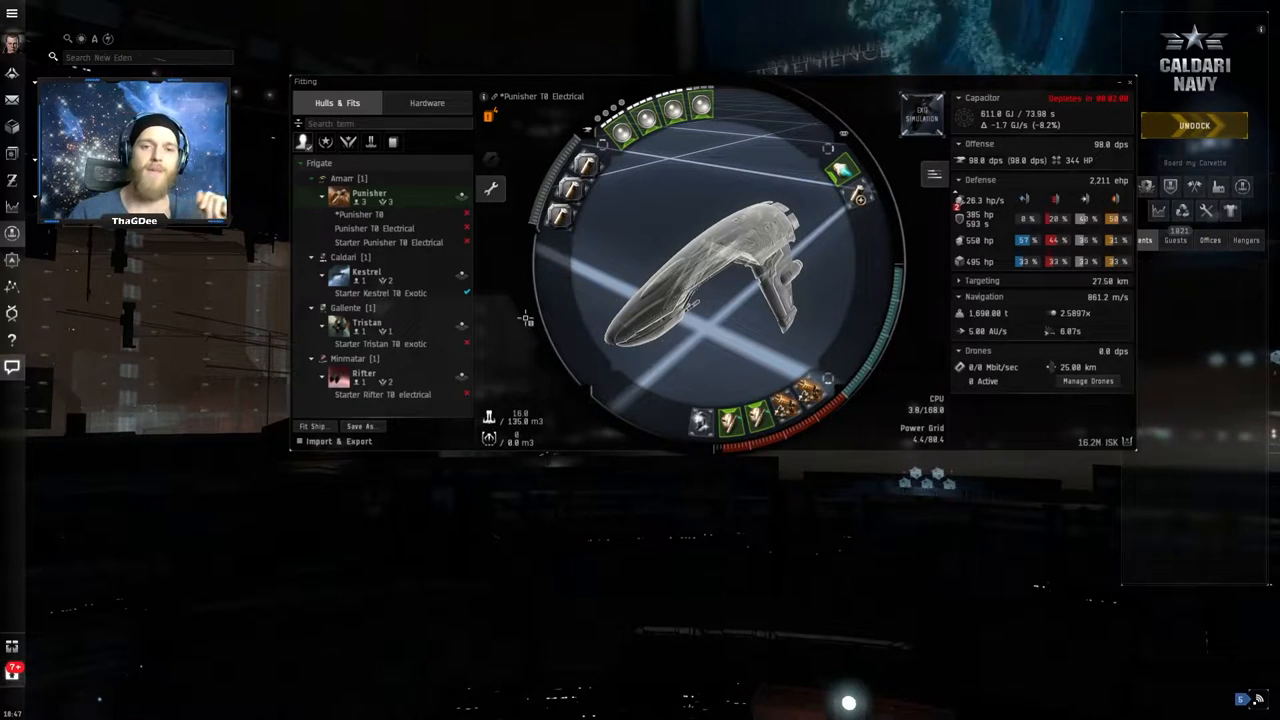
mouse_move(380, 292)
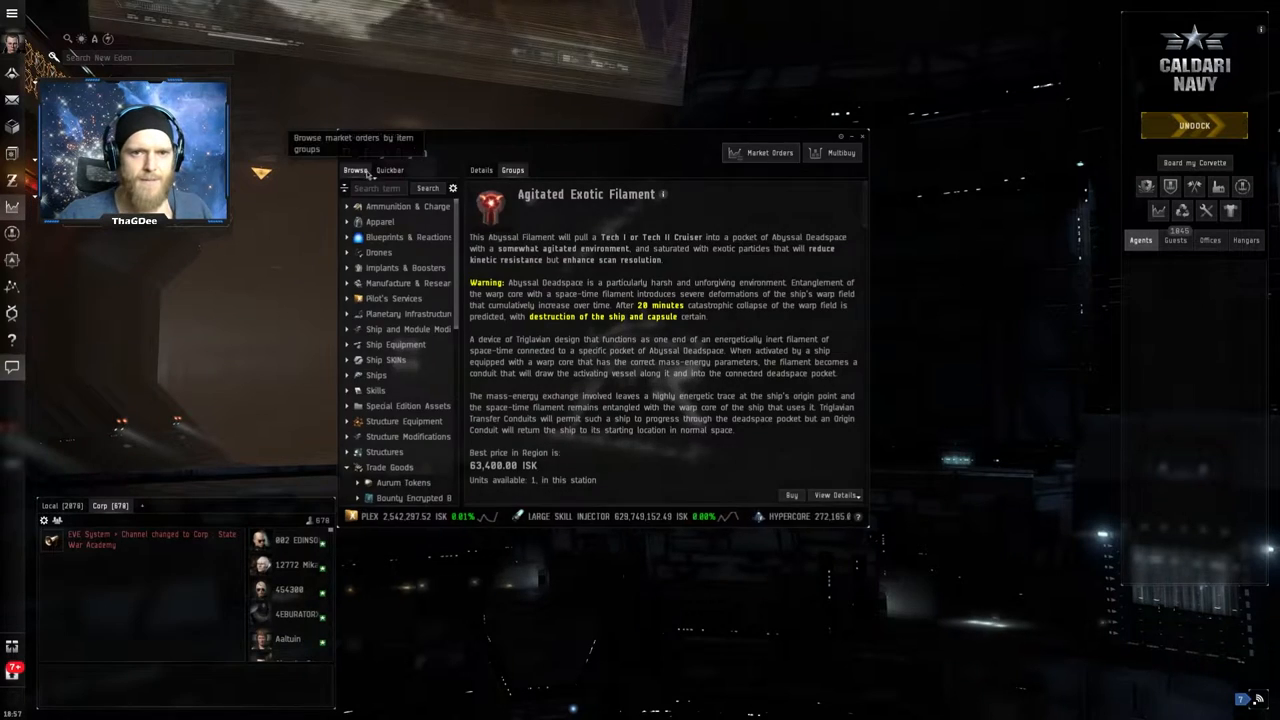
- Look up 'tra' to check Tranquil Electrical and Firestorm Filament orders, then leave the market
type("tranquil")
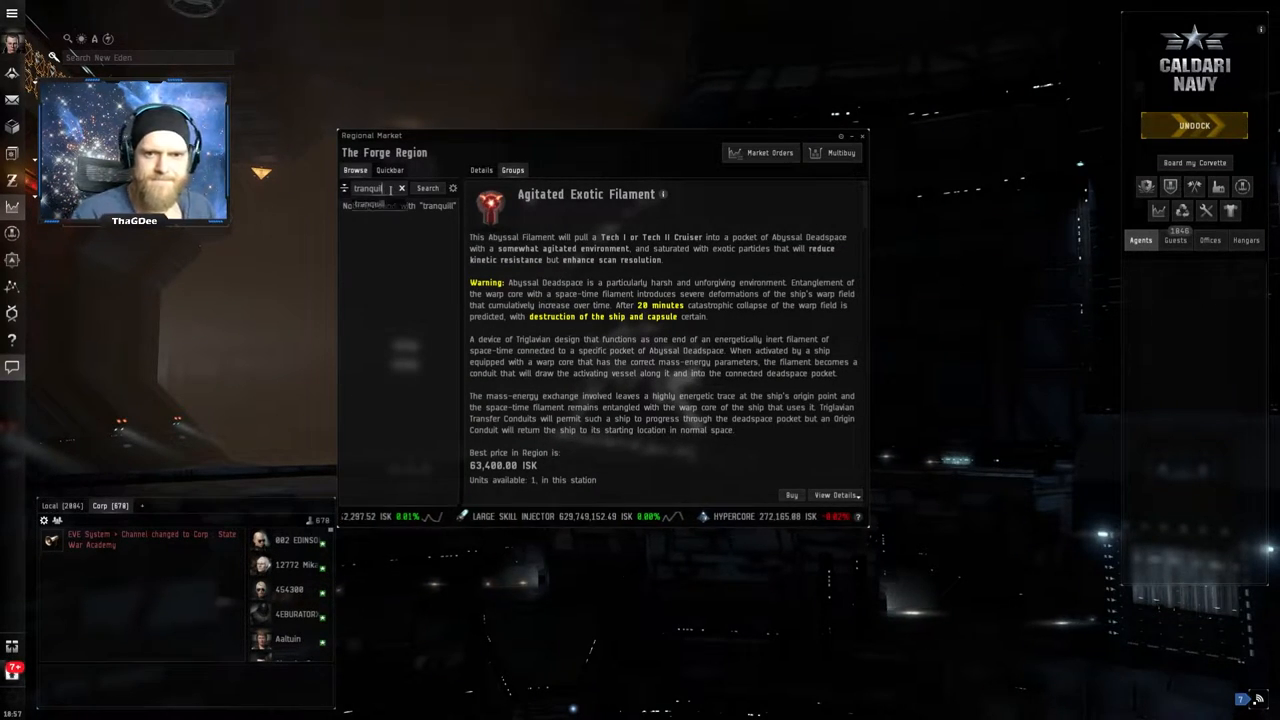
left_click(400, 250)
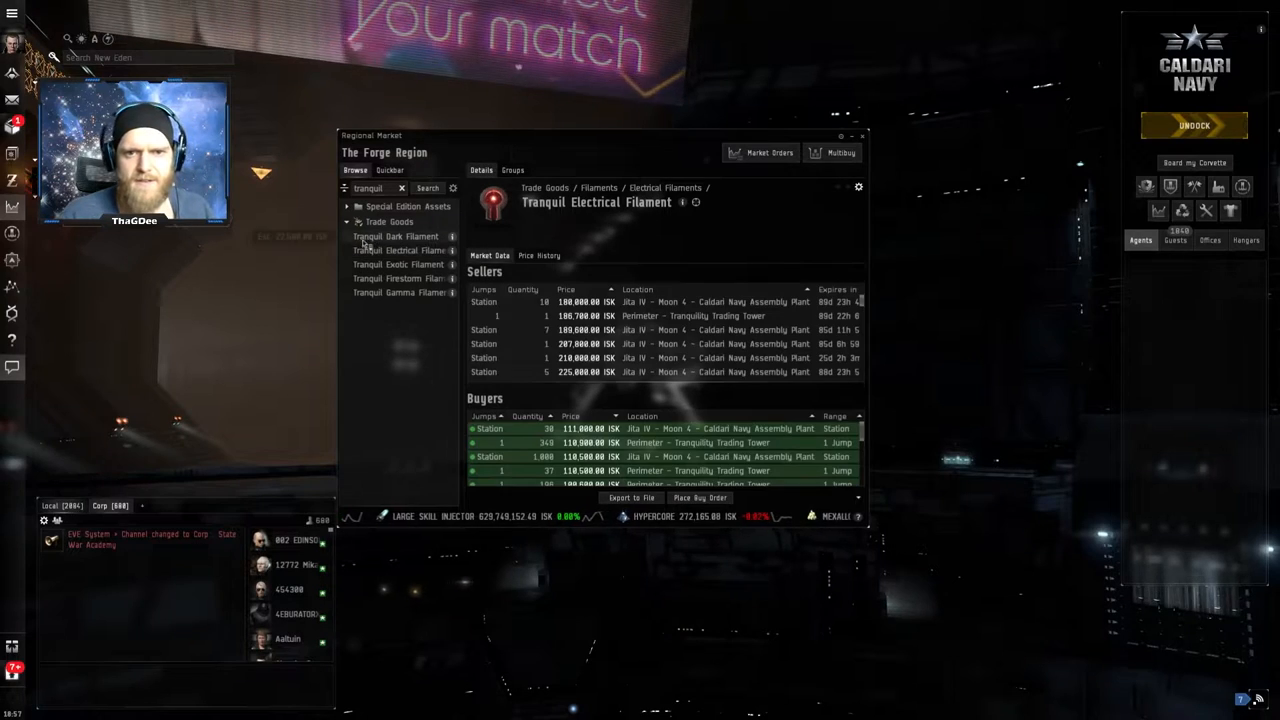
left_click(400, 278)
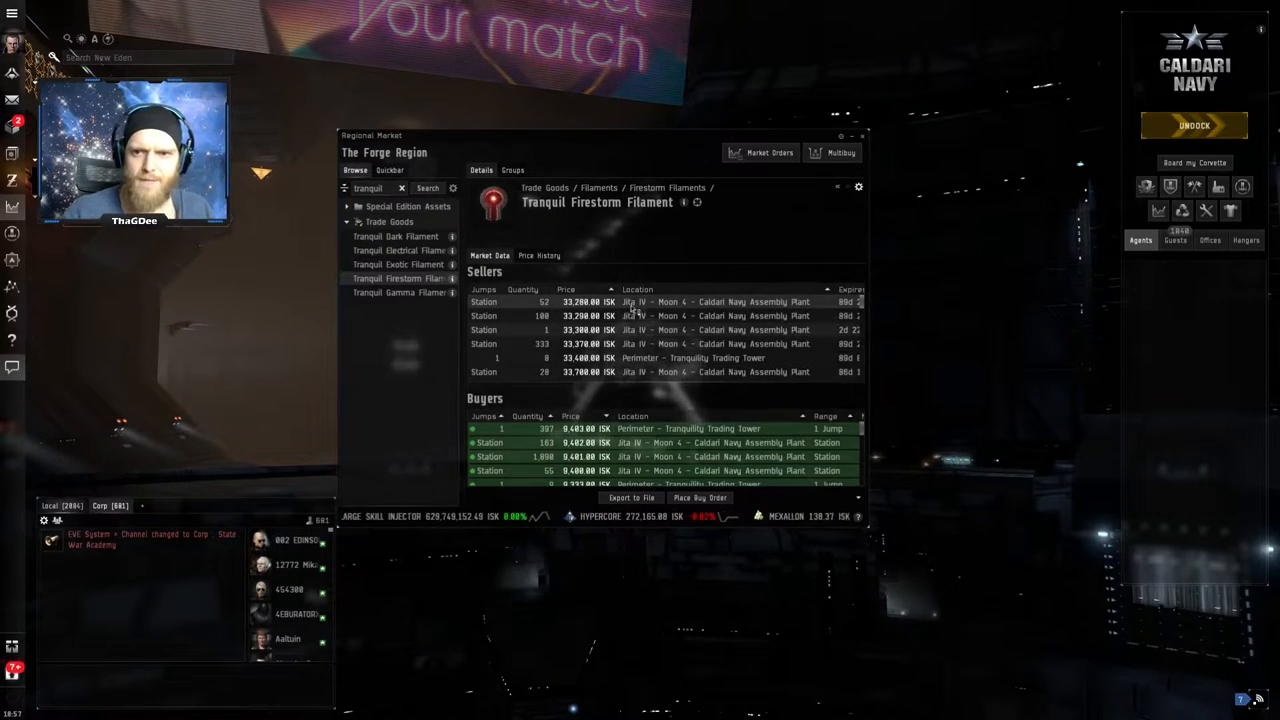
left_click(862, 136)
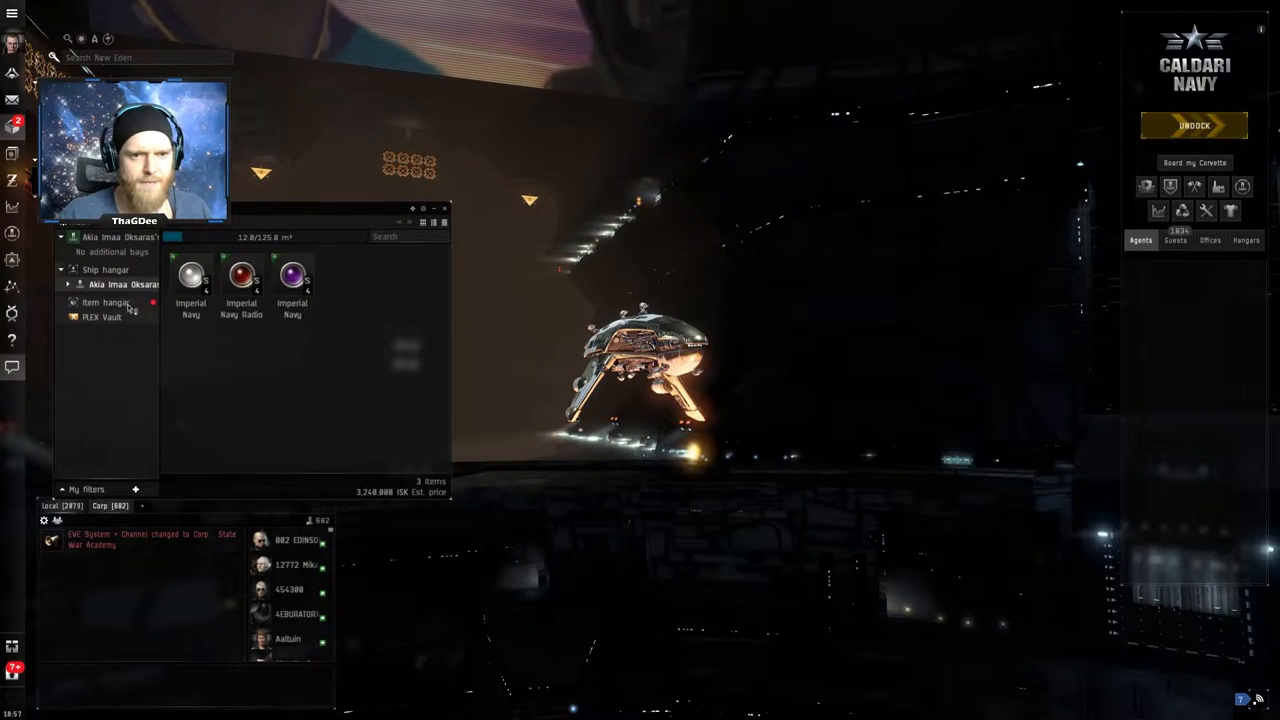
- Close the hangar inventory and undock into space at the Jita 4-4 station
left_click(104, 302)
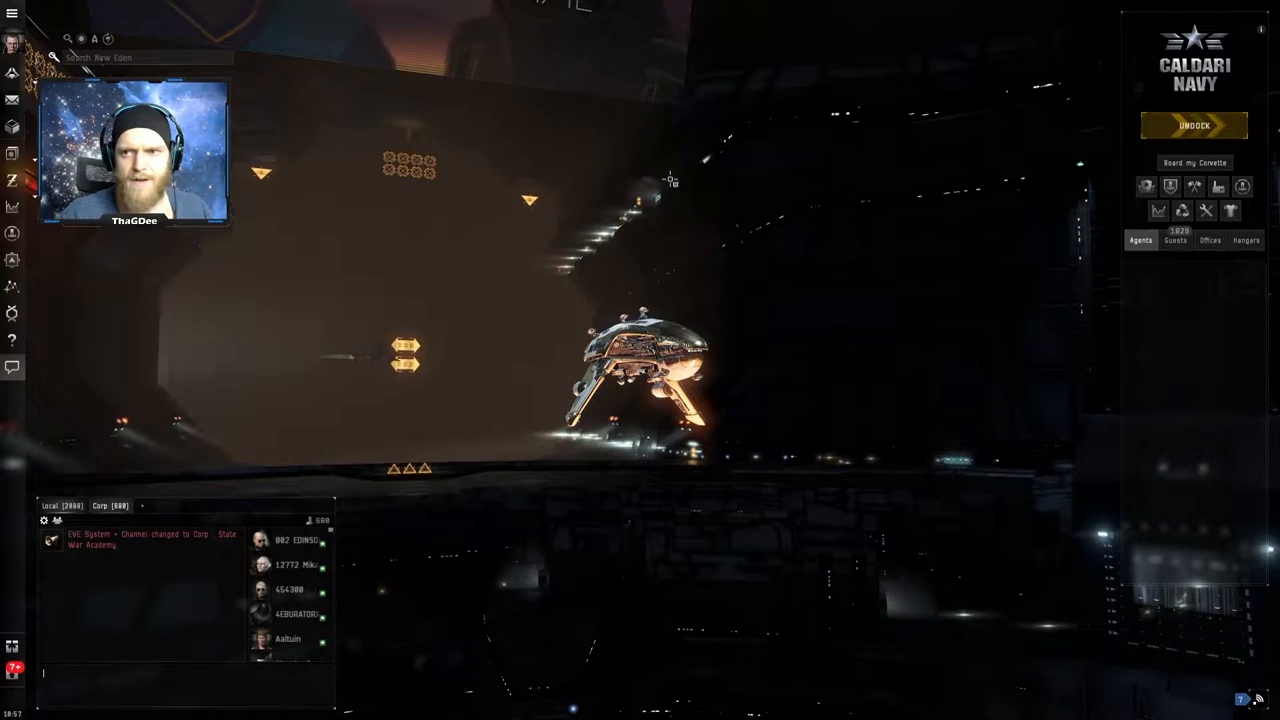
left_click(1194, 124)
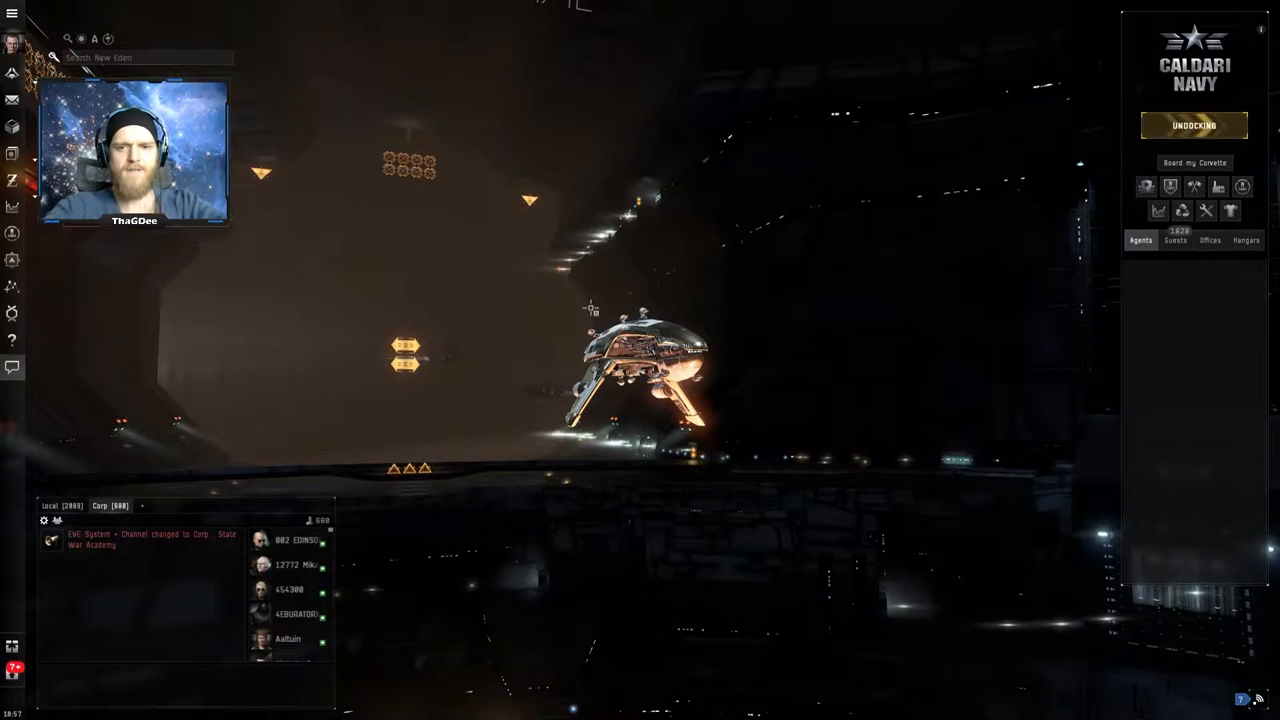
left_click(1192, 124)
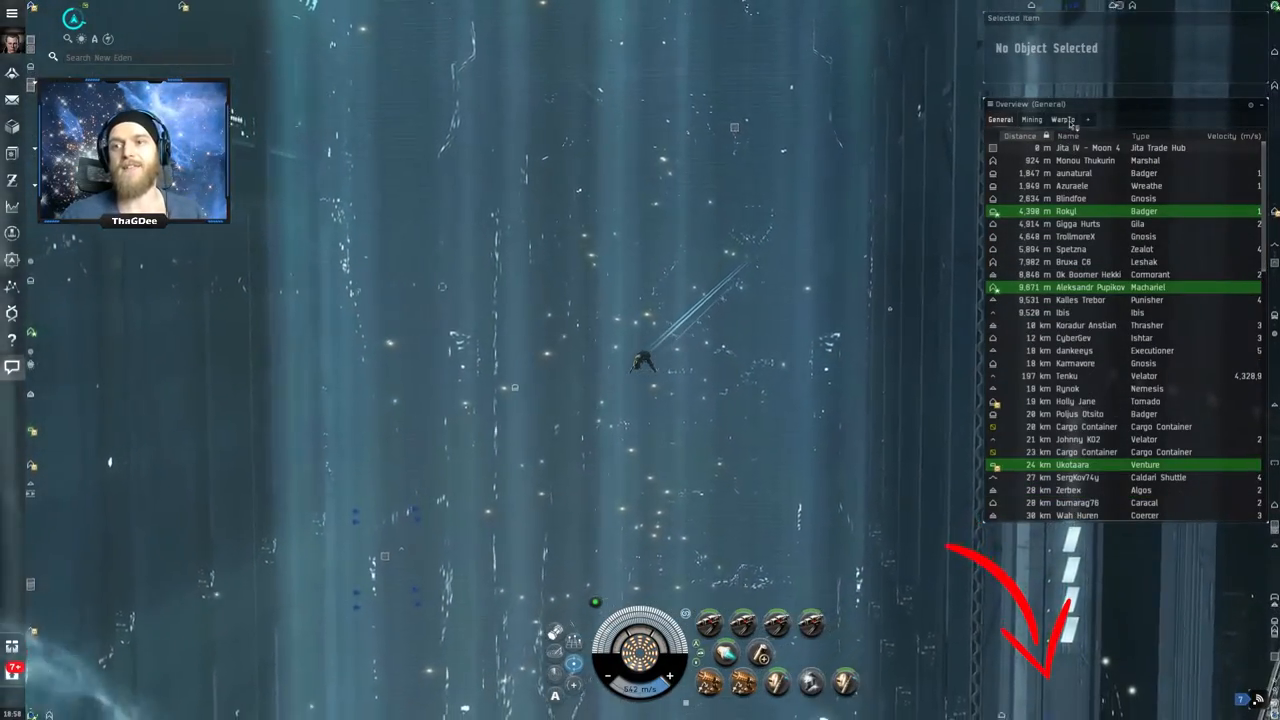
left_click(1064, 120)
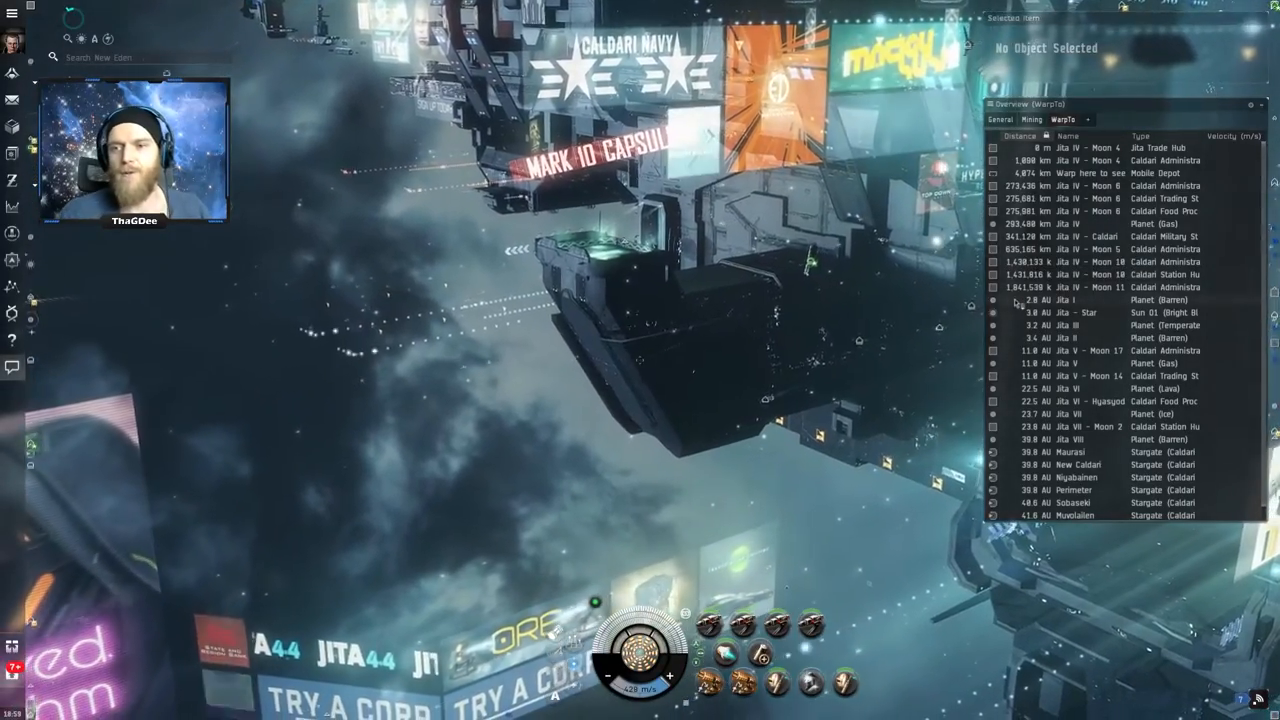
right_click(1070, 324)
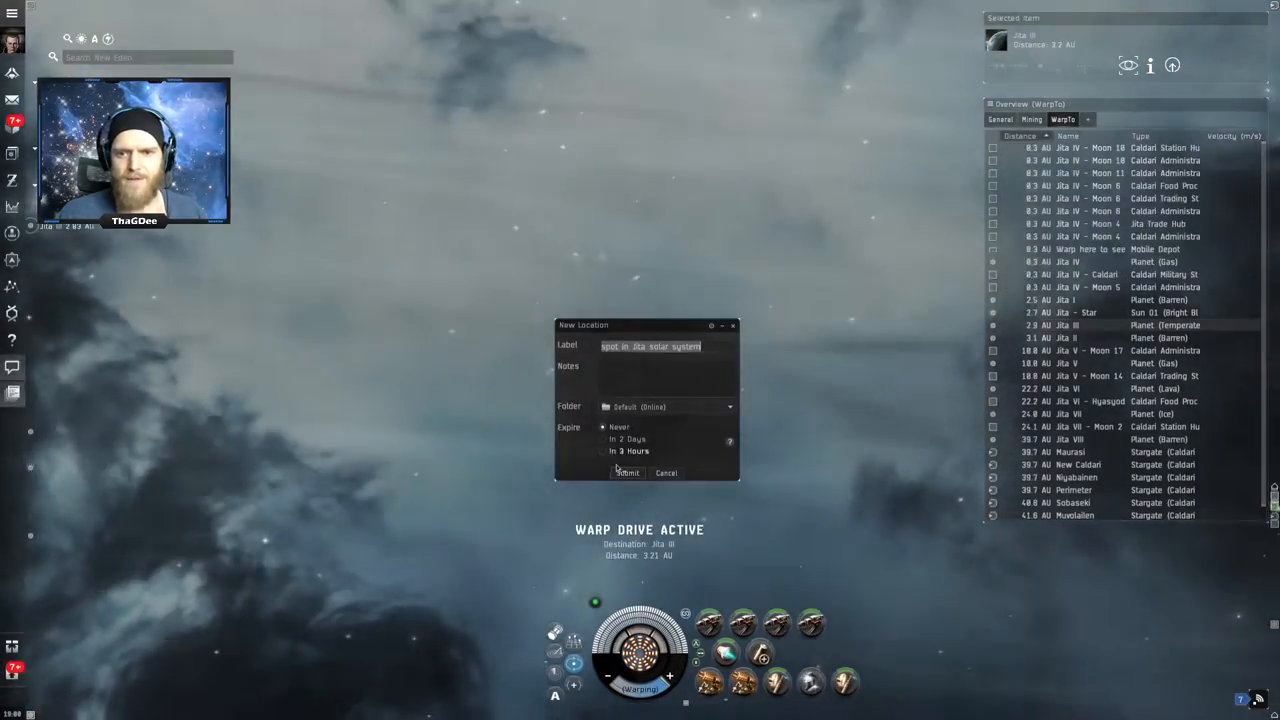
- Submit the New Location bookmark labelled 'spot in Jita solar system'
left_click(626, 472)
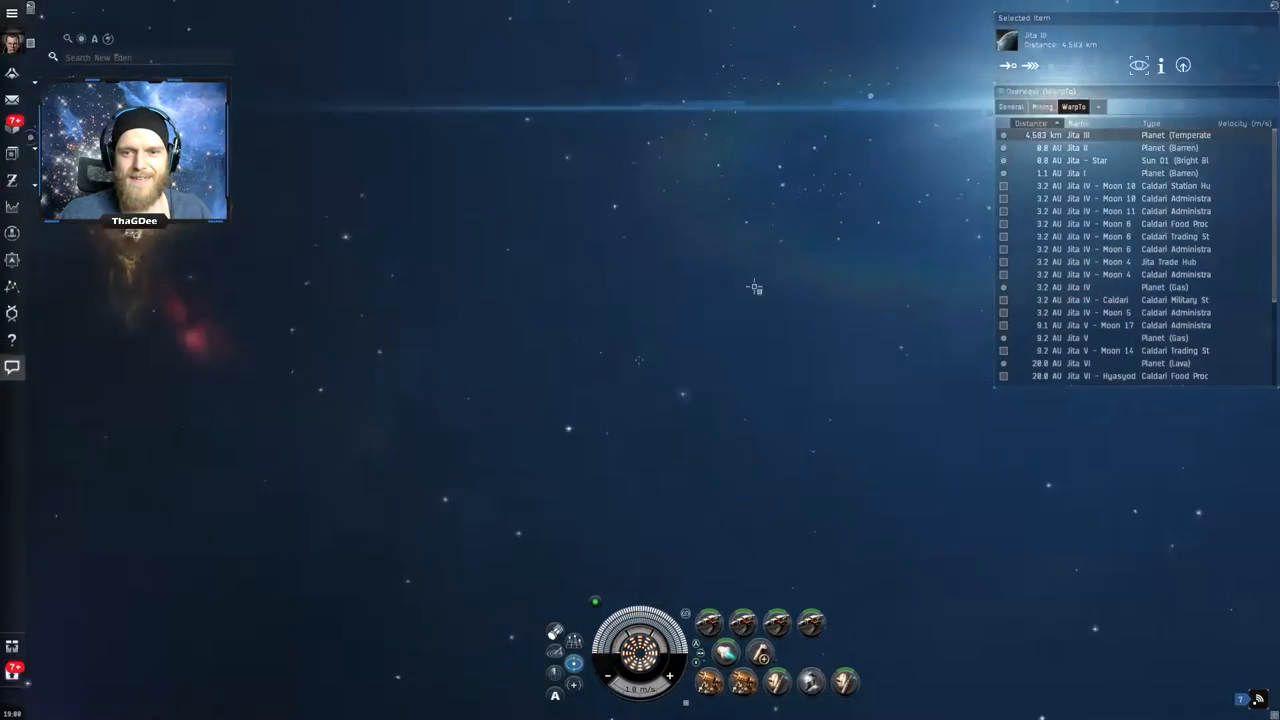
- Warp to the personal location 'spot in Jita solar system' within 0 m
right_click(672, 280)
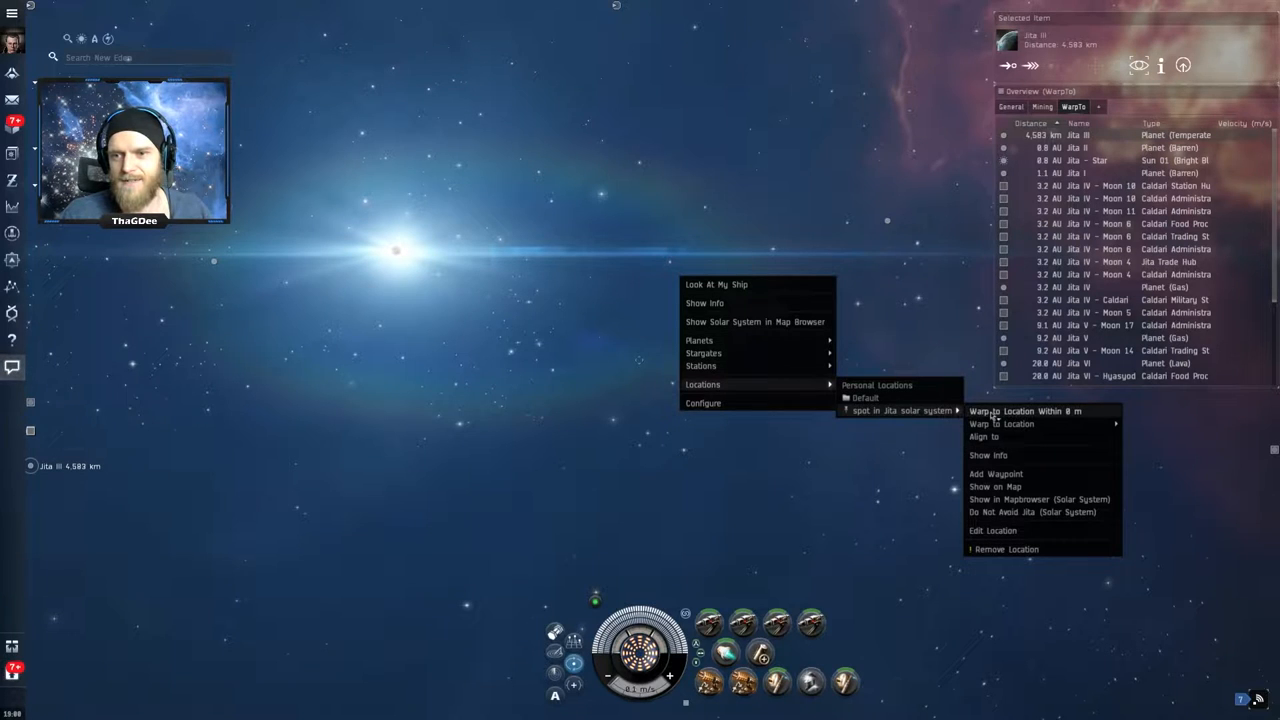
left_click(1024, 412)
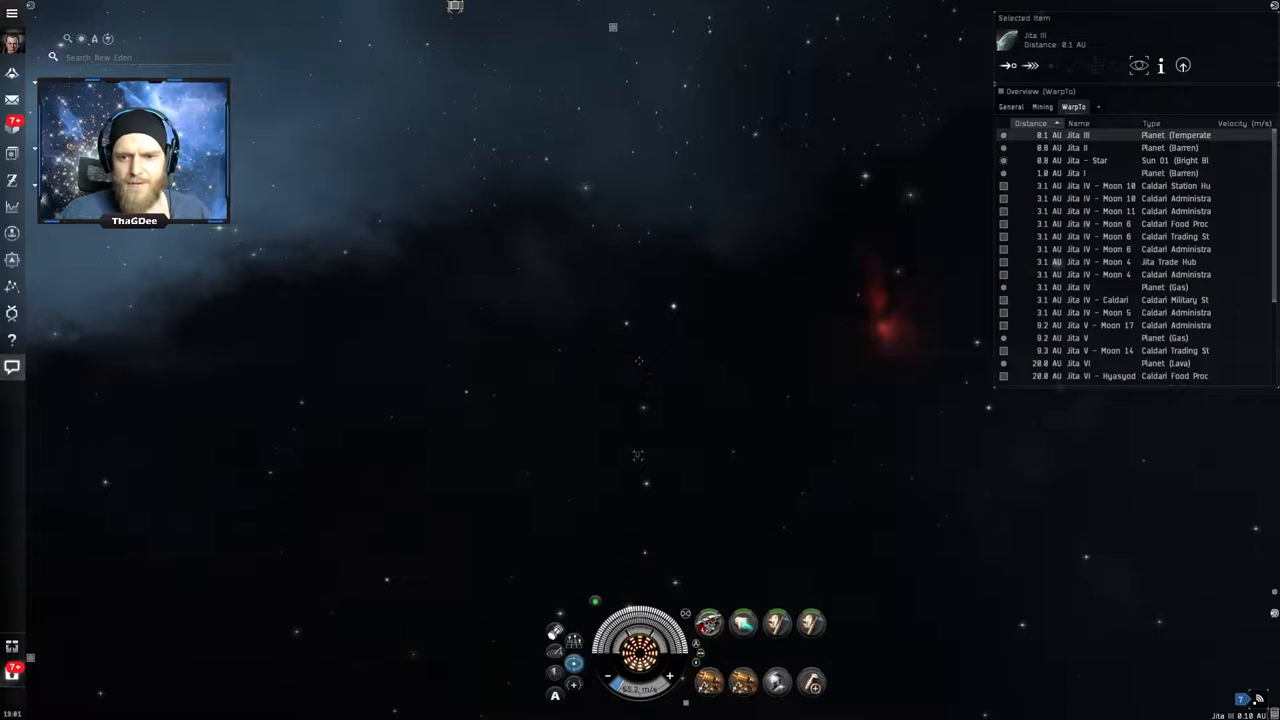
- Show the ship's cargo hold as a compact lower-left panel with the Fleet window closed
right_click(708, 624)
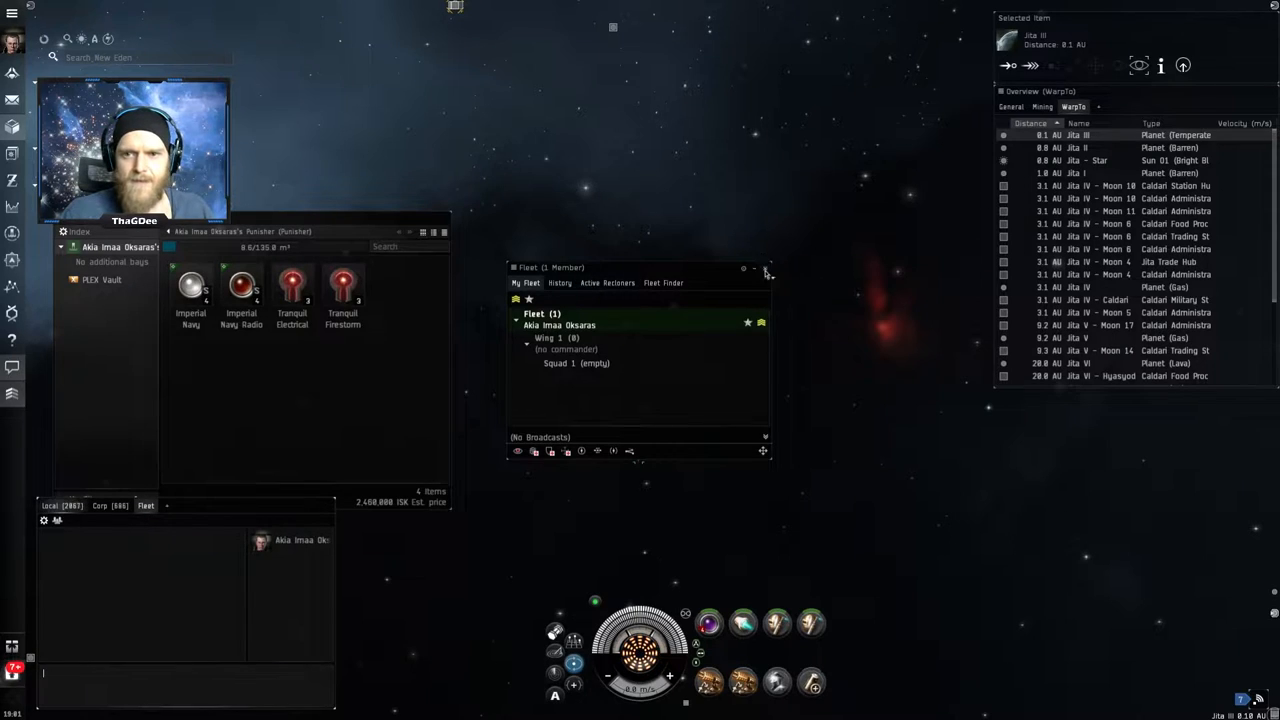
left_click(766, 272)
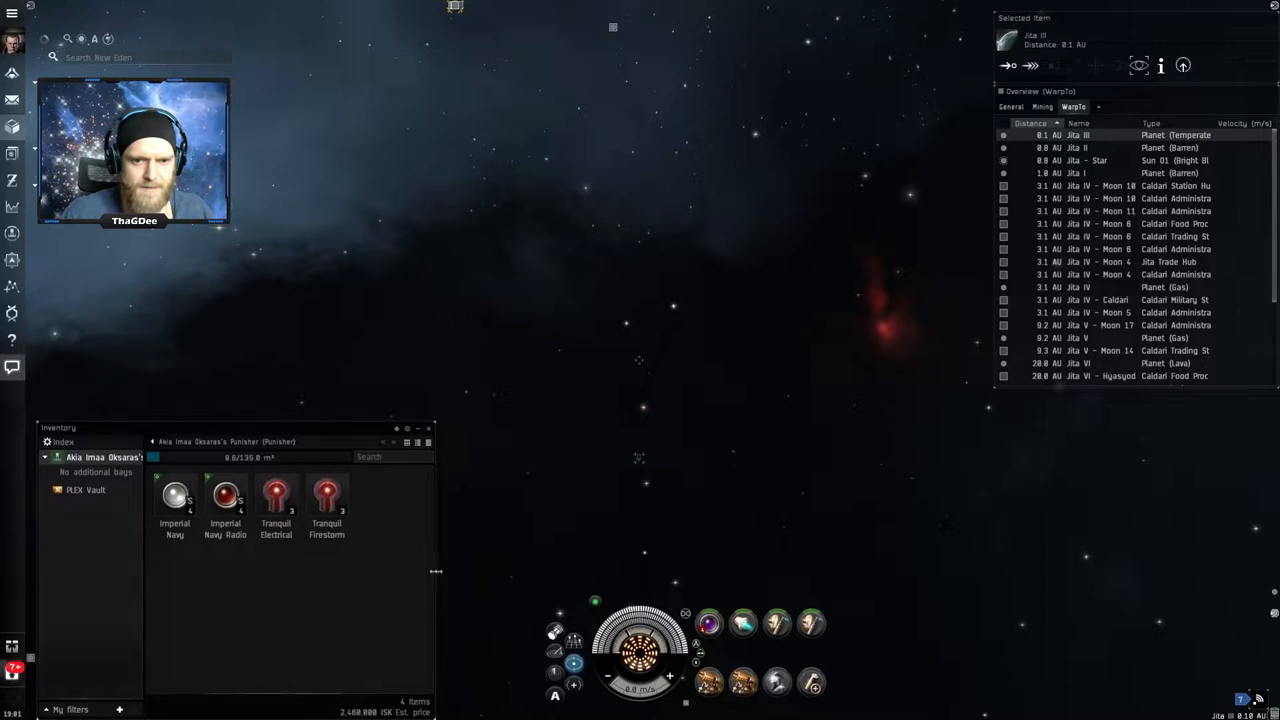
left_click_drag(436, 572, 336, 572)
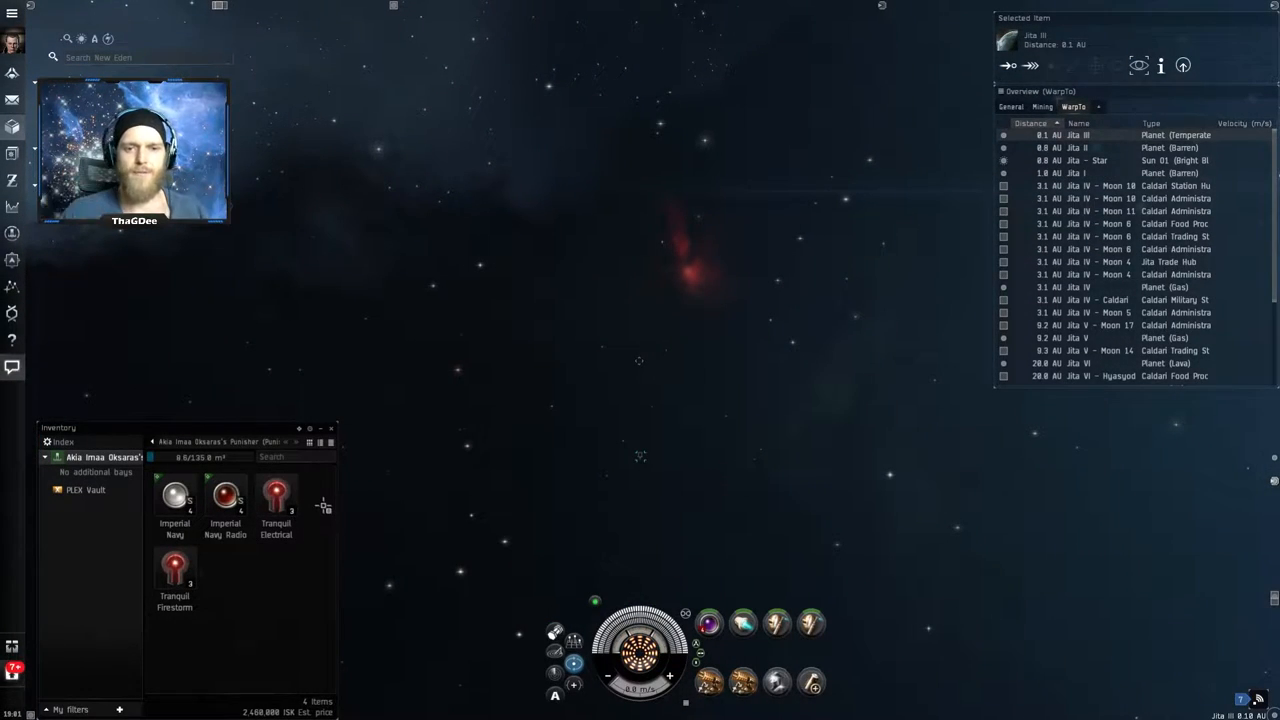
mouse_move(276, 496)
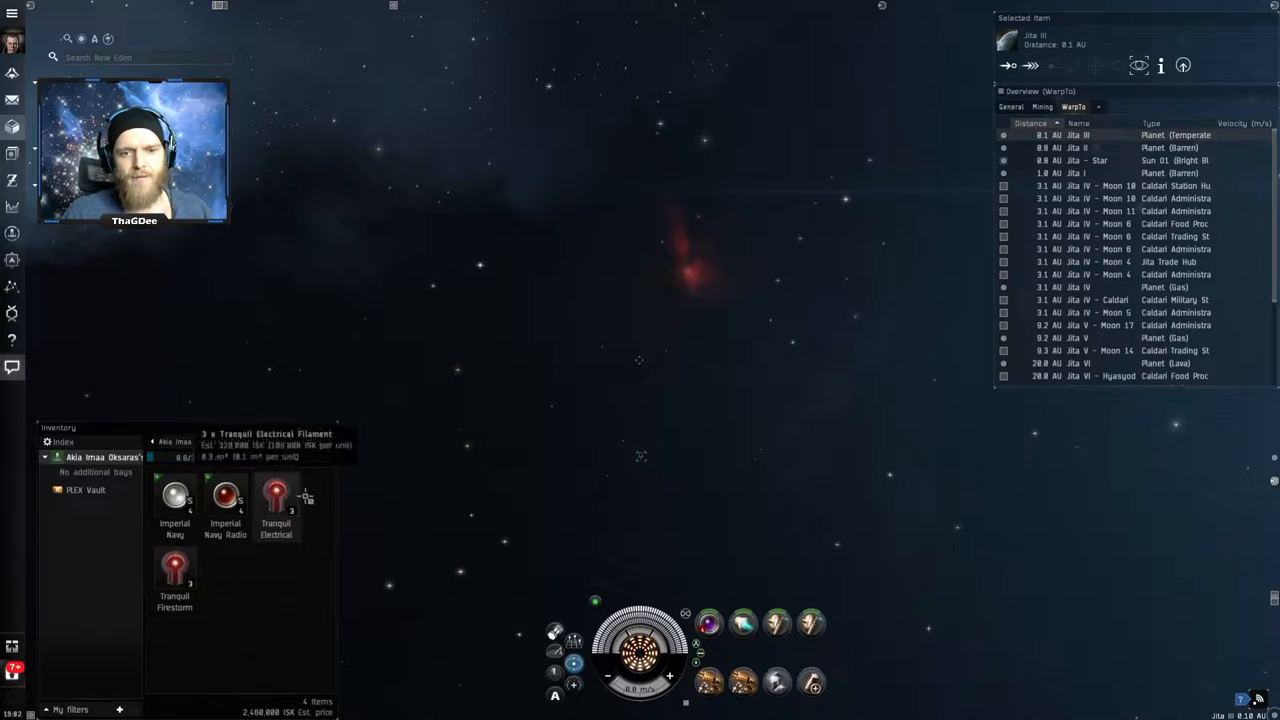
- Activate the Tranquil Electrical Filament for the fleet to open an abyssal trace
double_click(276, 496)
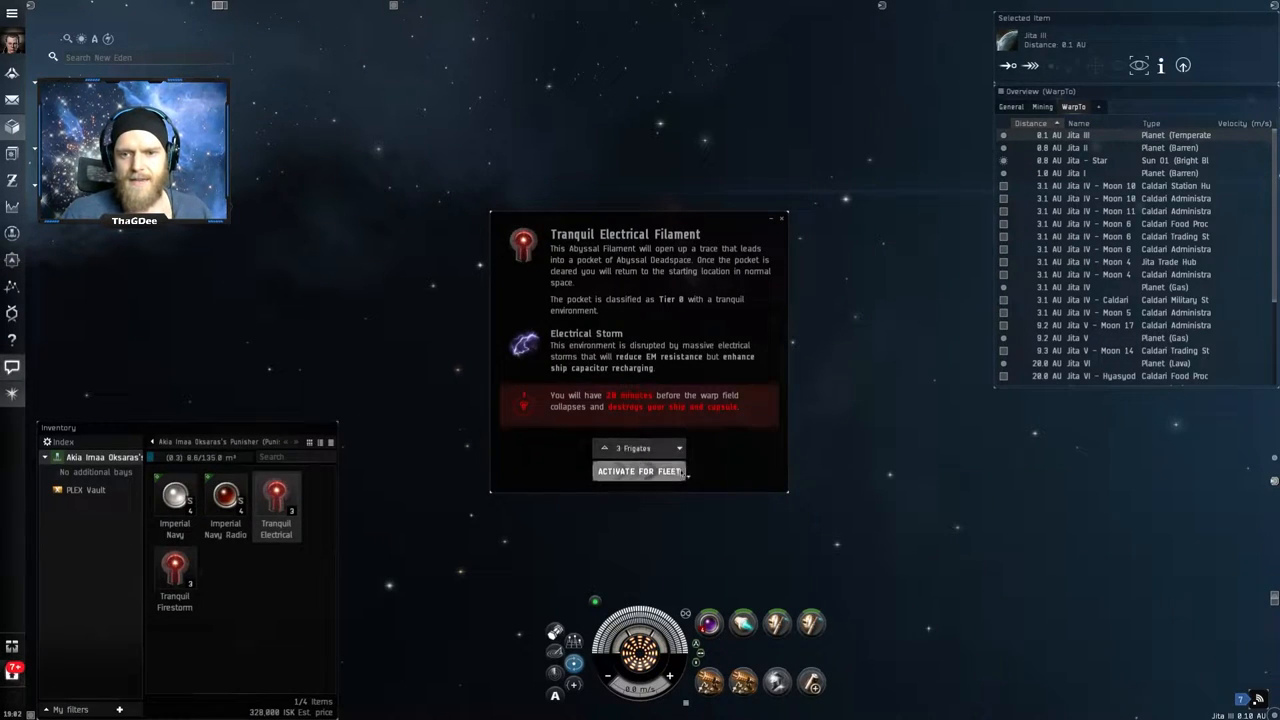
mouse_move(676, 496)
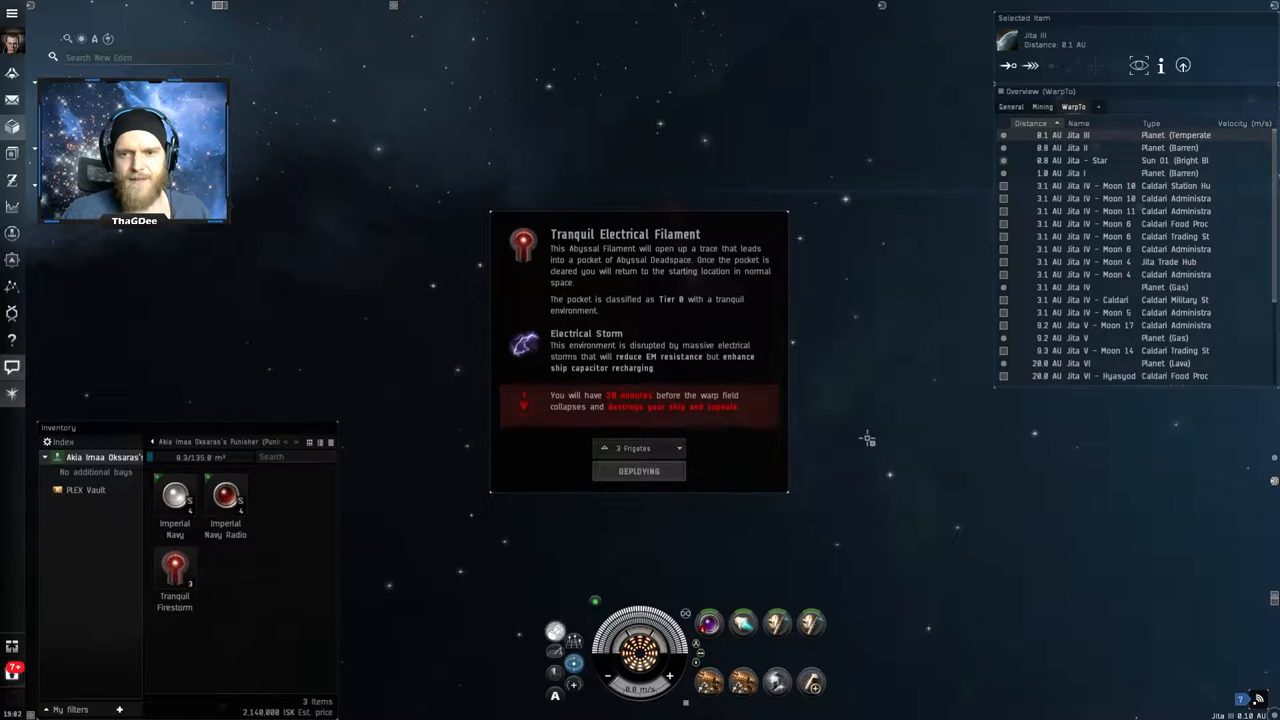
left_click(638, 470)
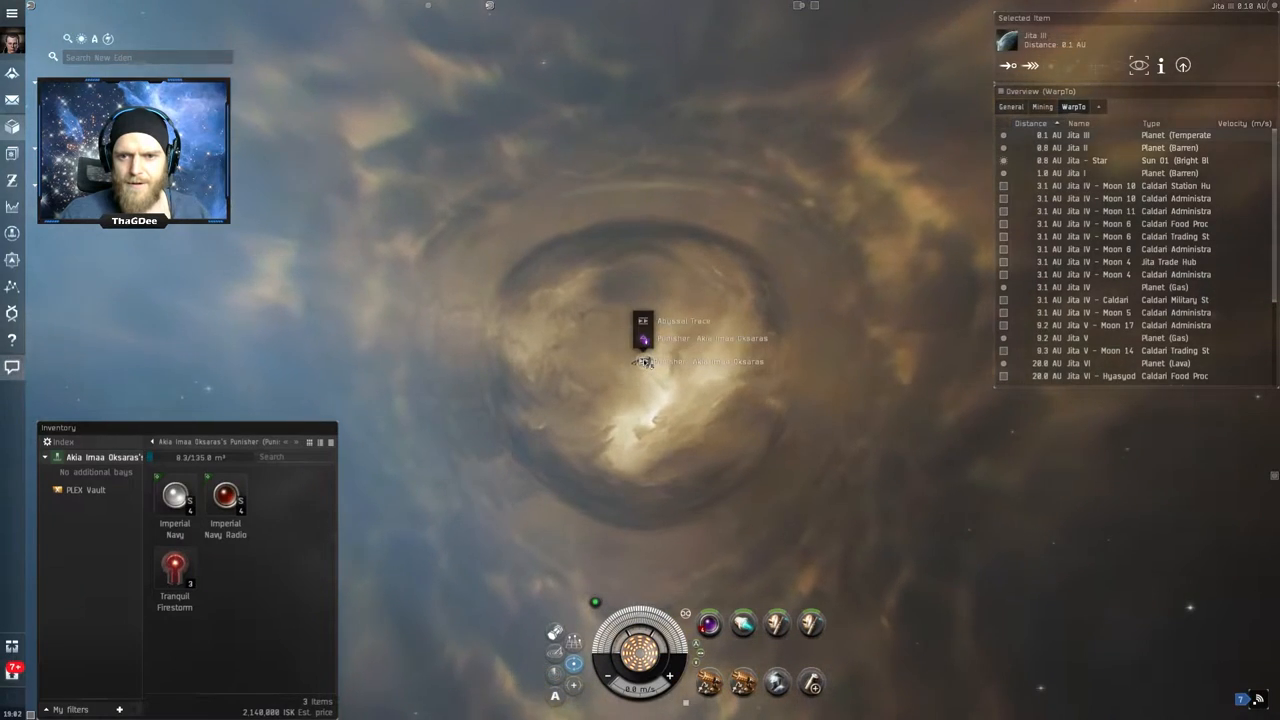
- Add the Abyssal Trace to the overview, activate it and confirm the jump into Abyssal Deadspace
right_click(644, 340)
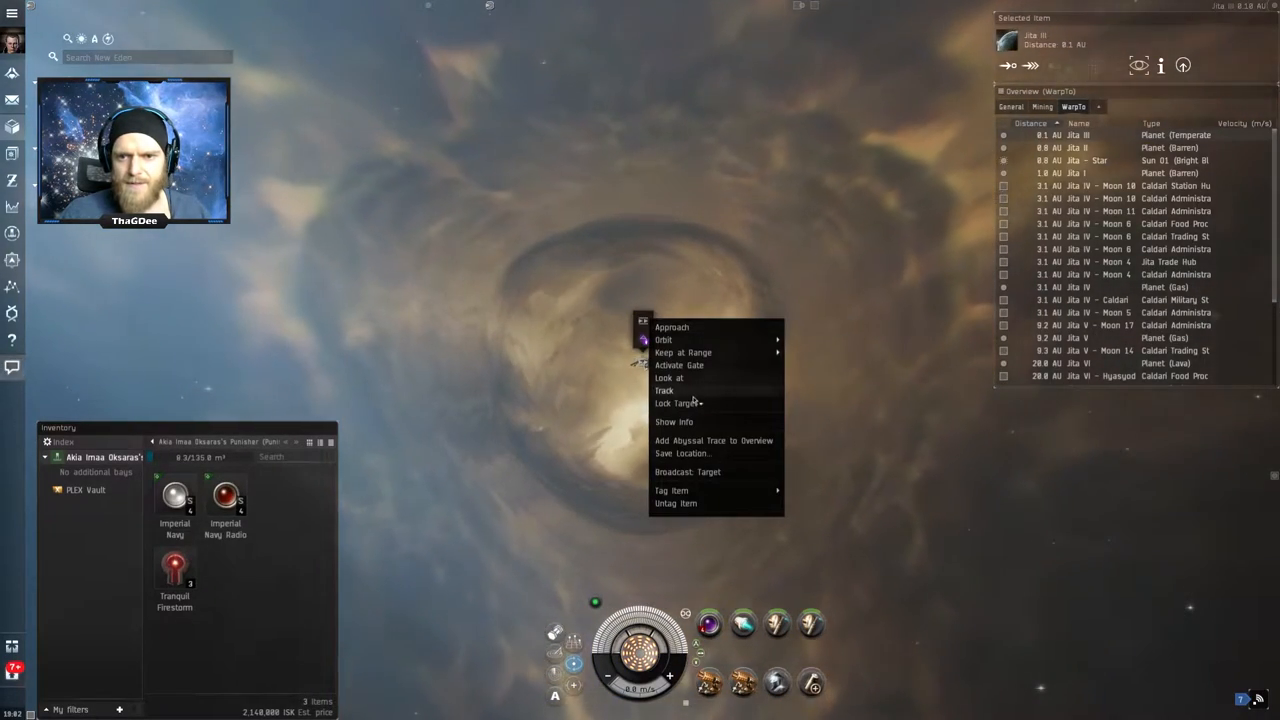
left_click(712, 440)
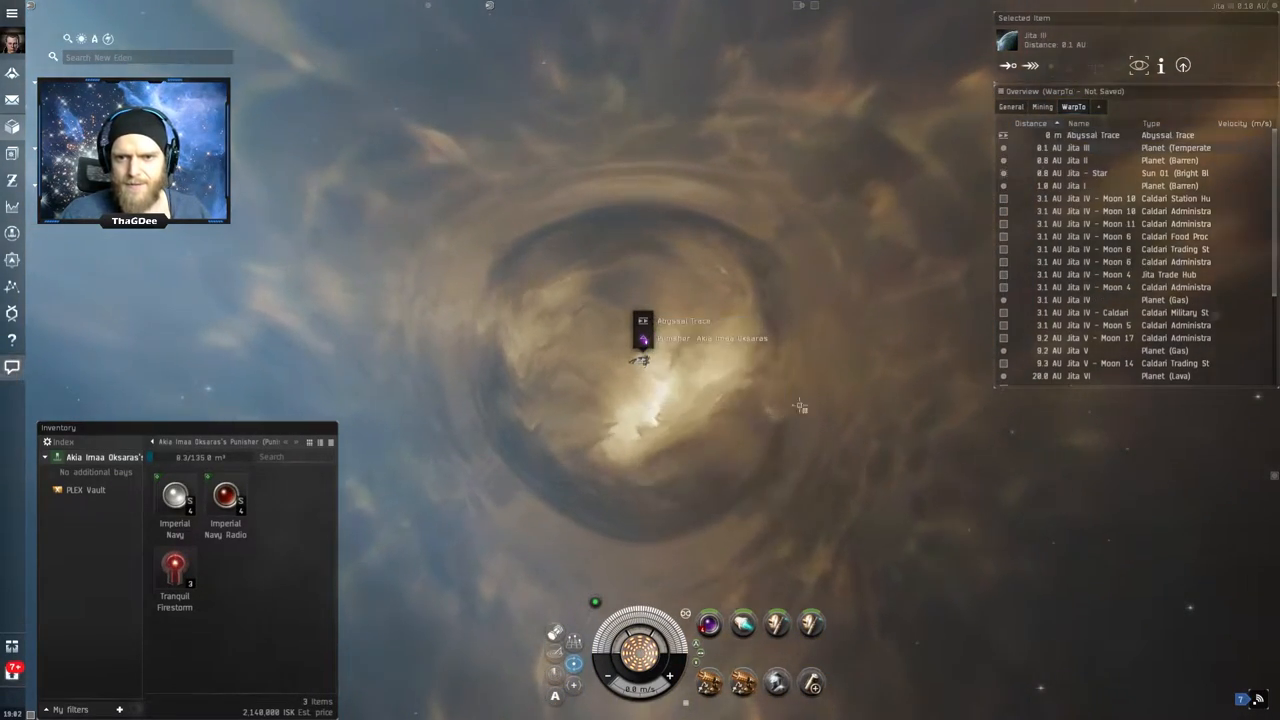
right_click(644, 336)
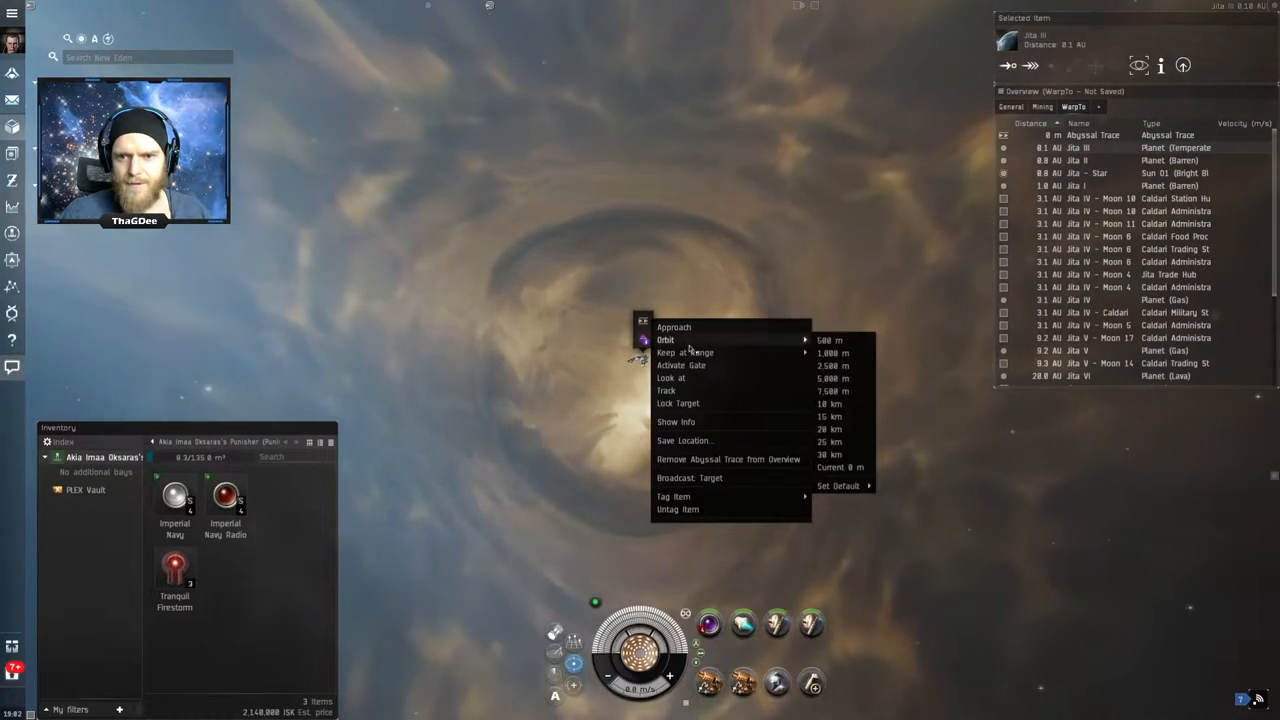
left_click(680, 364)
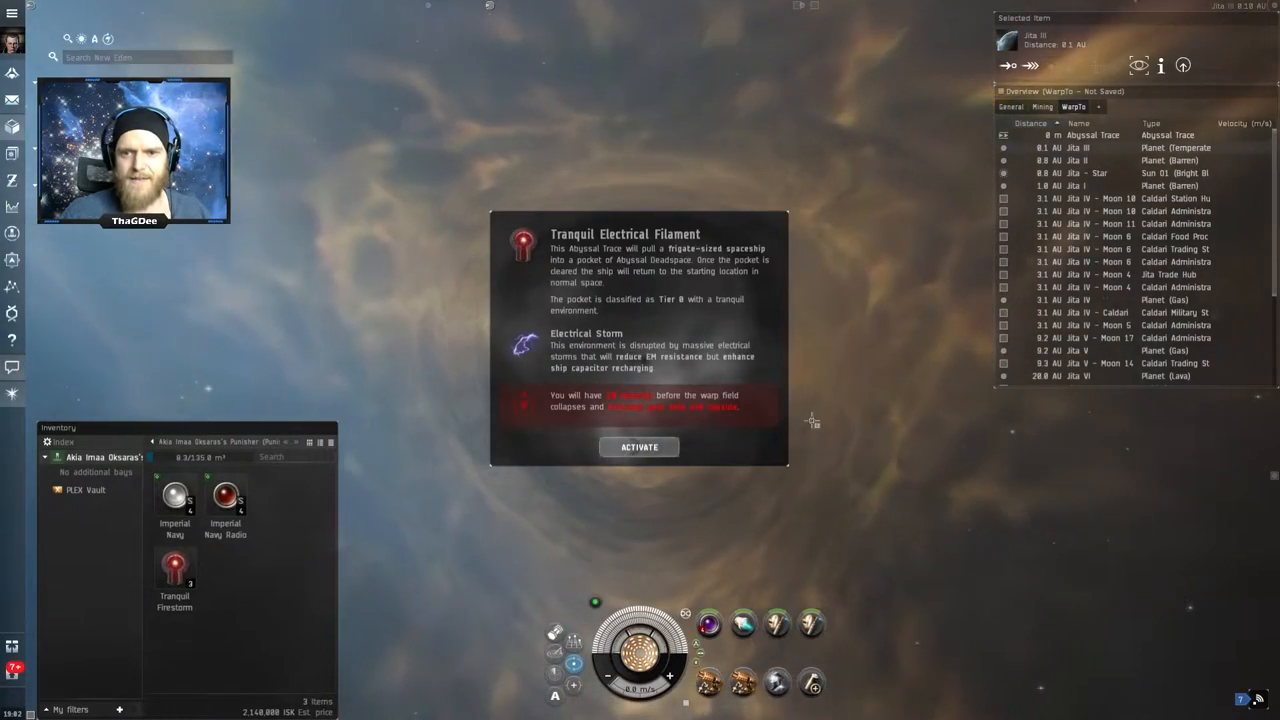
left_click(638, 446)
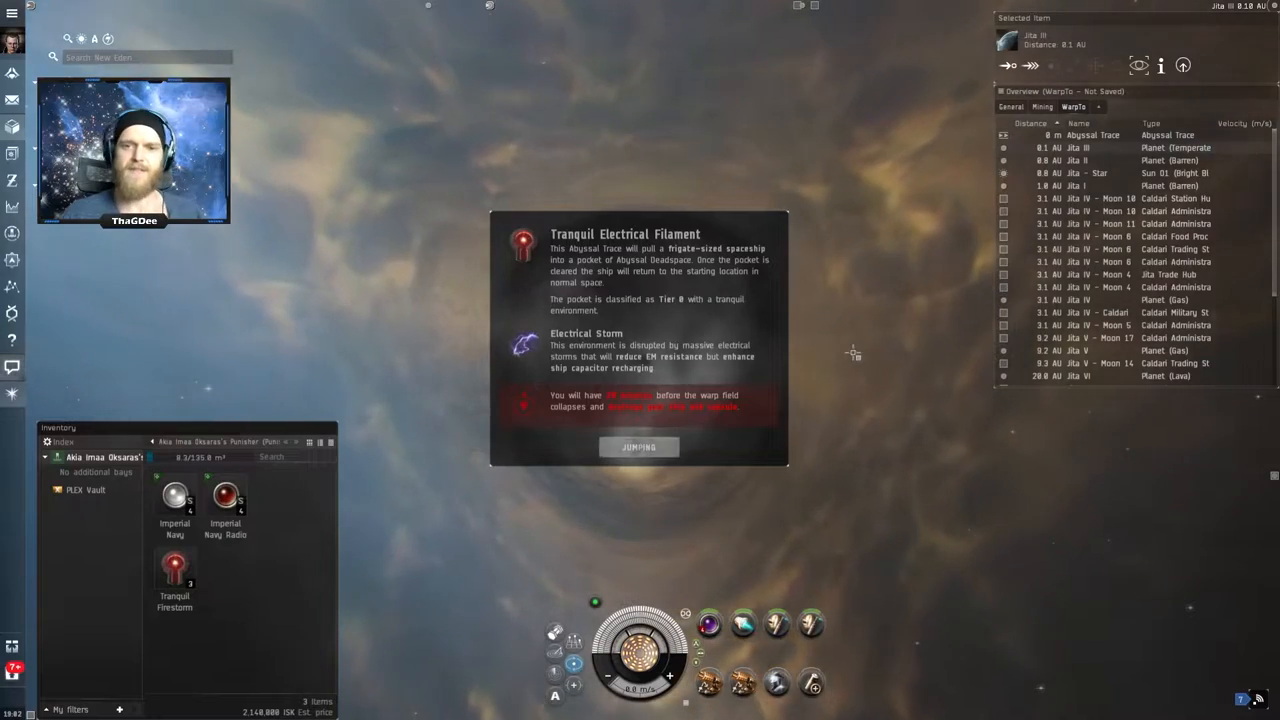
left_click(638, 446)
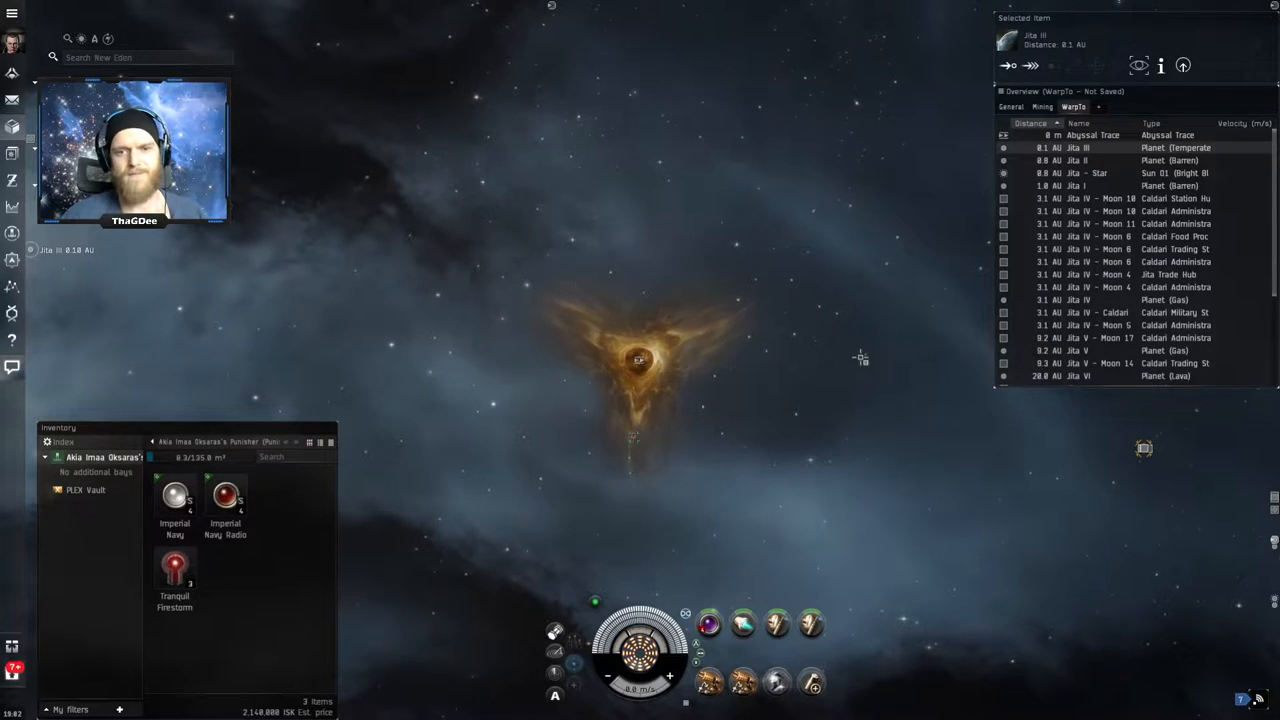
mouse_move(800, 380)
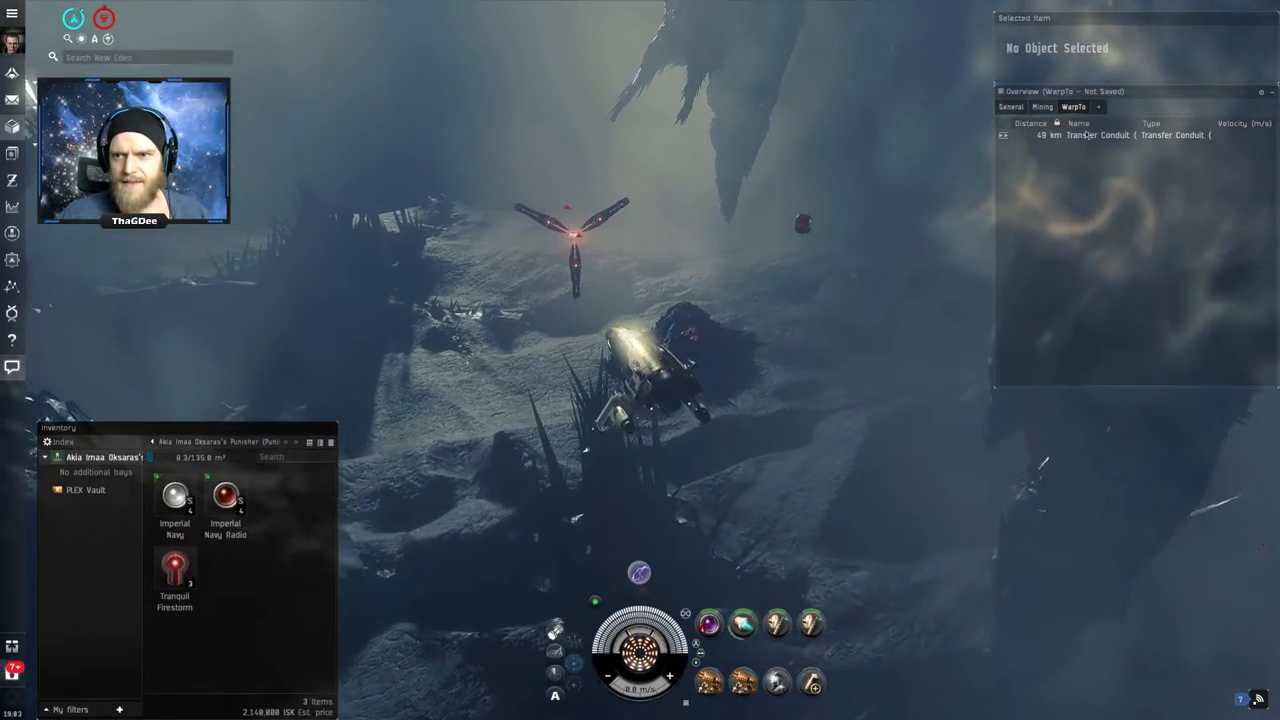
- Engage the hostiles guarding the transfer conduit beside the Triglavian Bioadaptive Cache
left_click(1010, 106)
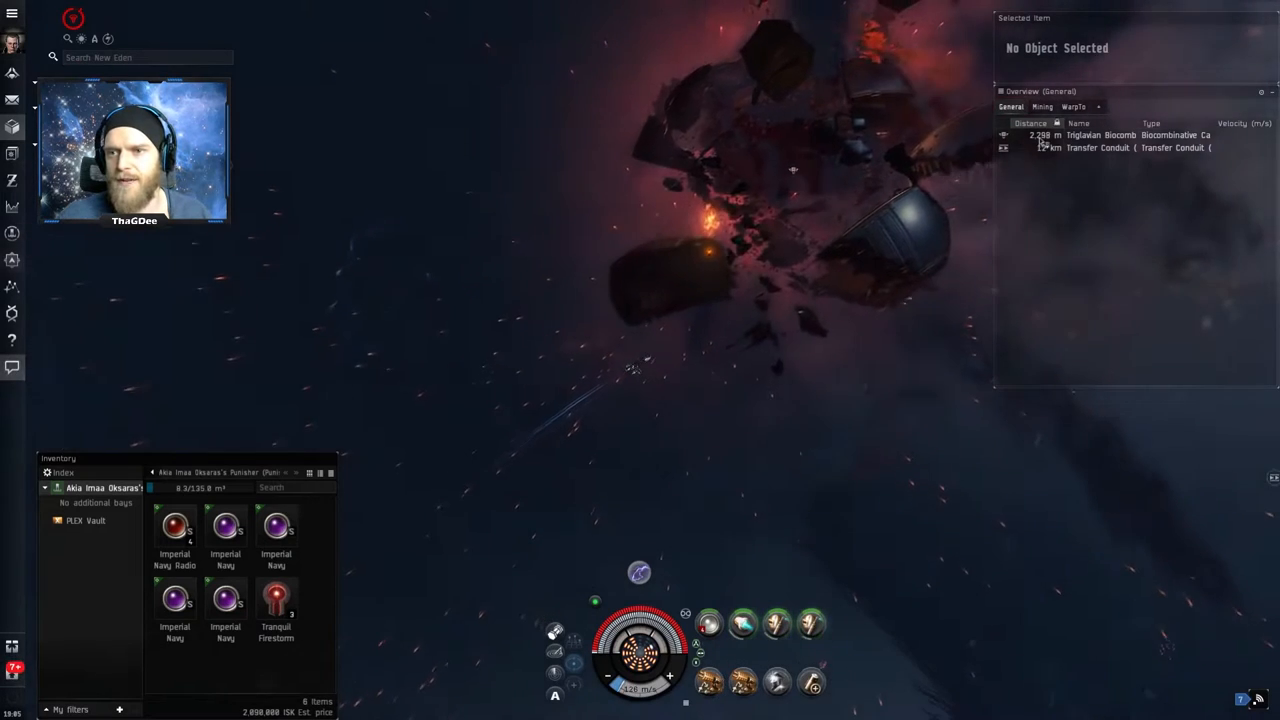
- Head the ship toward the transfer conduit and set up on the nearby cache
left_click(1120, 136)
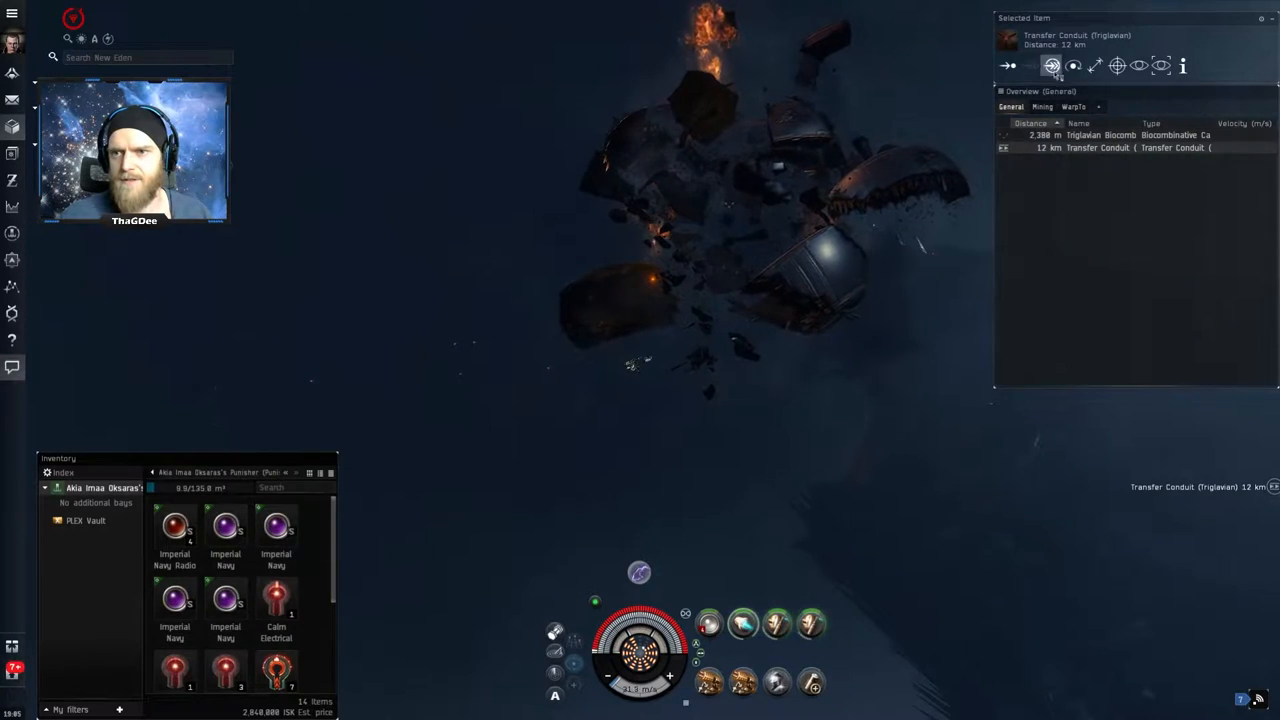
left_click(1052, 64)
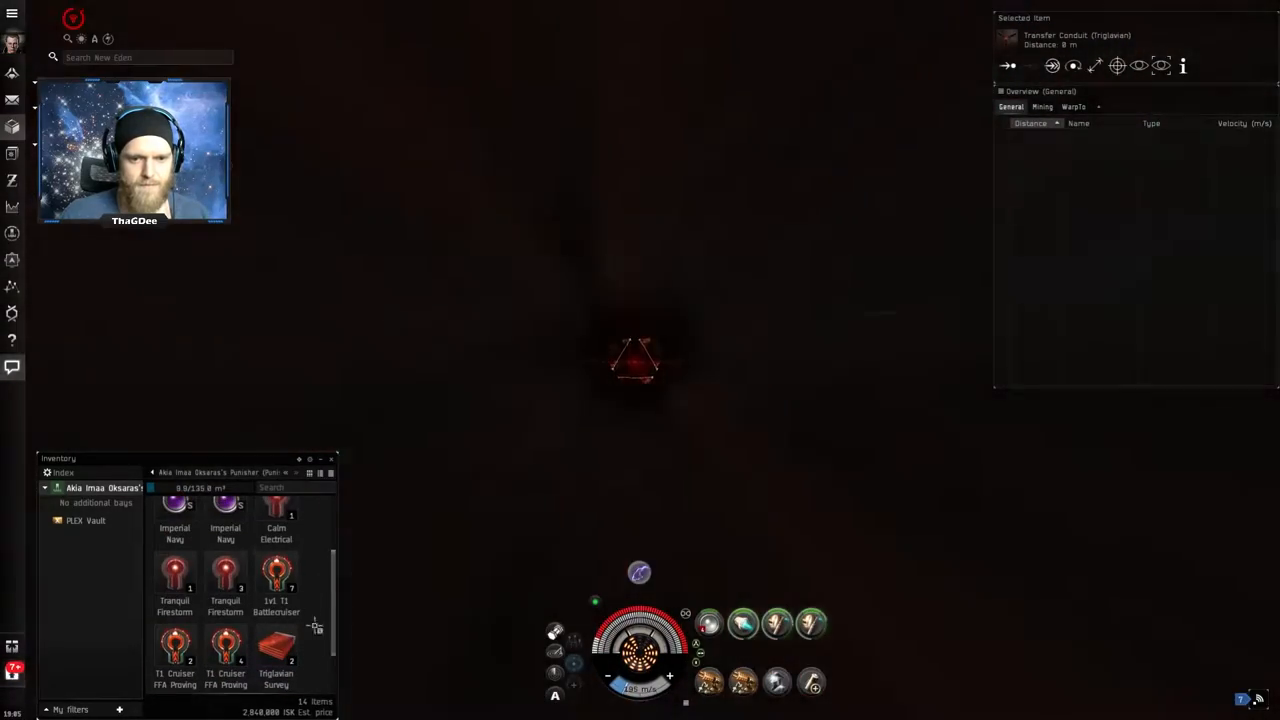
right_click(704, 348)
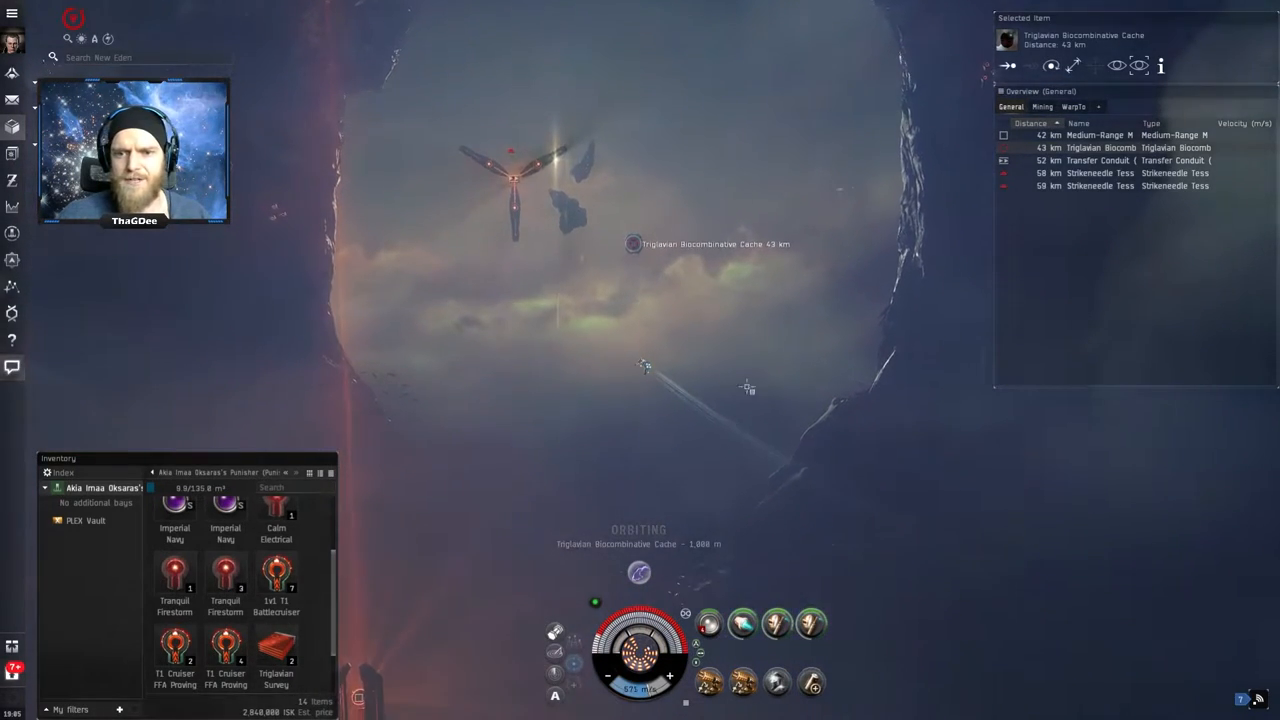
right_click(708, 624)
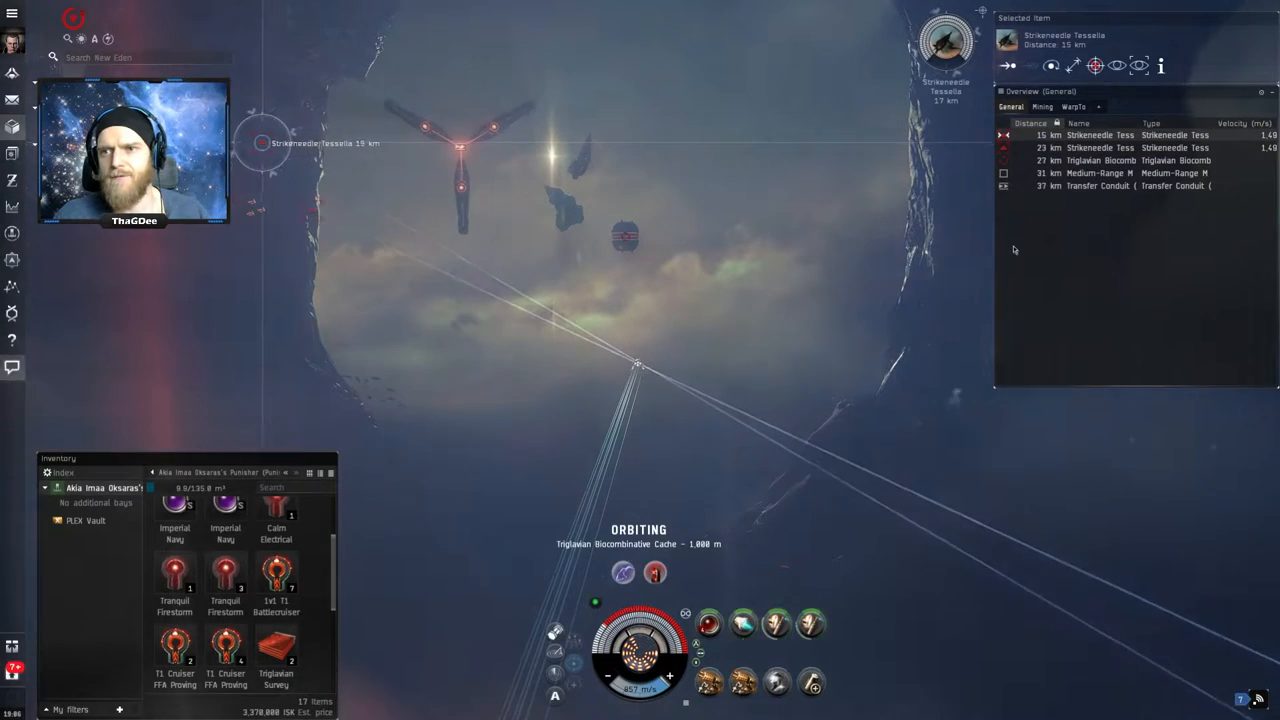
- Lock and attack the Strikeneedle Tessellas from the overview
left_click(1100, 160)
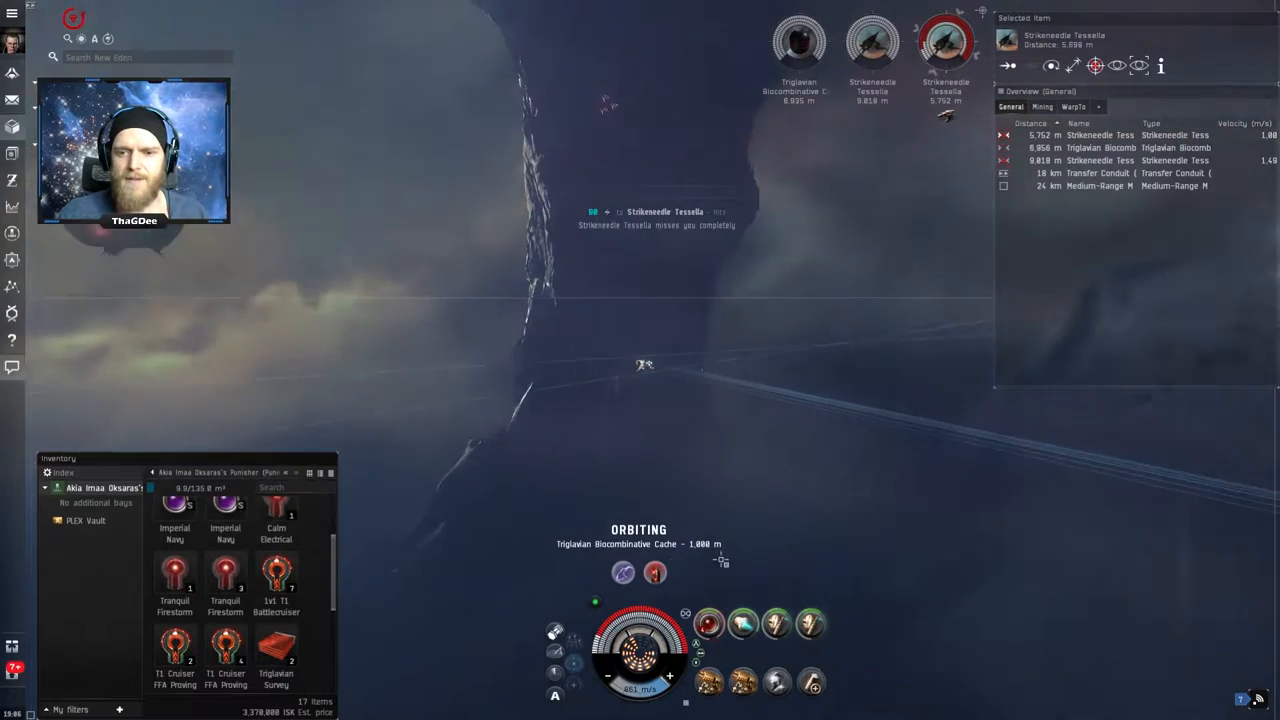
right_click(708, 624)
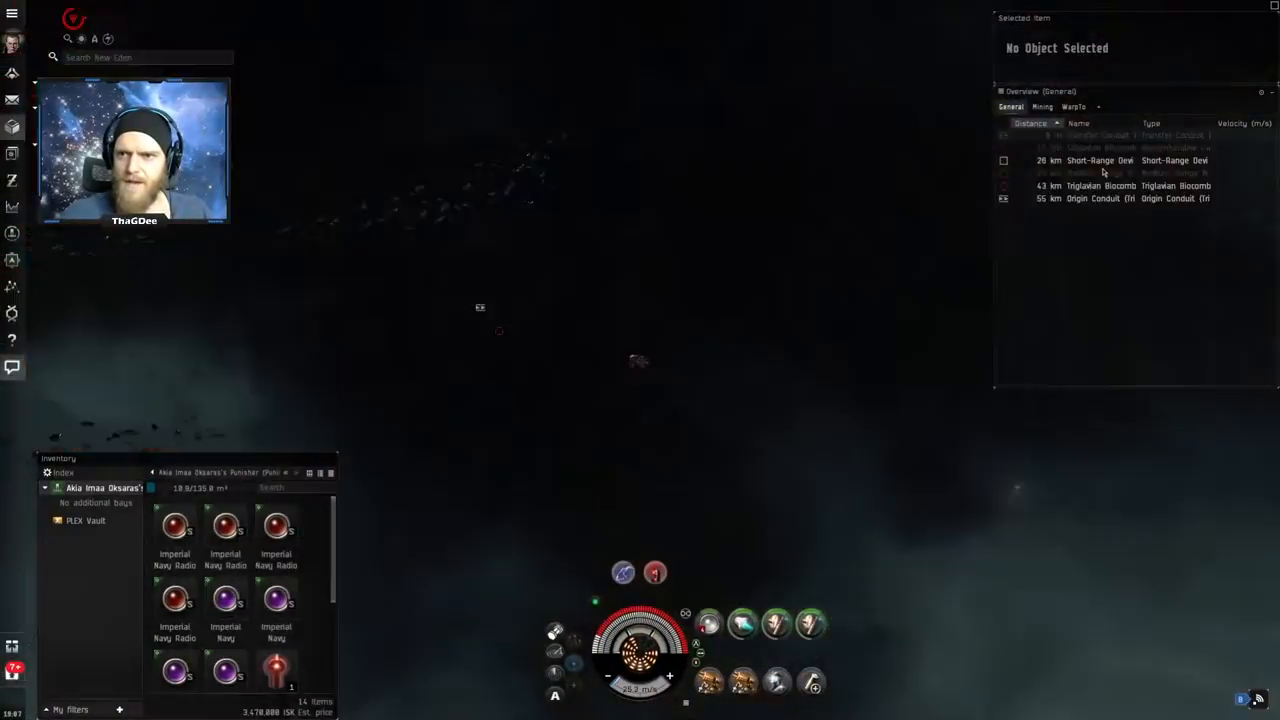
- Target the cache, load Imperial Navy Radio S charges and engage the Ephialtes Lancer
left_click(1100, 184)
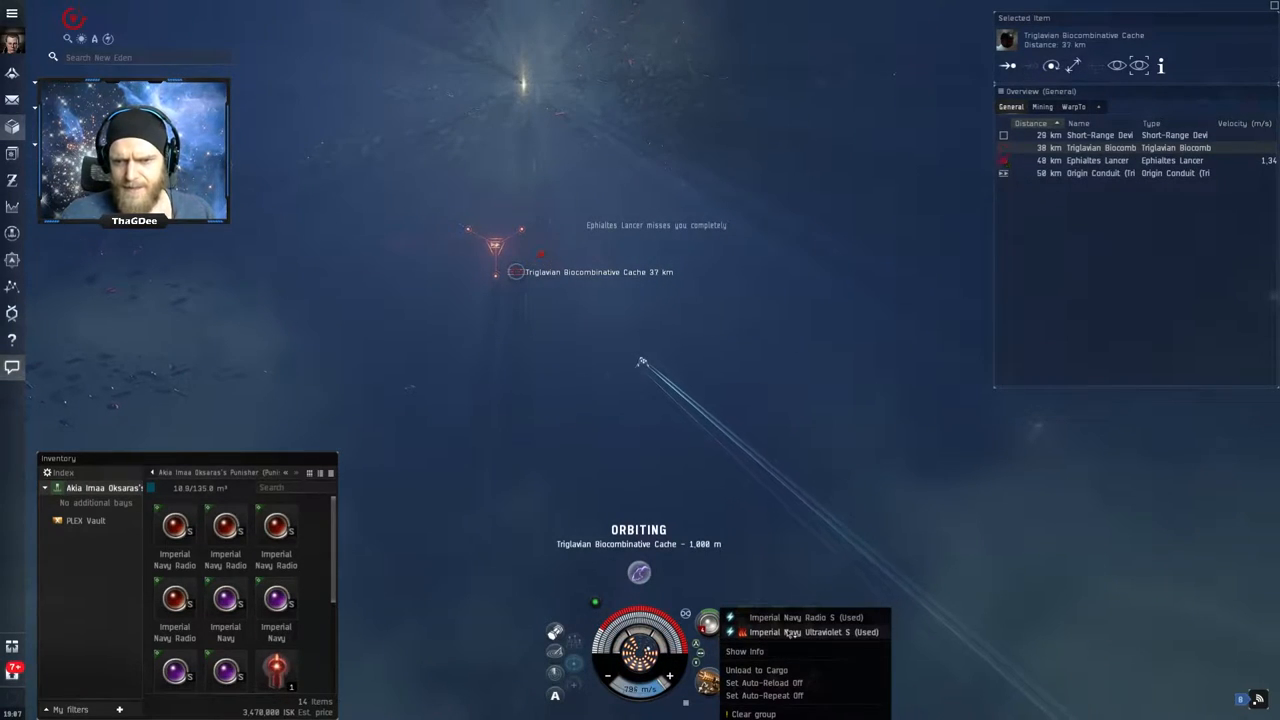
left_click(812, 632)
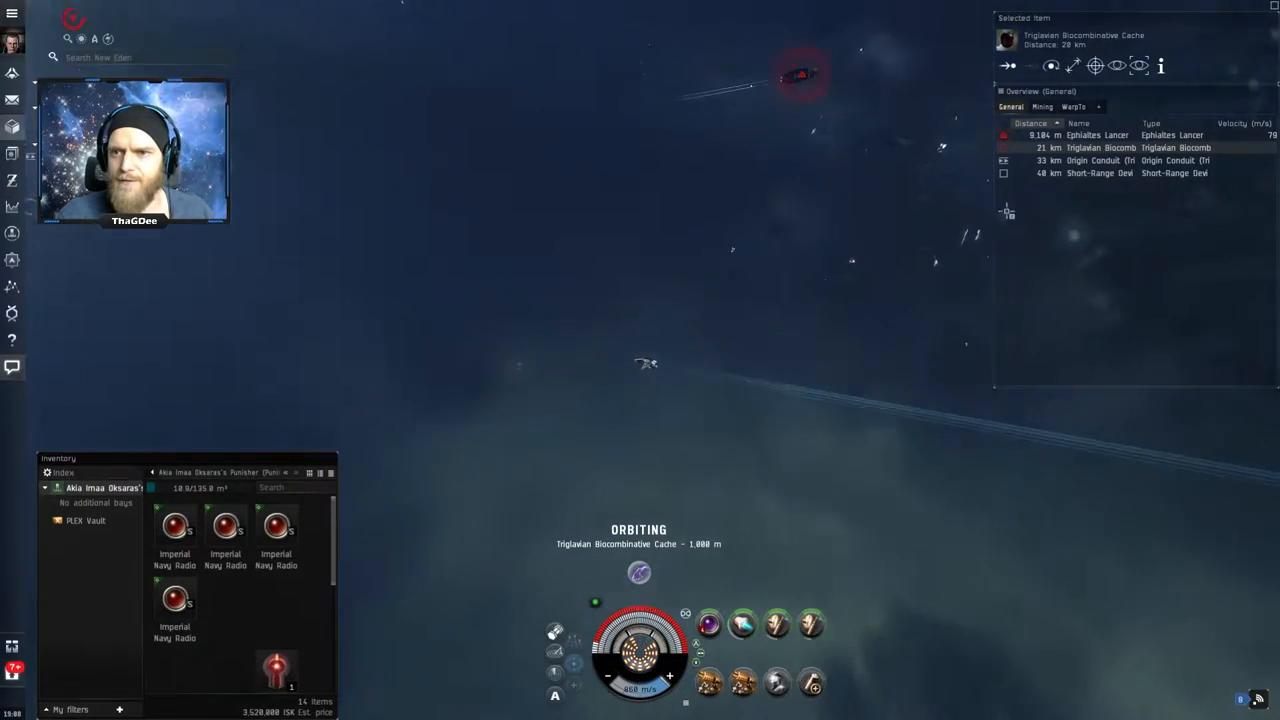
left_click(1096, 136)
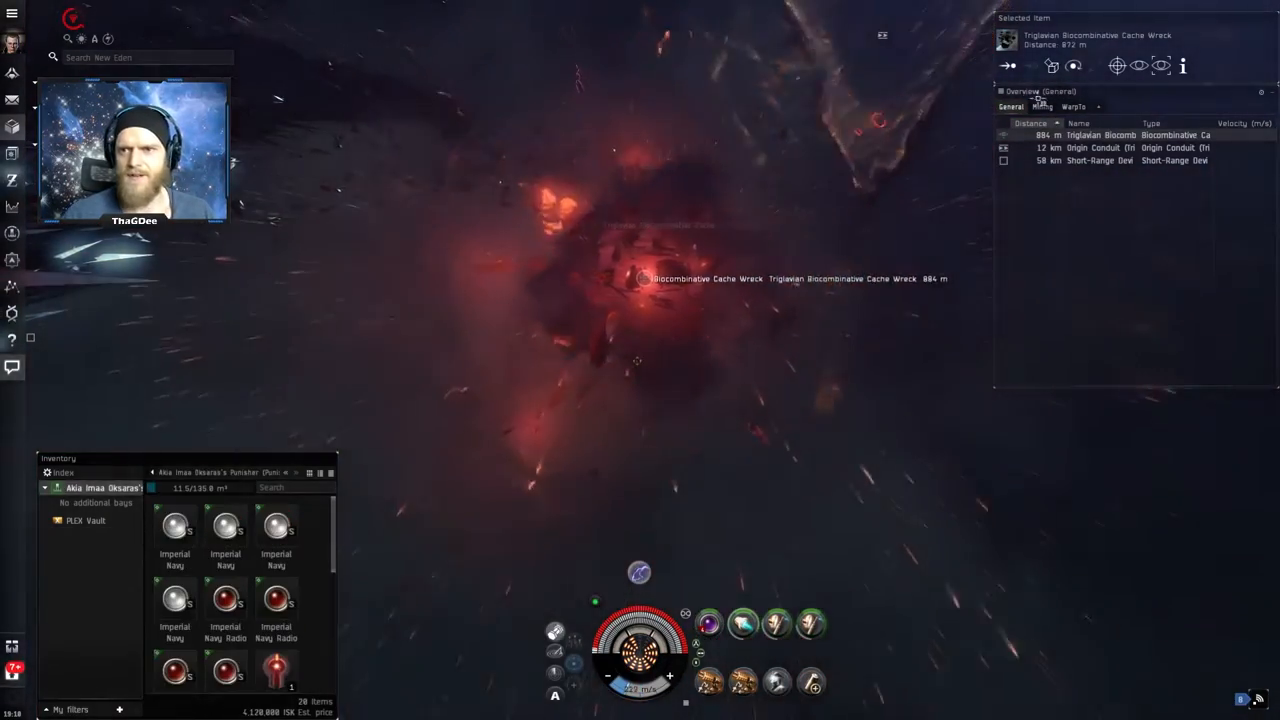
- Loot the Triglavian Bioadaptive Cache wreck into the cargo hold
left_click(1100, 148)
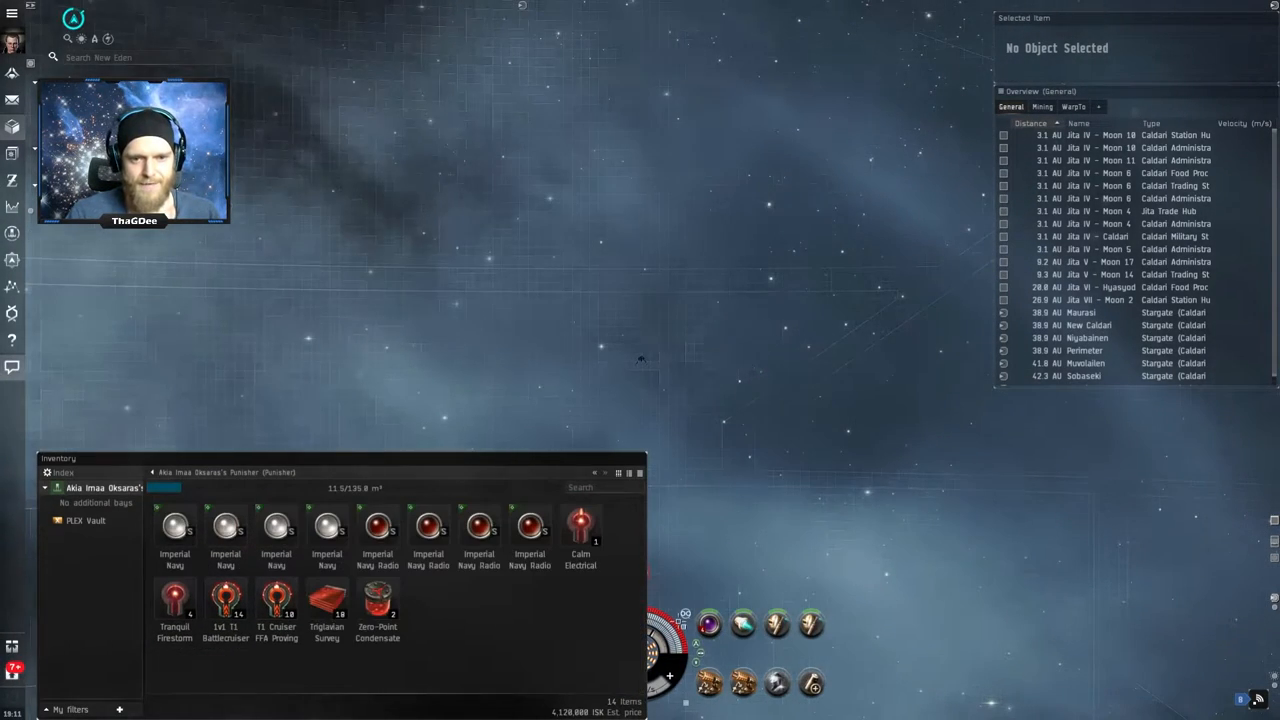
mouse_move(580, 524)
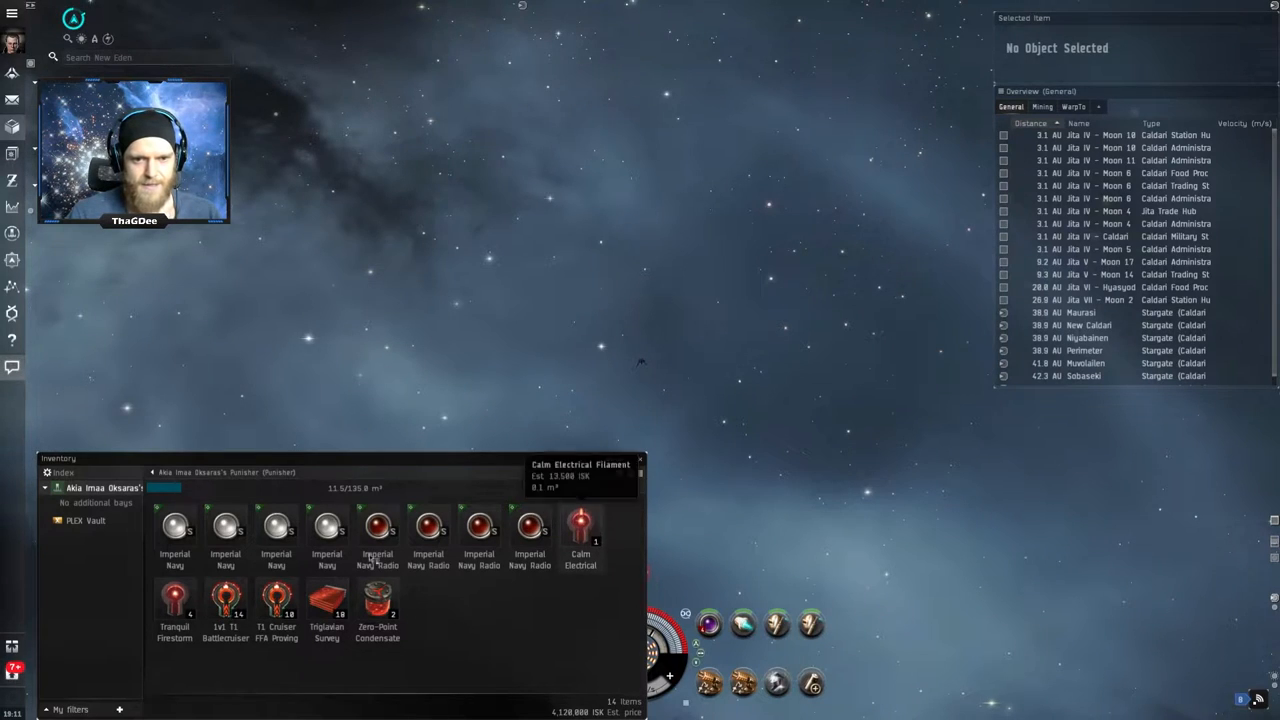
mouse_move(174, 600)
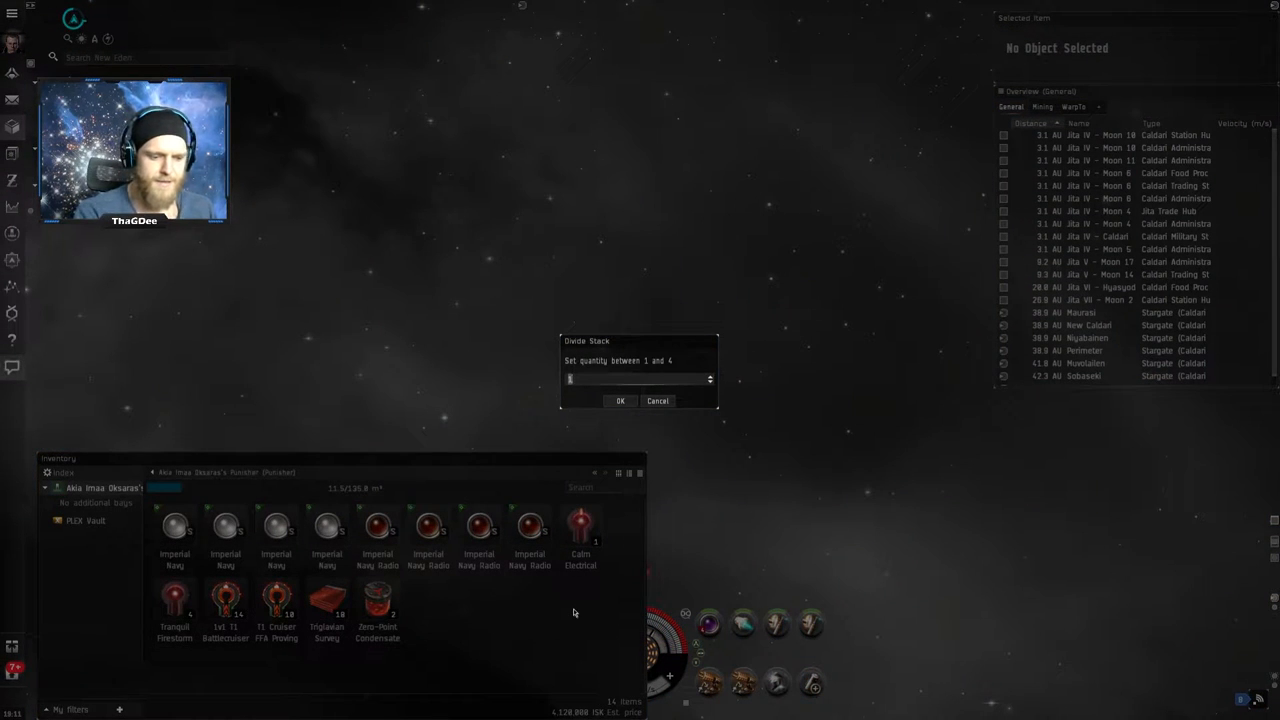
- Confirm the Divide Stack to split one Tranquil Firestorm filament into its own stack
left_click(620, 400)
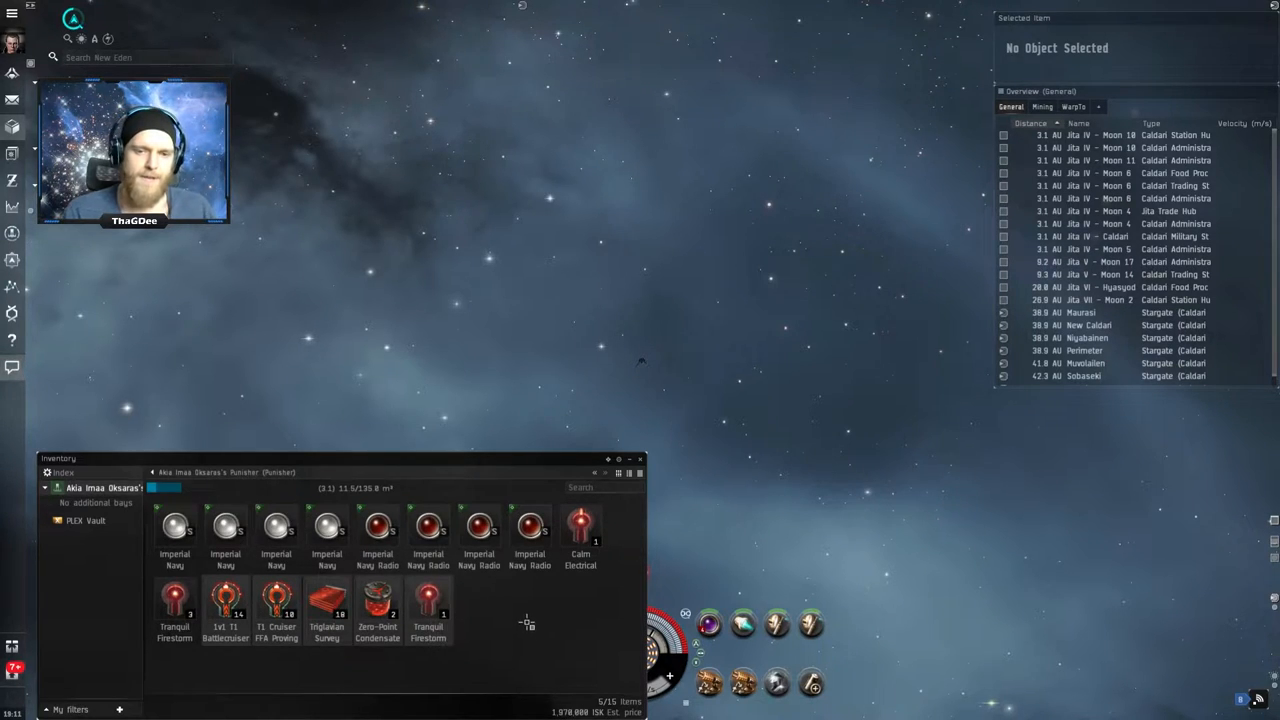
mouse_move(512, 616)
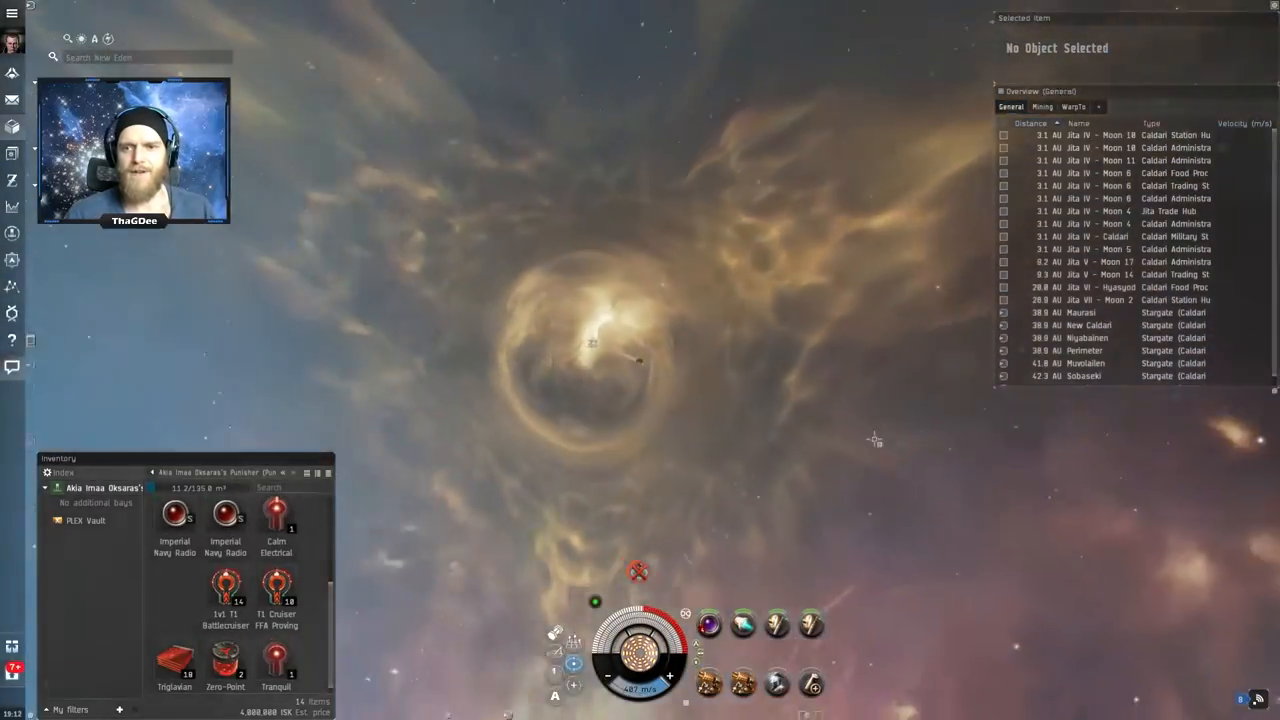
- Activate the Tranquil Firestorm Filament and jump into a new abyssal pocket
left_click(484, 280)
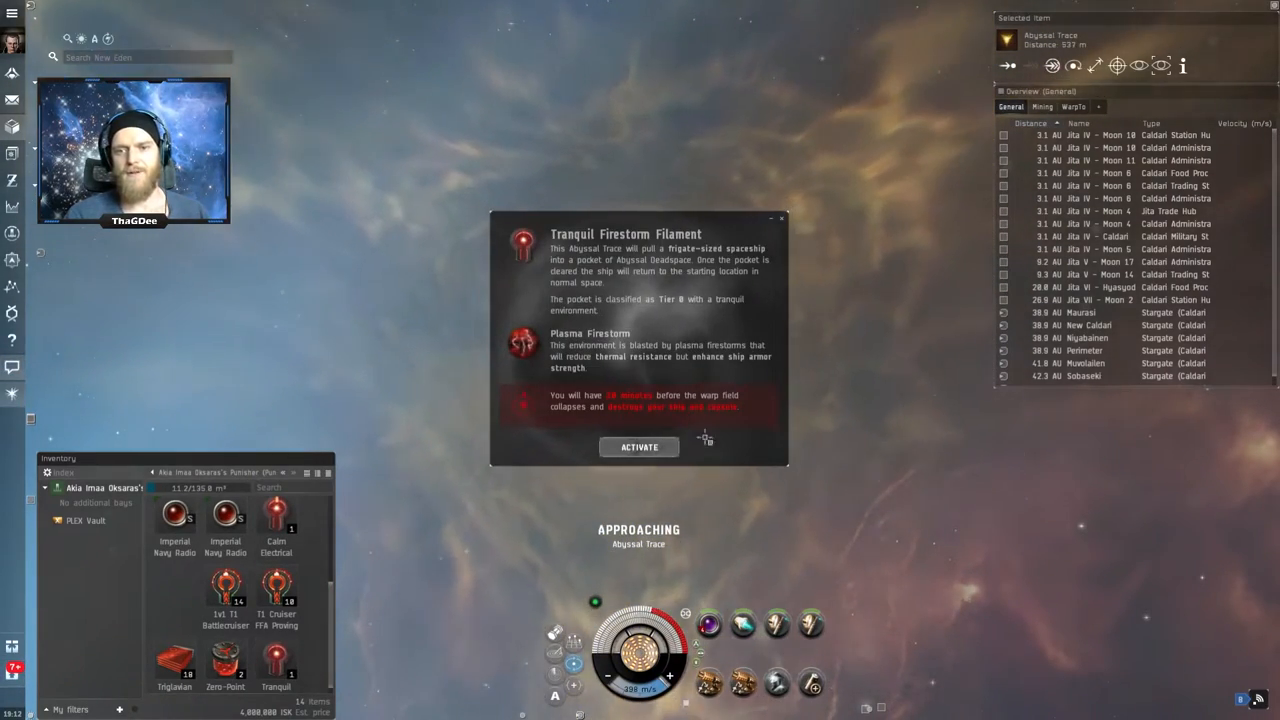
left_click(640, 446)
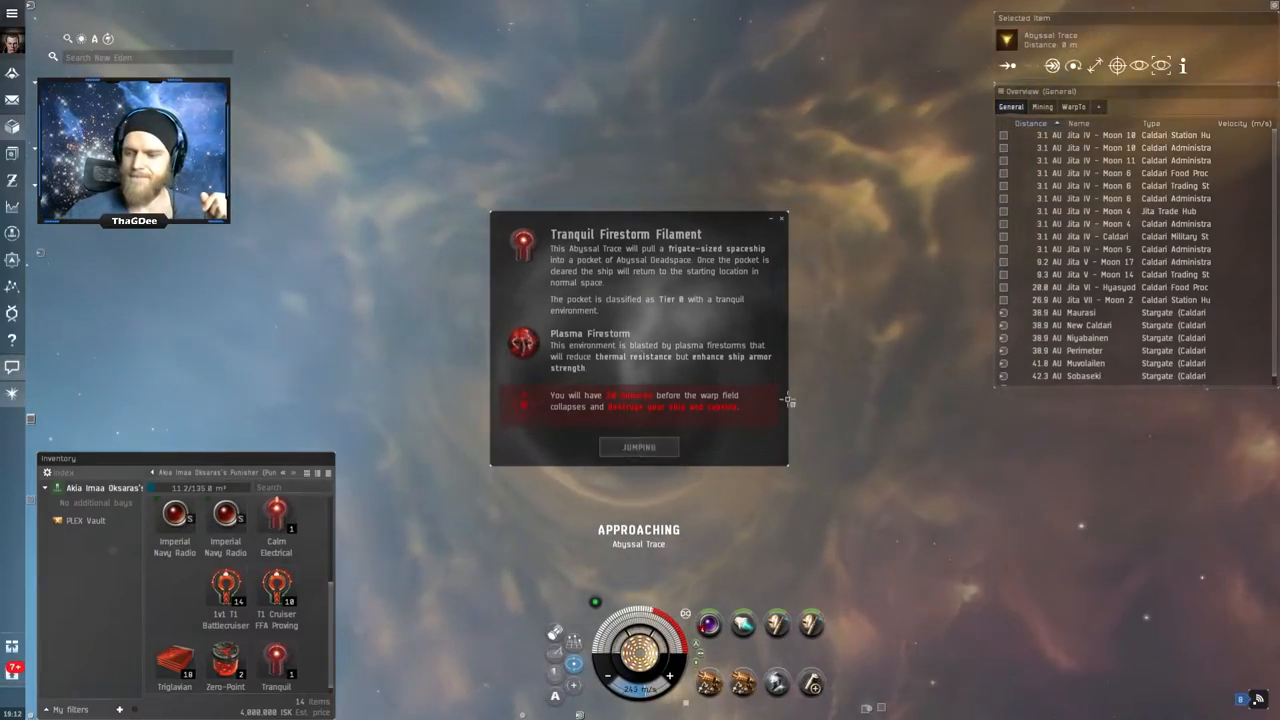
left_click(638, 446)
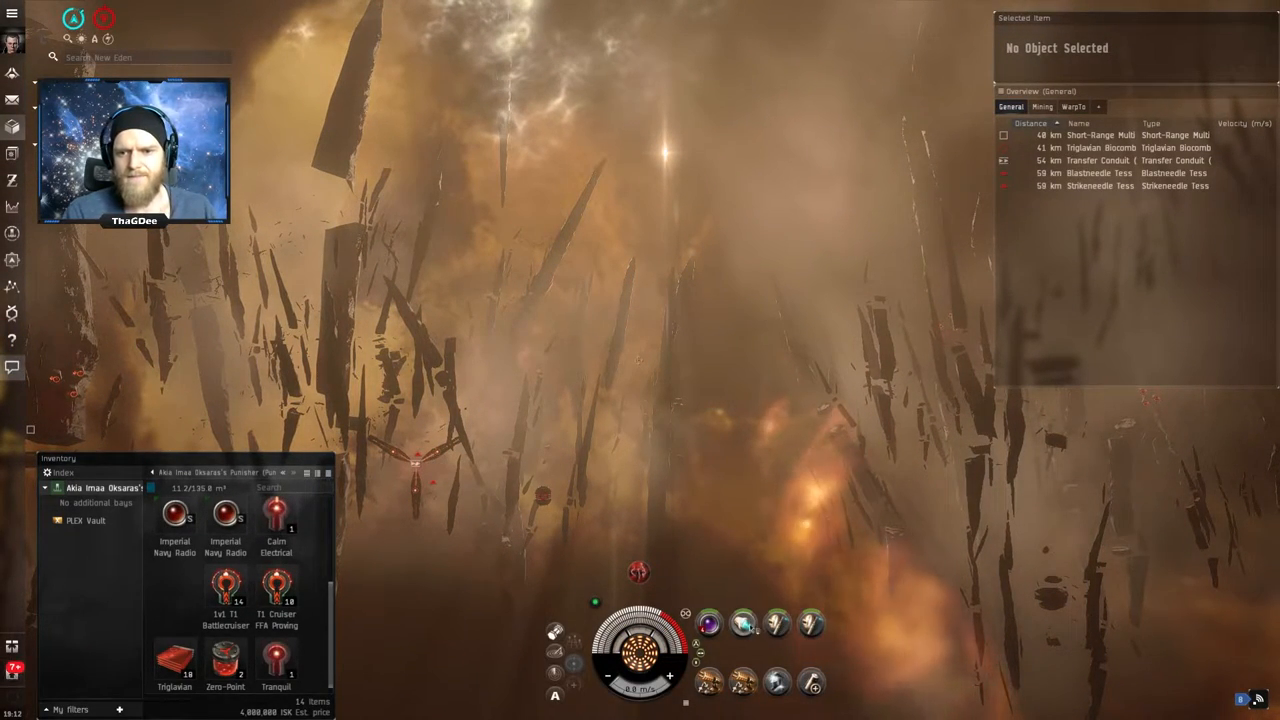
- Loot the Triglavian cache wreck, then take the transfer conduit to the next room
left_click(1100, 148)
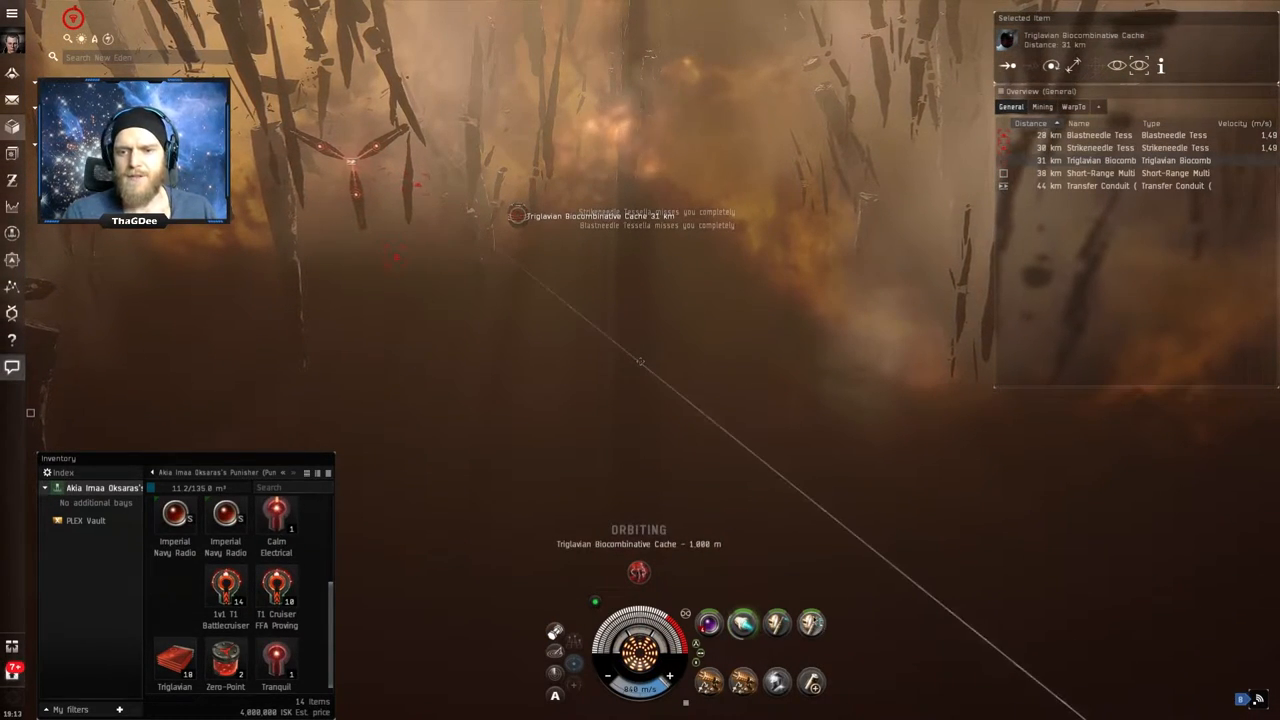
left_click(1100, 136)
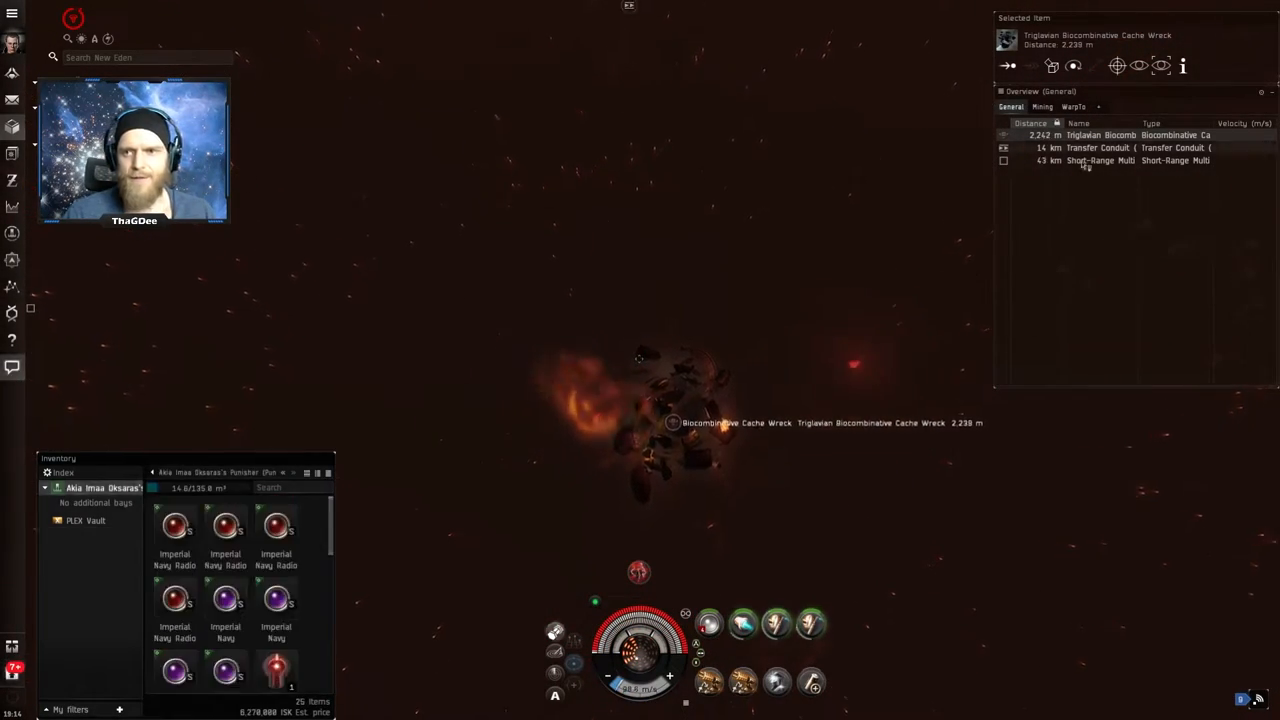
left_click(1100, 148)
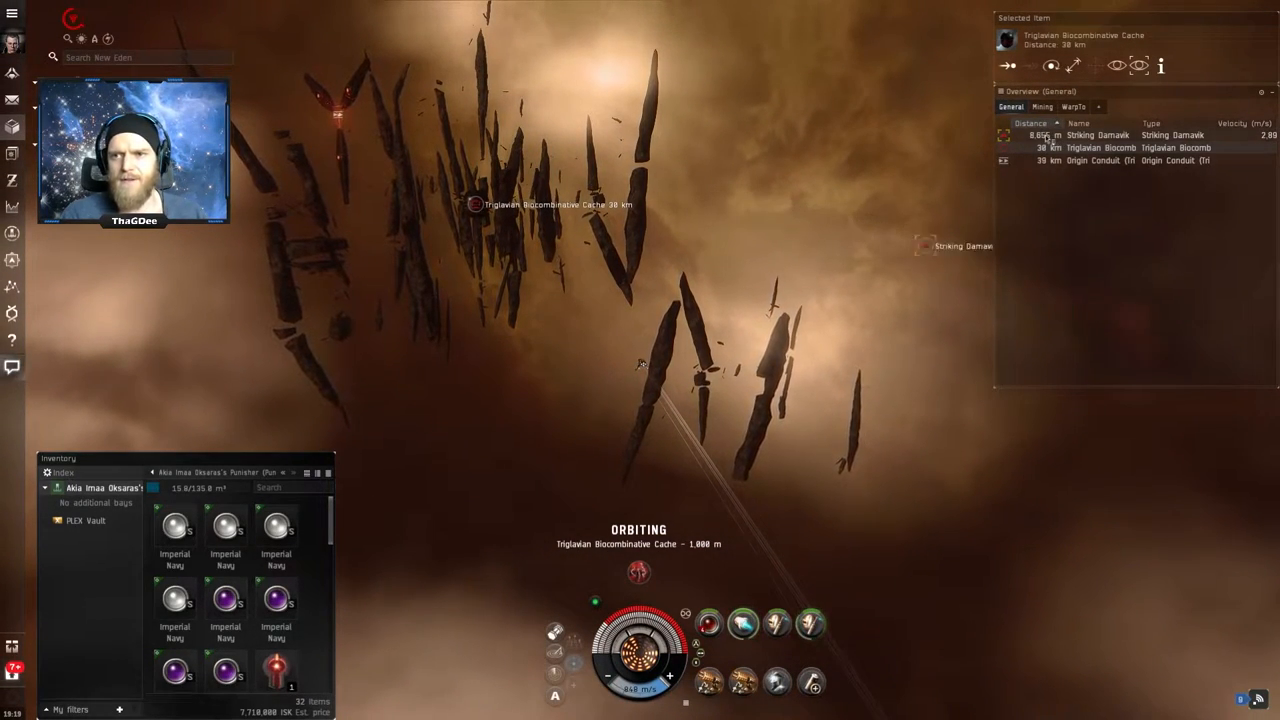
- Engage the Striking Damavik guarding the final room's cache
left_click(1100, 136)
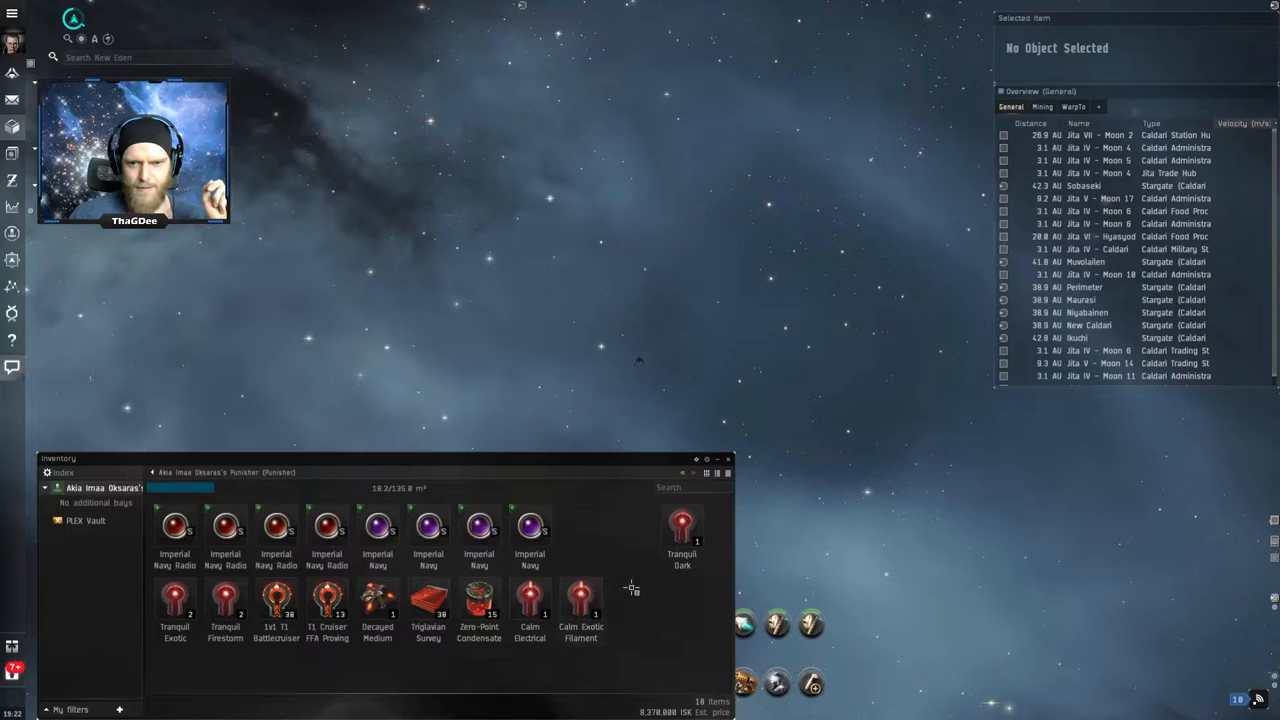
- Rearrange the cargo hold window to review the collected abyssal loot
left_click_drag(682, 524, 632, 600)
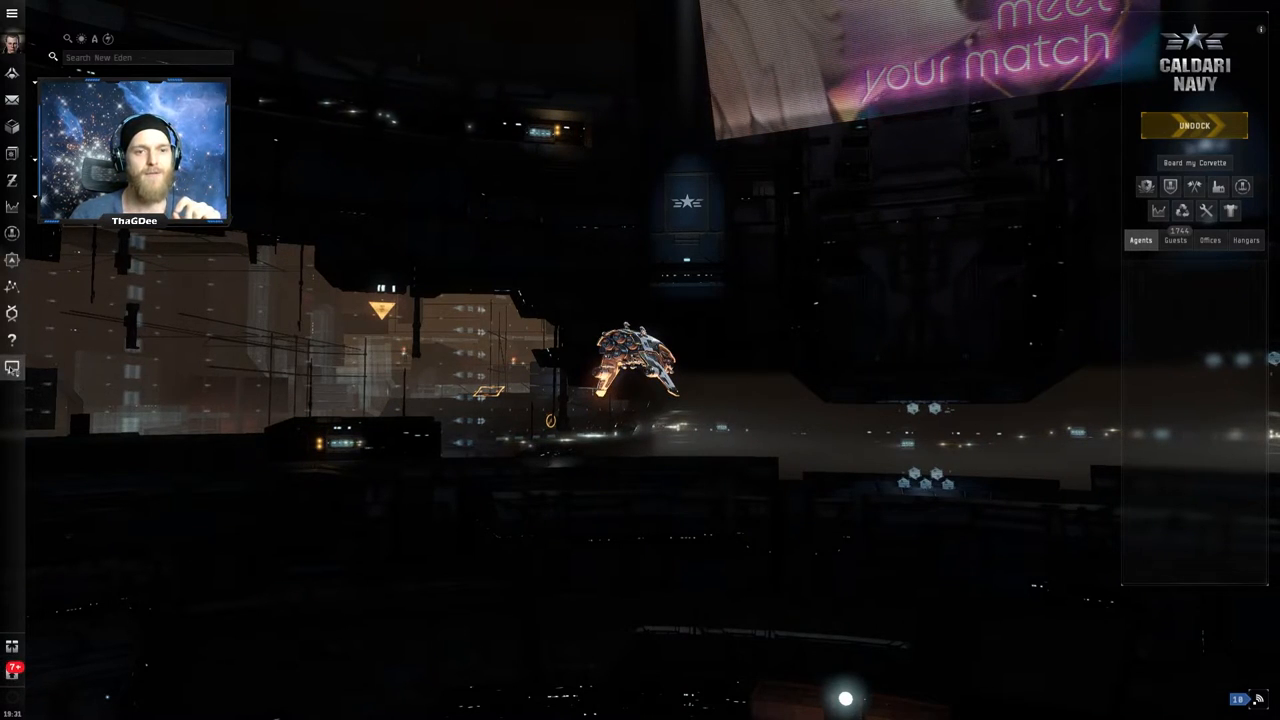
- Join the Abyssal Lurkers channel from the Chat Channels window
left_click(12, 368)
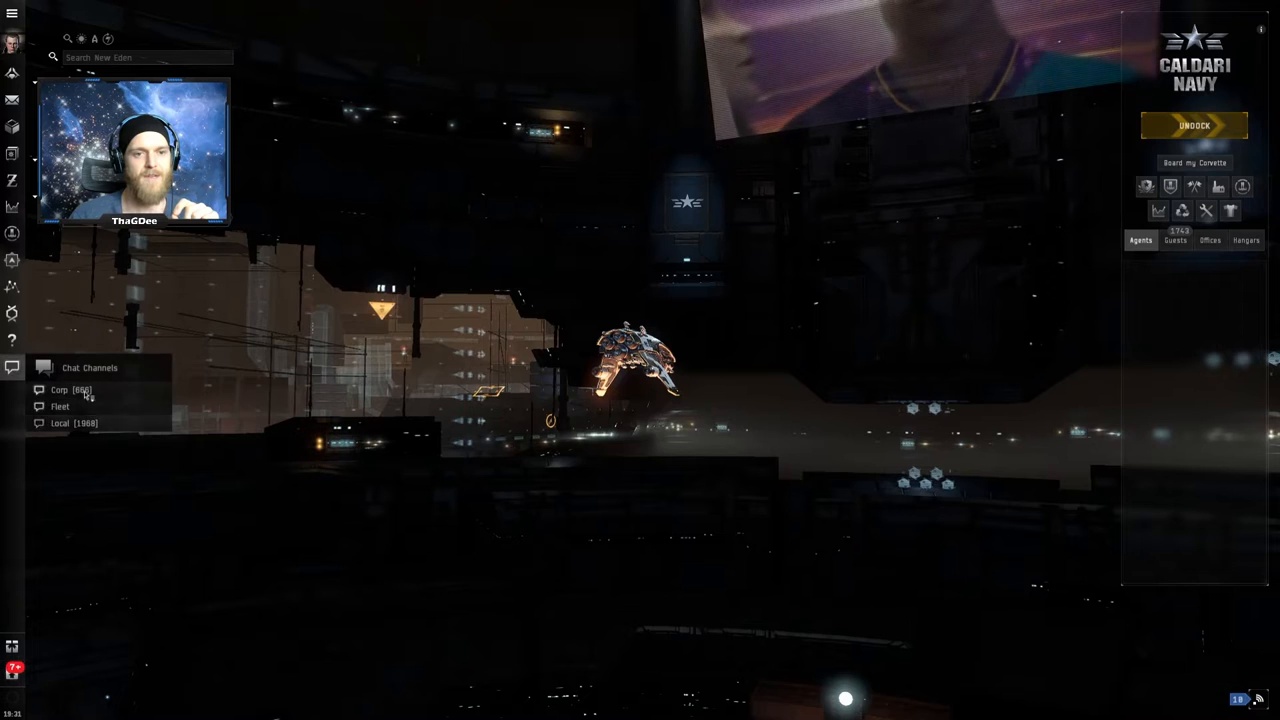
left_click(88, 368)
type("abyssal lurkers")
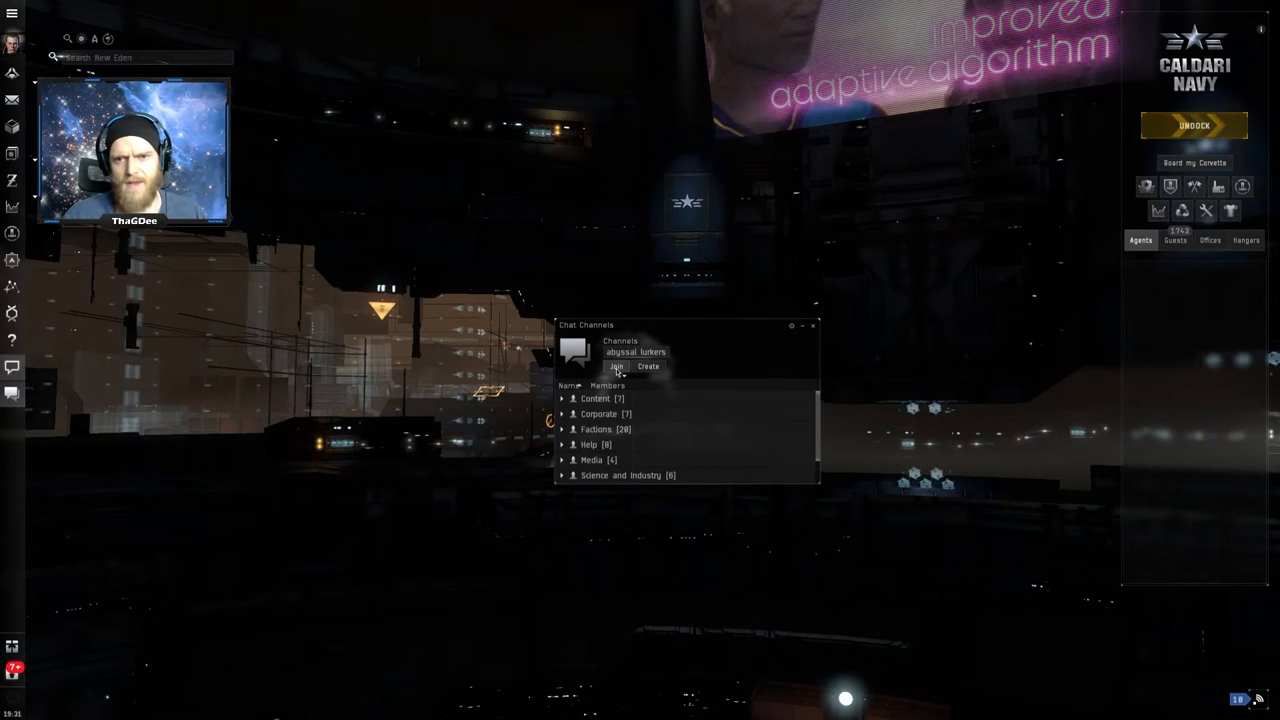
left_click(616, 366)
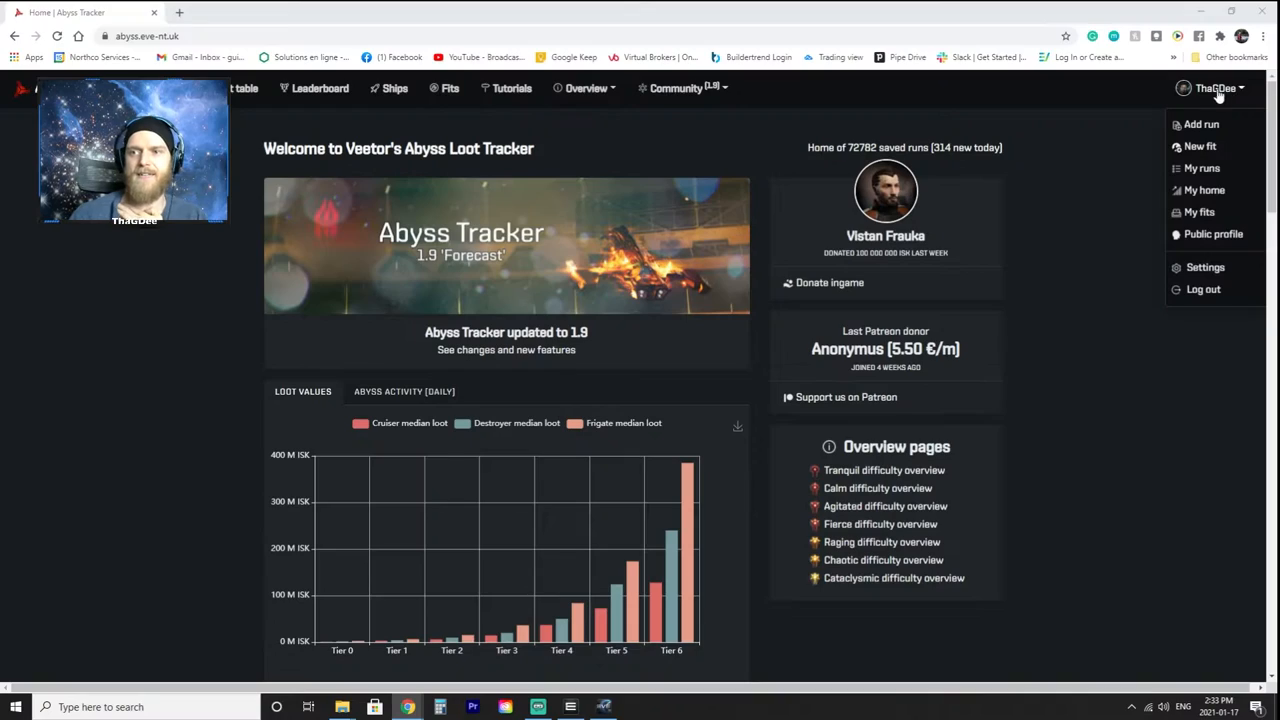
- Dismiss the username dropdown and scroll to the Overview pages panel below the median loot chart
left_click(1068, 346)
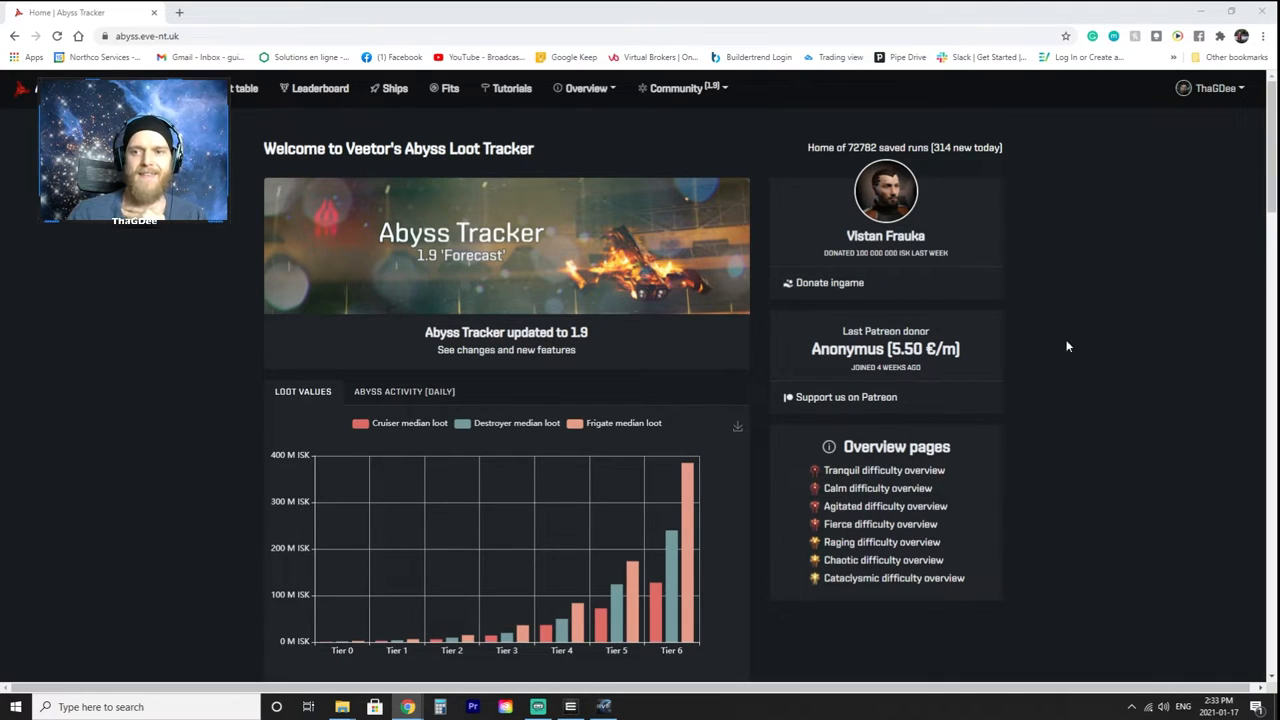
scroll("down", 3)
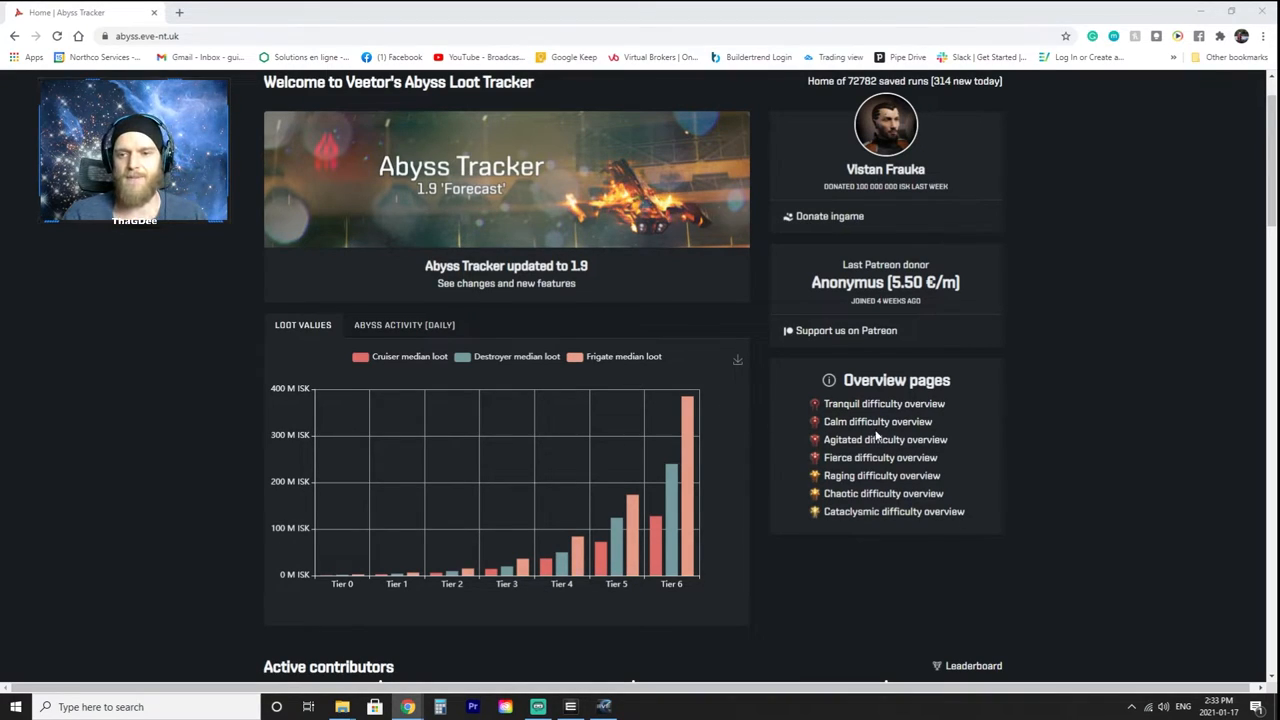
mouse_move(884, 512)
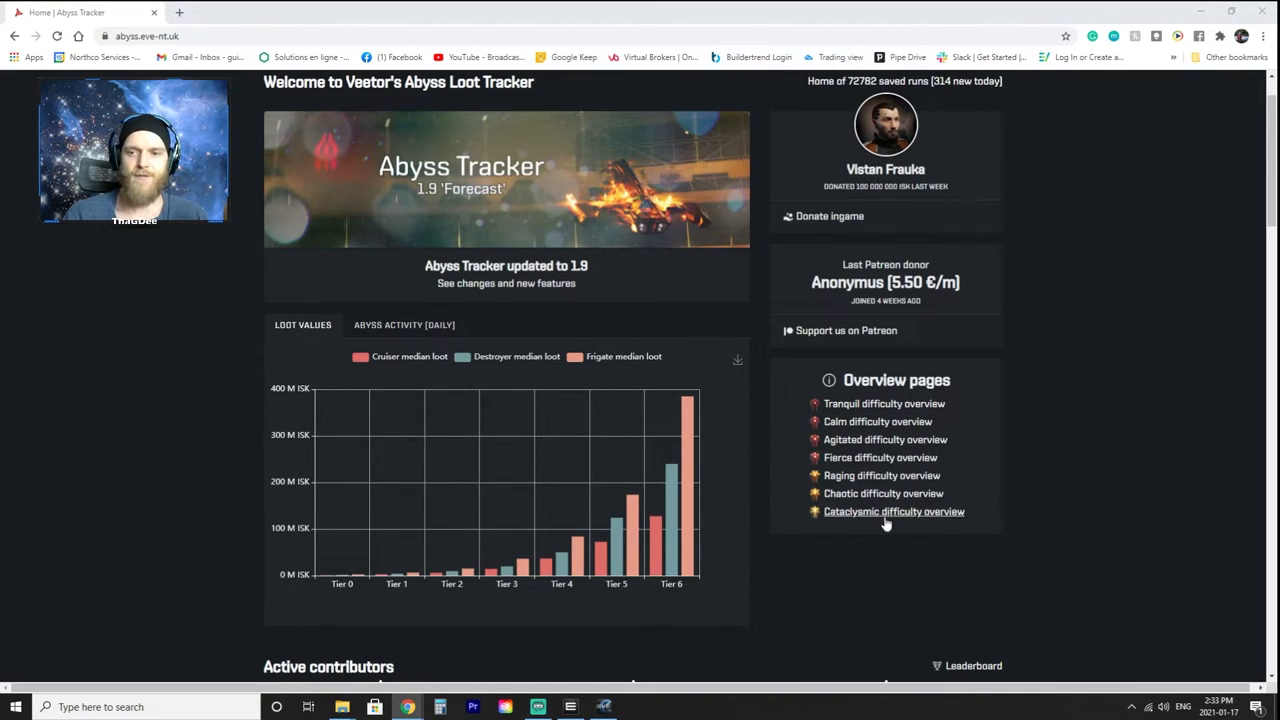
mouse_move(884, 404)
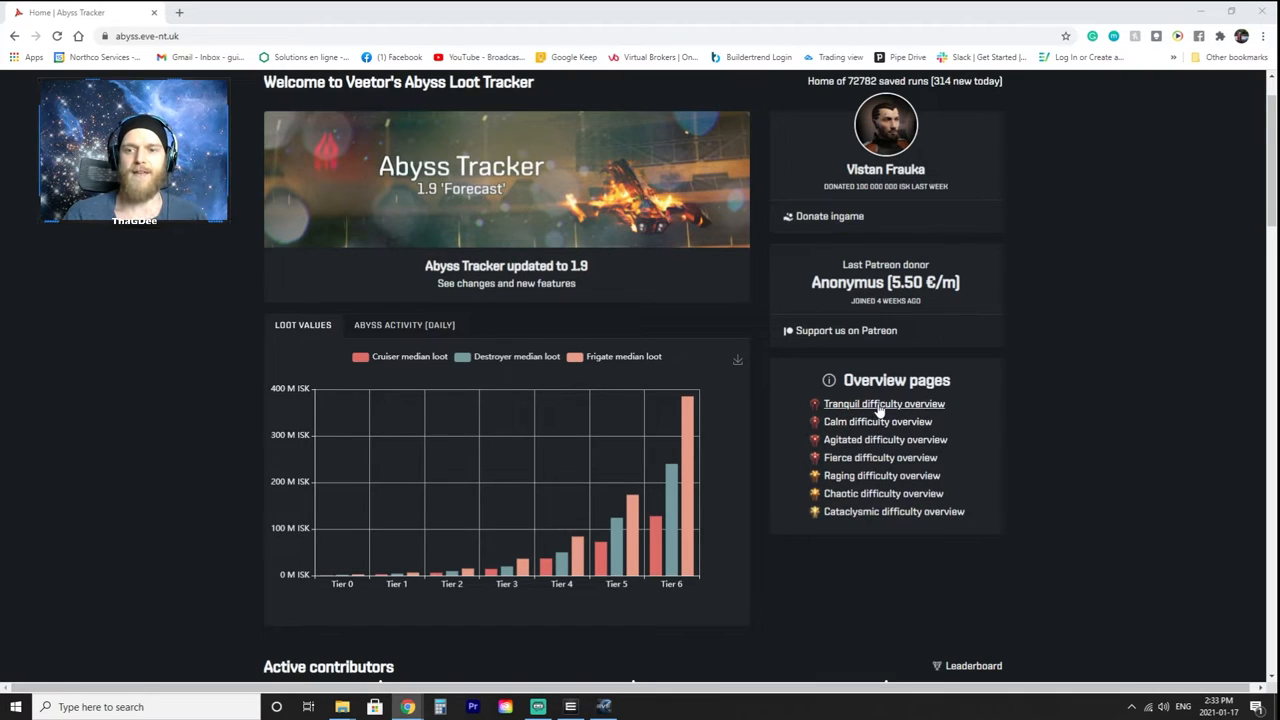
mouse_move(876, 420)
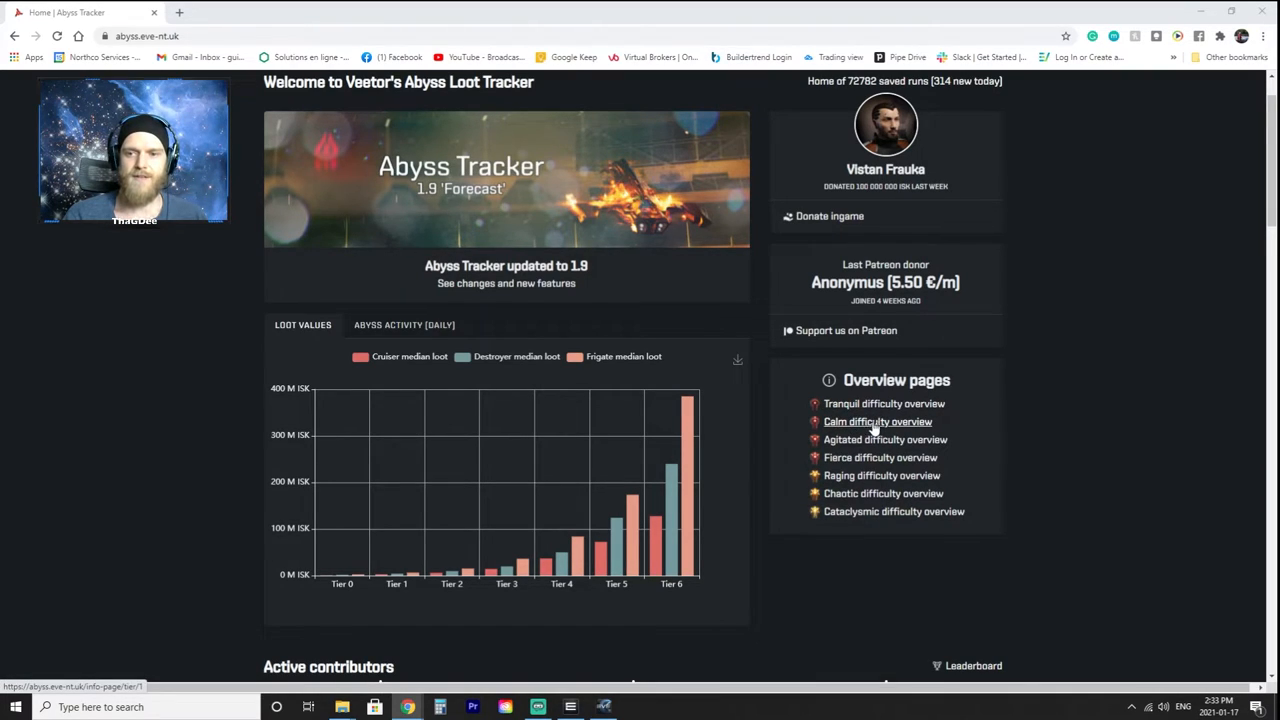
- Open the Calm difficulty overview and preview its profitability figures (2.91 M ISK cruiser loot)
left_click(876, 420)
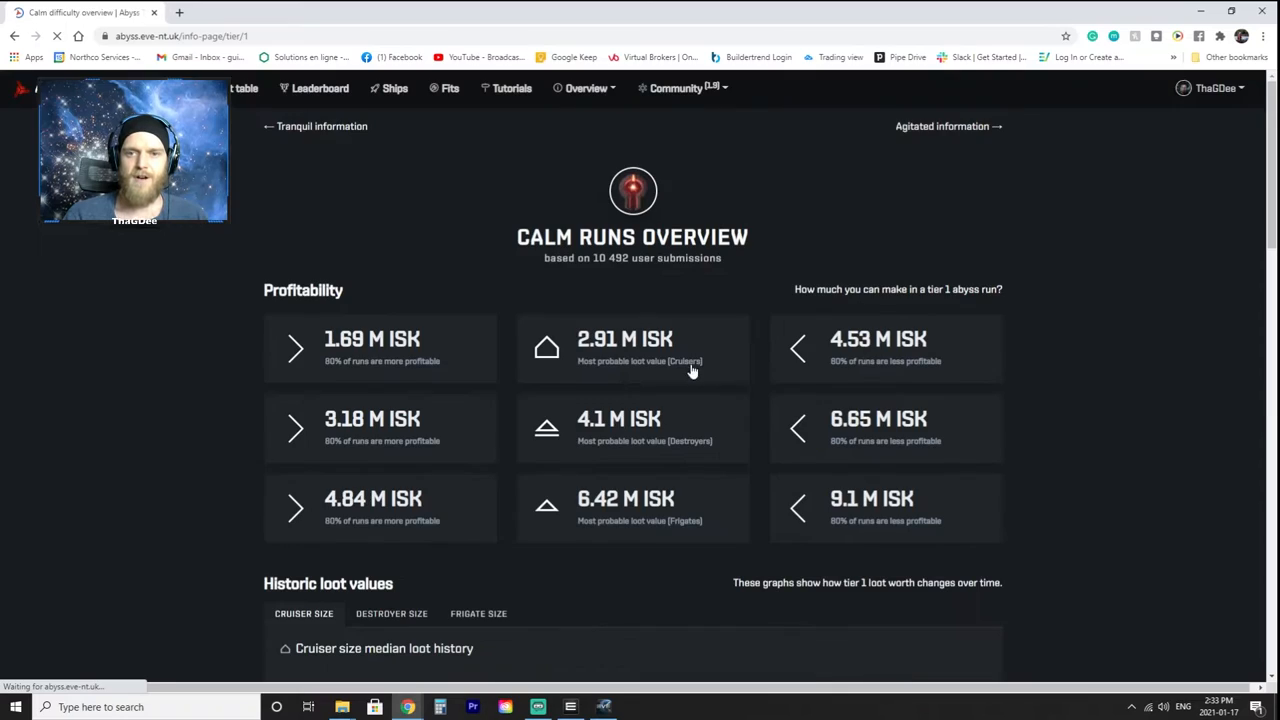
scroll("down", 3)
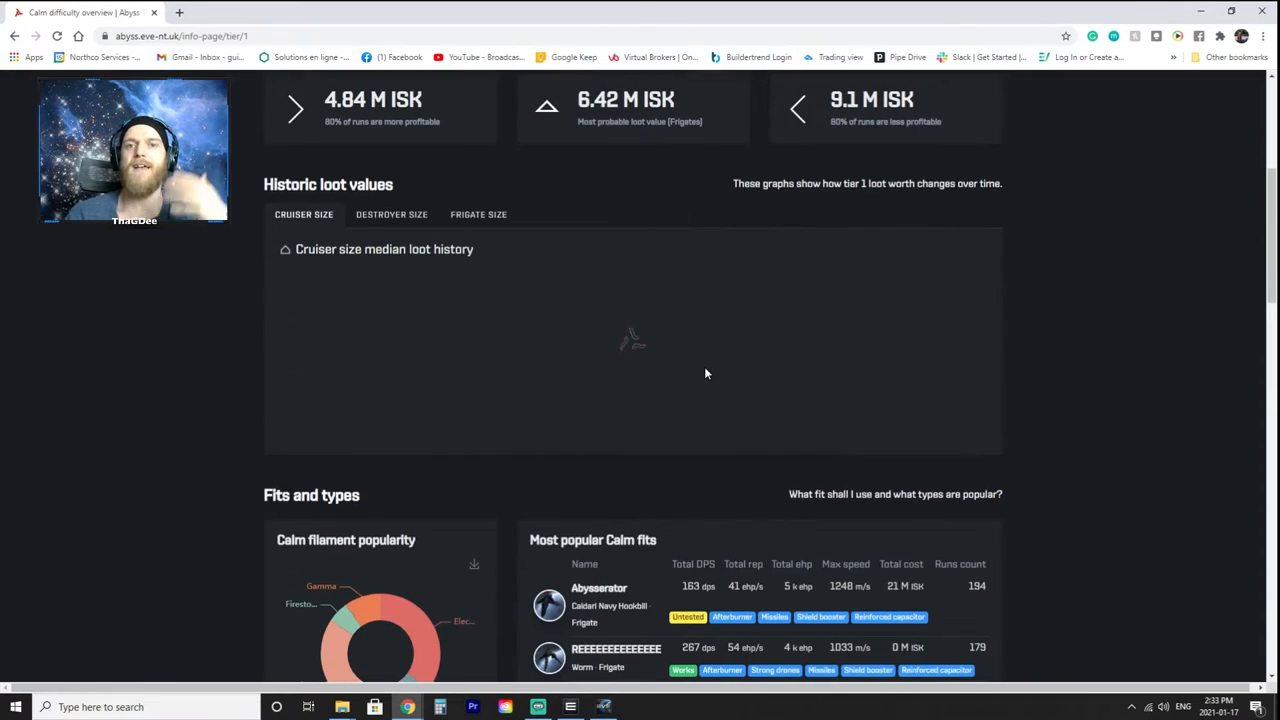
mouse_move(724, 316)
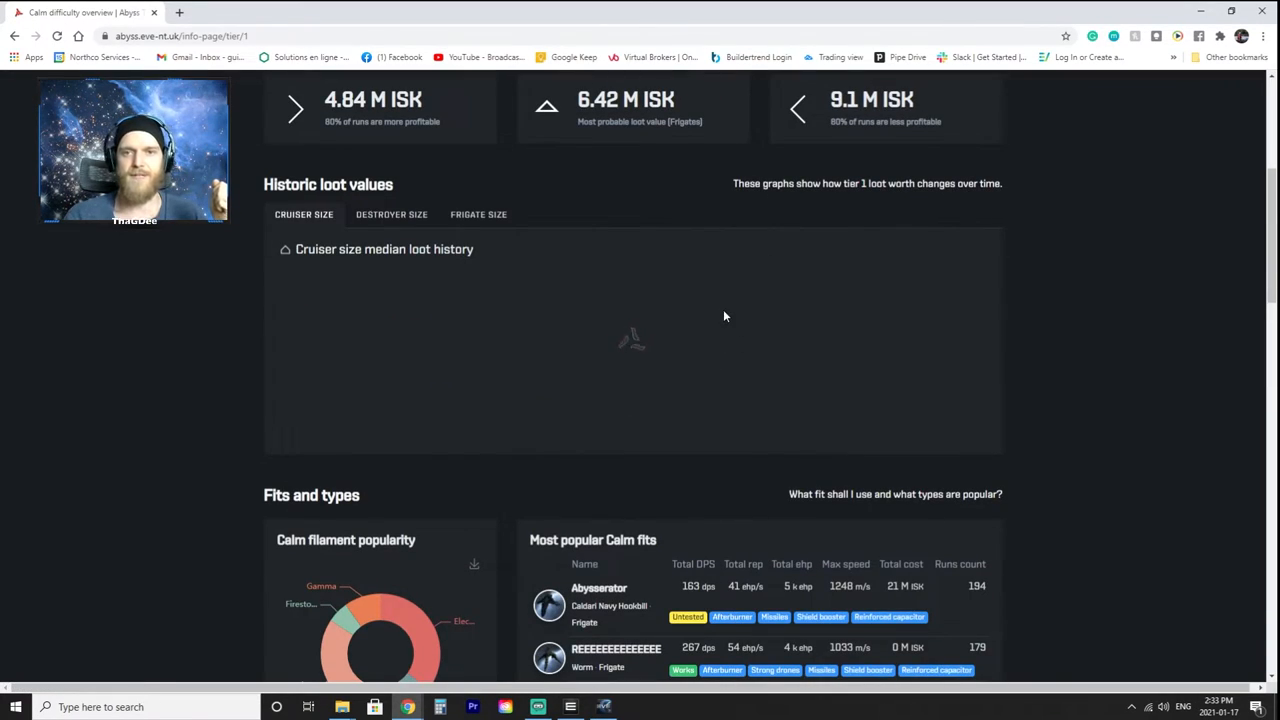
scroll("up", 3)
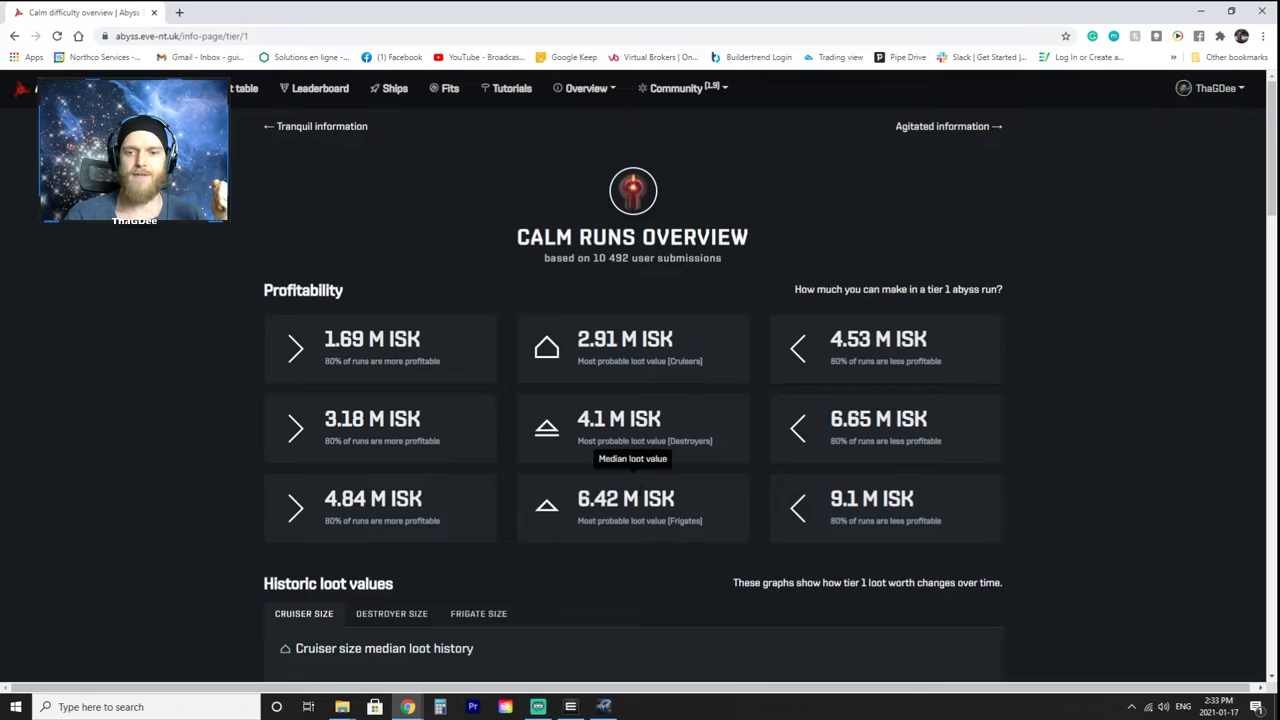
mouse_move(568, 358)
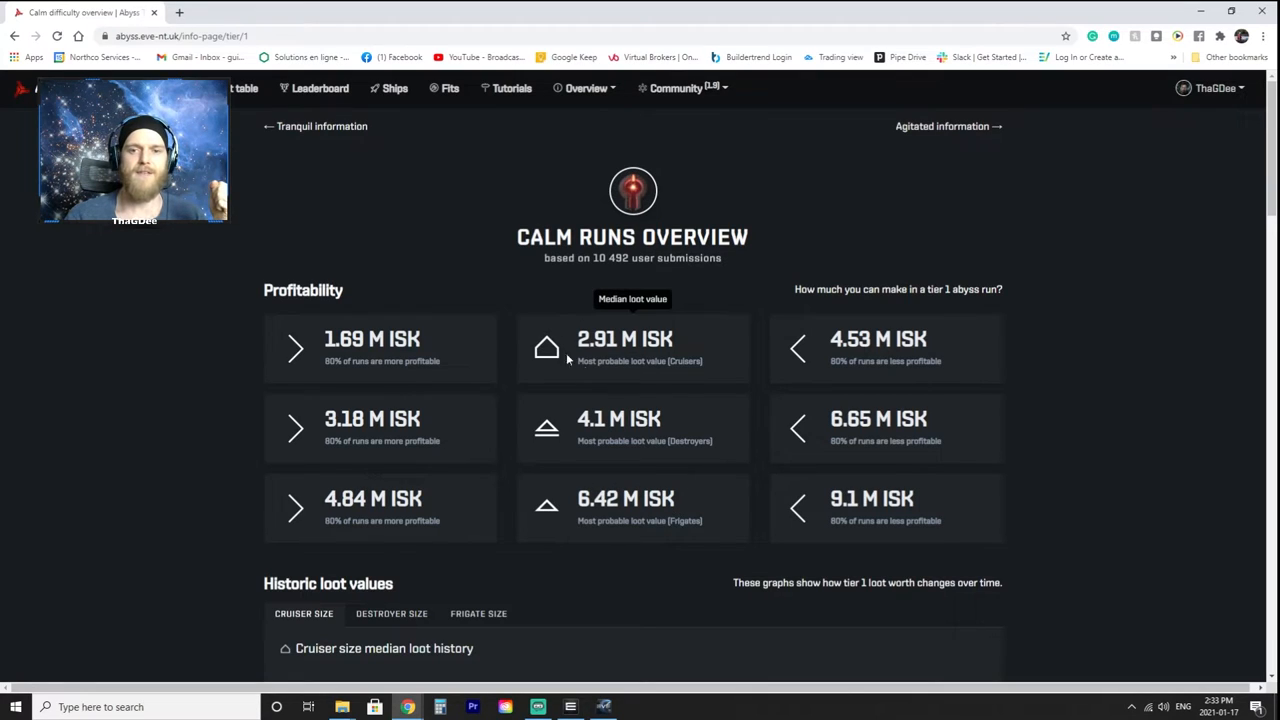
scroll("down", 3)
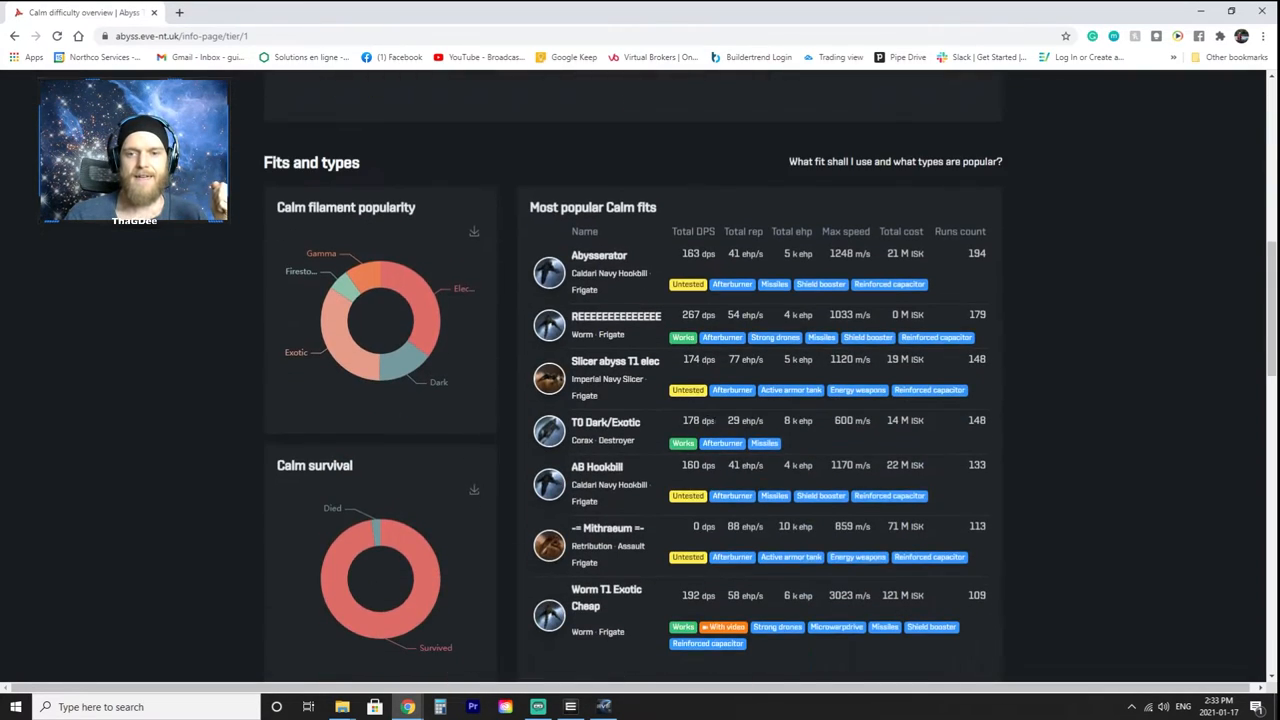
mouse_move(922, 412)
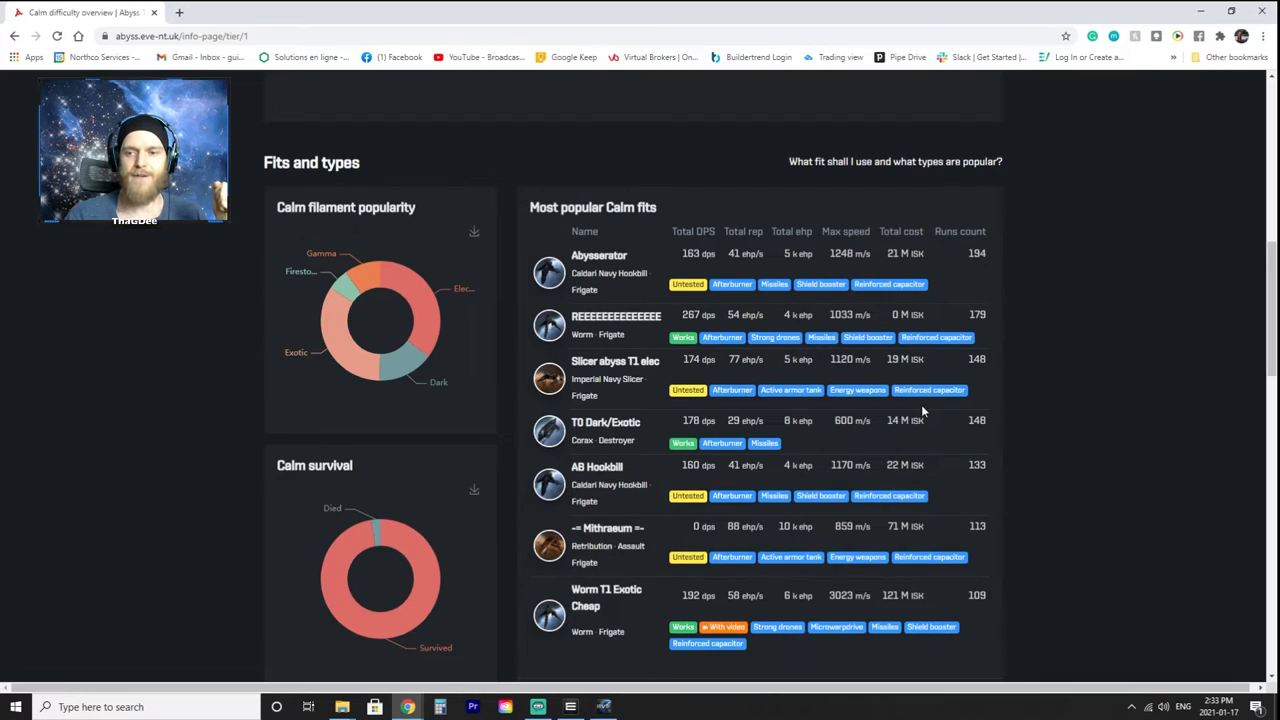
scroll("down", 3)
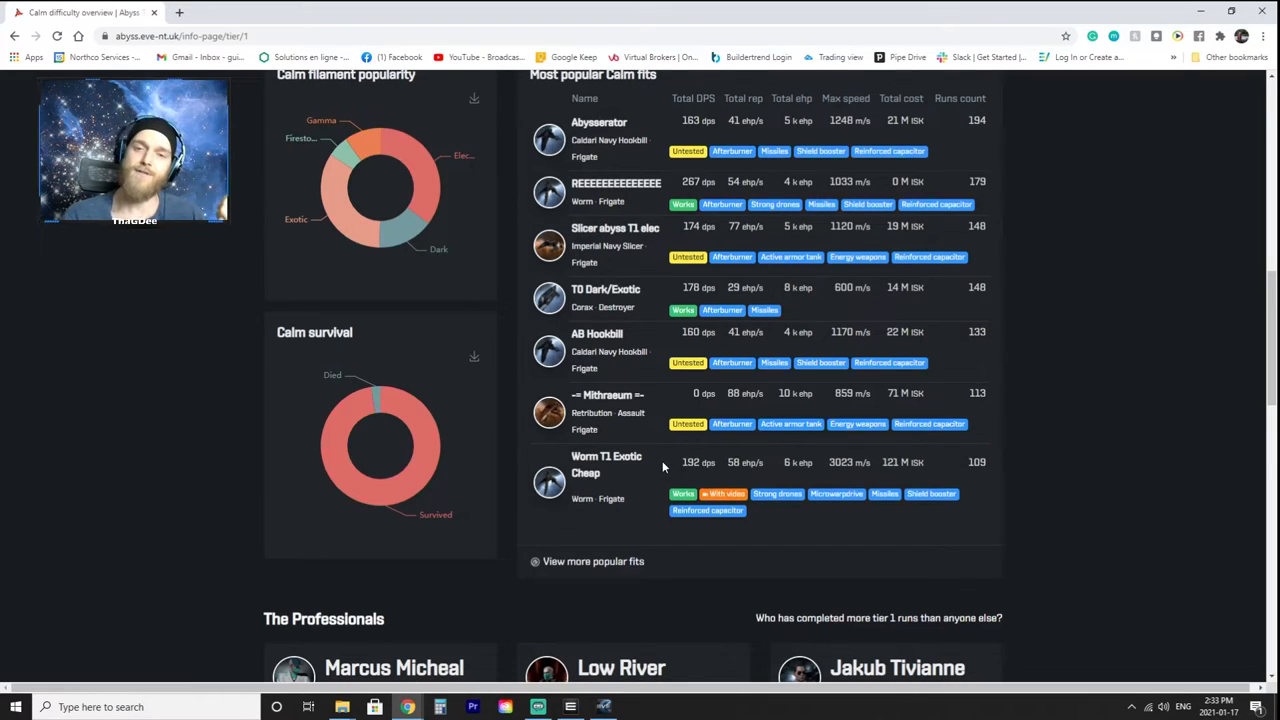
mouse_move(670, 490)
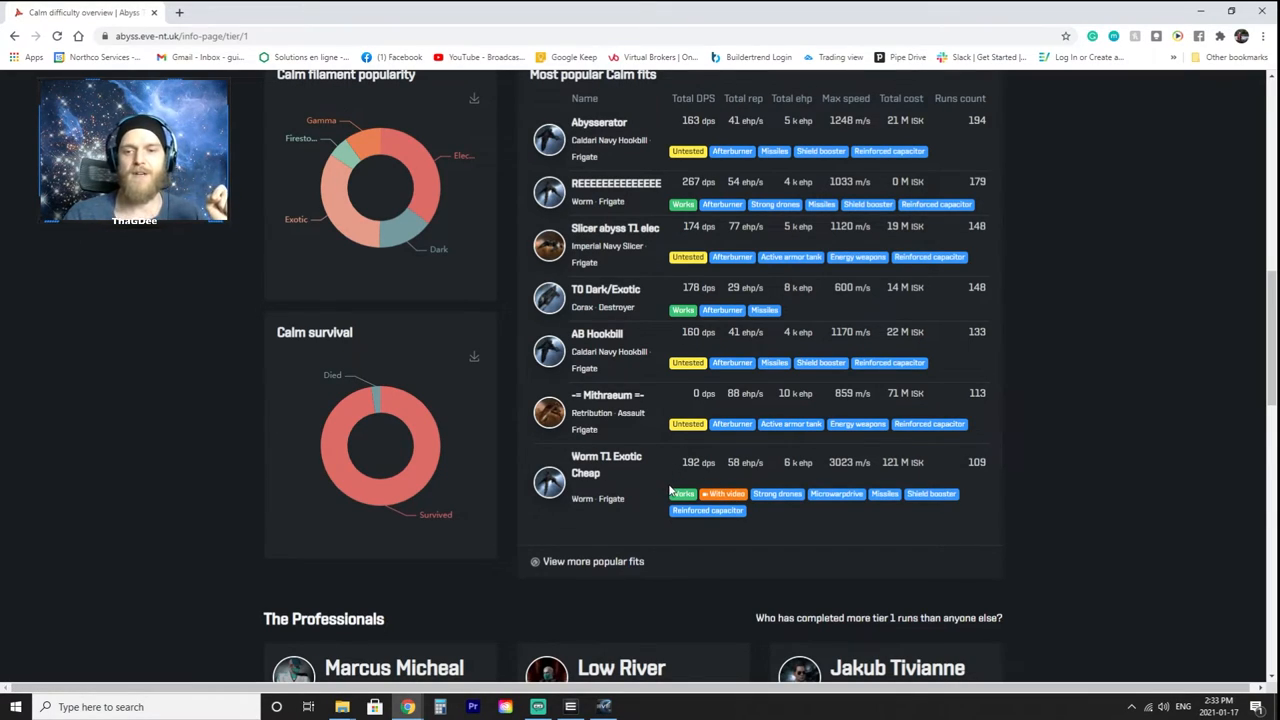
mouse_move(670, 508)
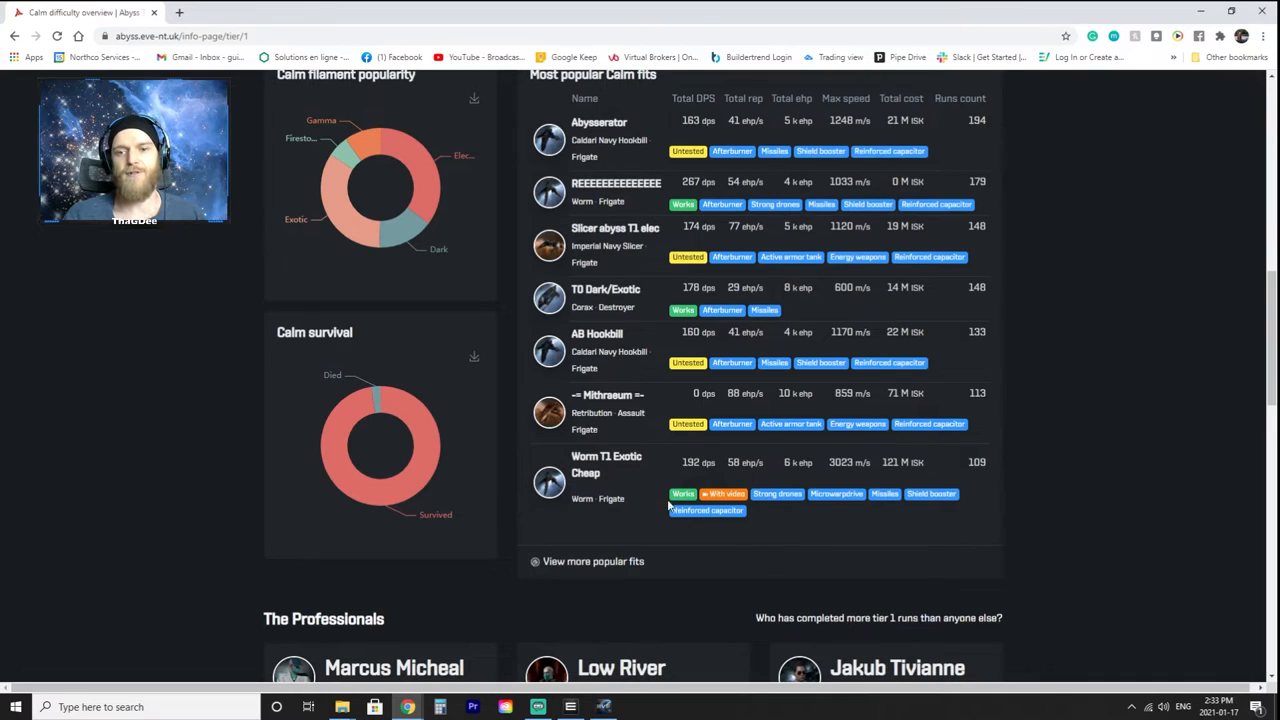
mouse_move(636, 516)
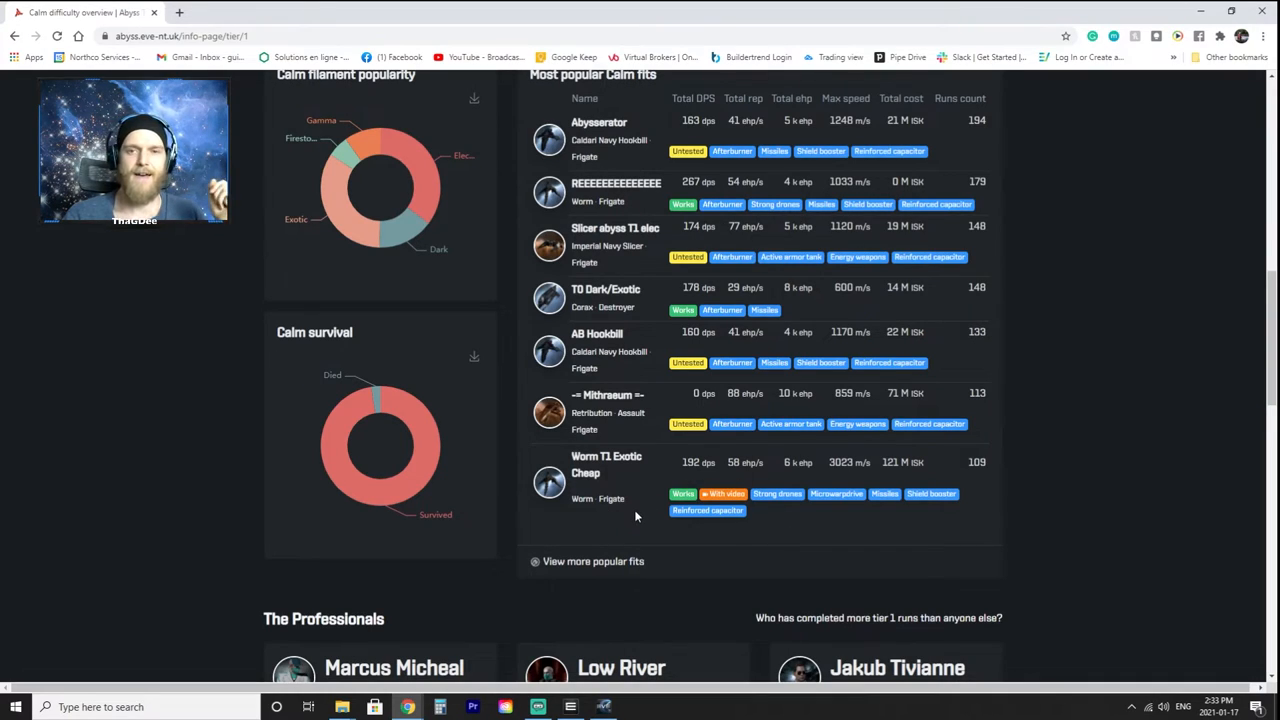
mouse_move(636, 528)
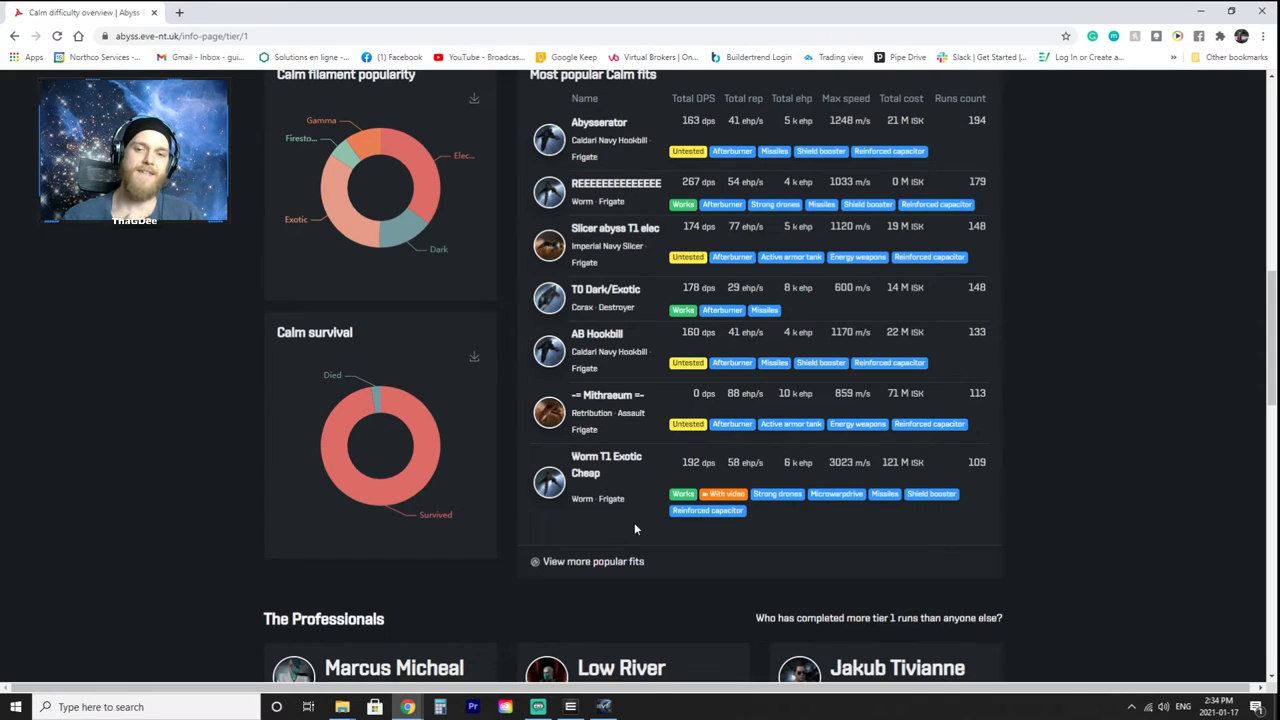
scroll("down", 3)
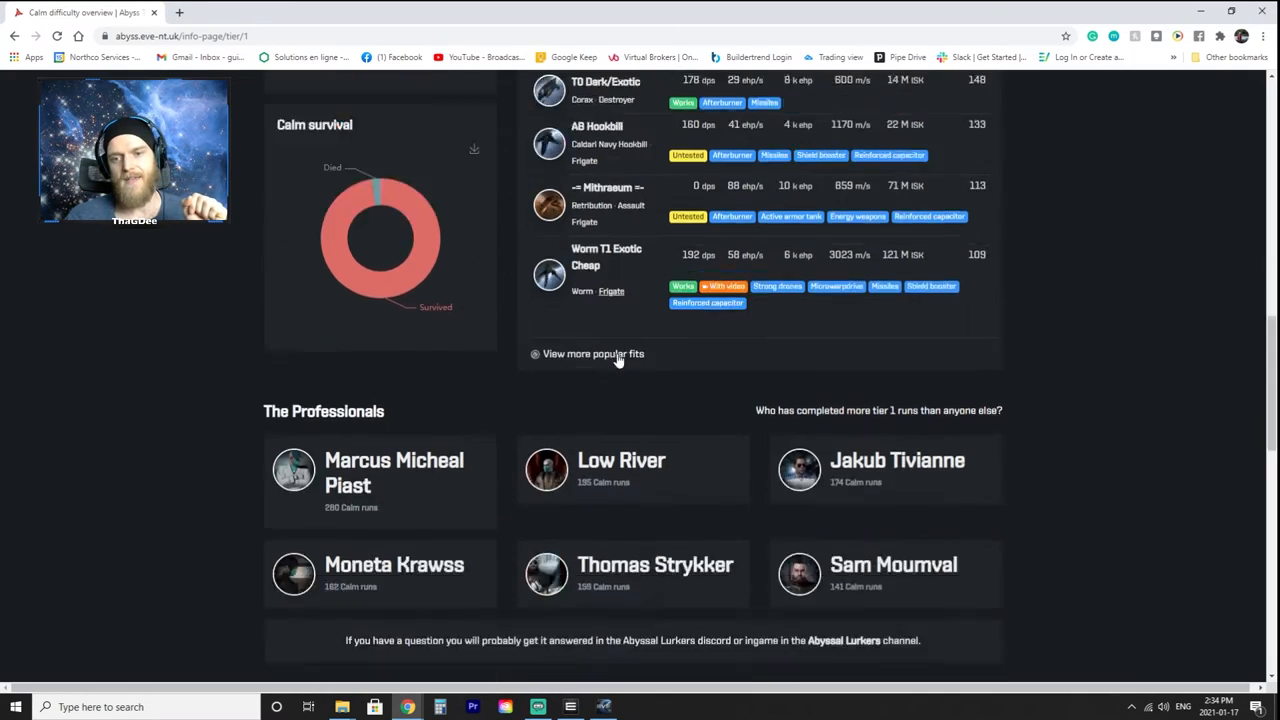